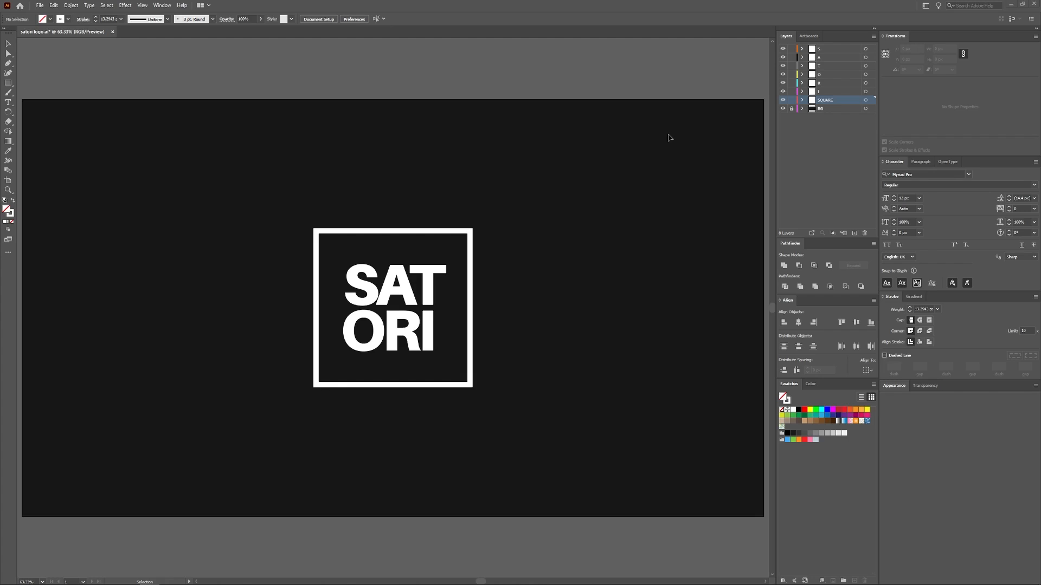
mouse_move(640, 81)
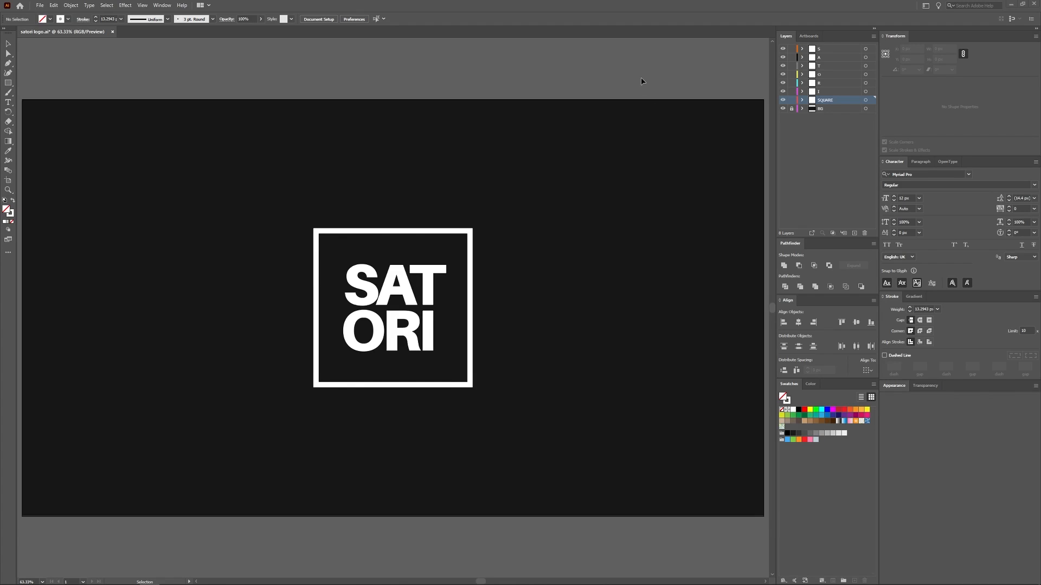
mouse_move(740, 105)
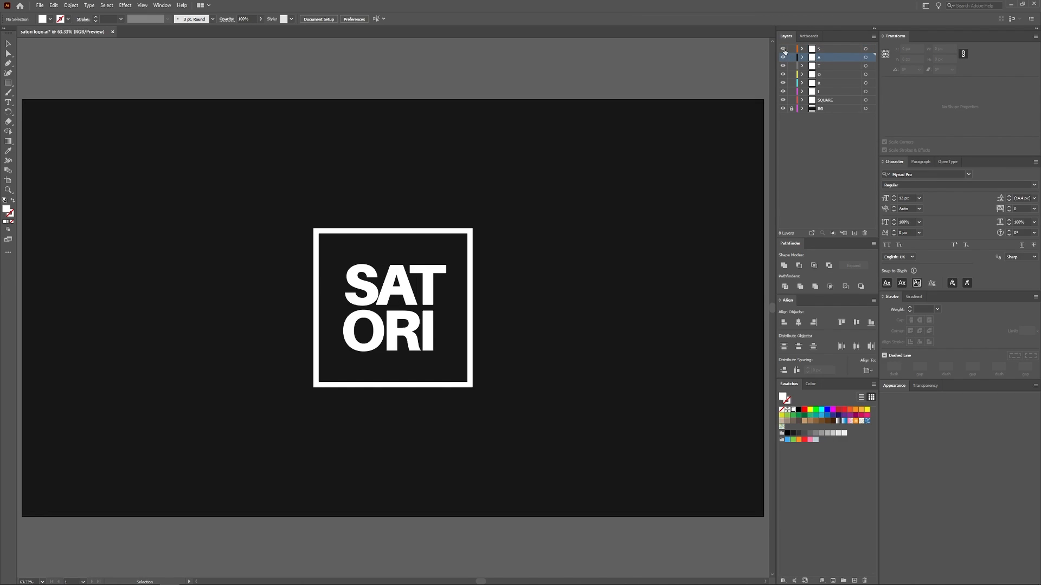
Begin importing a file into the After Effects project.
click(827, 99)
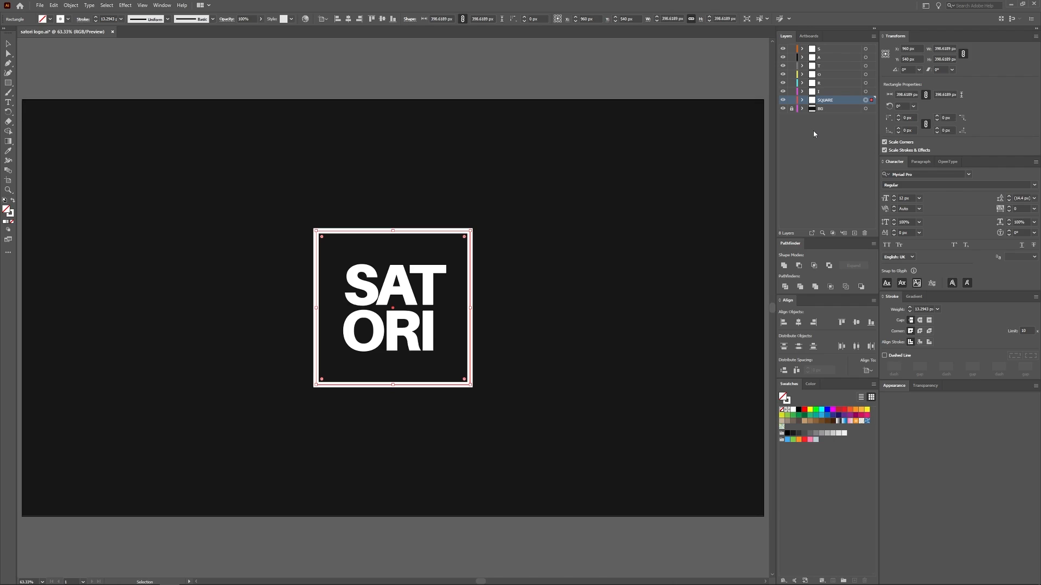
mouse_move(569, 309)
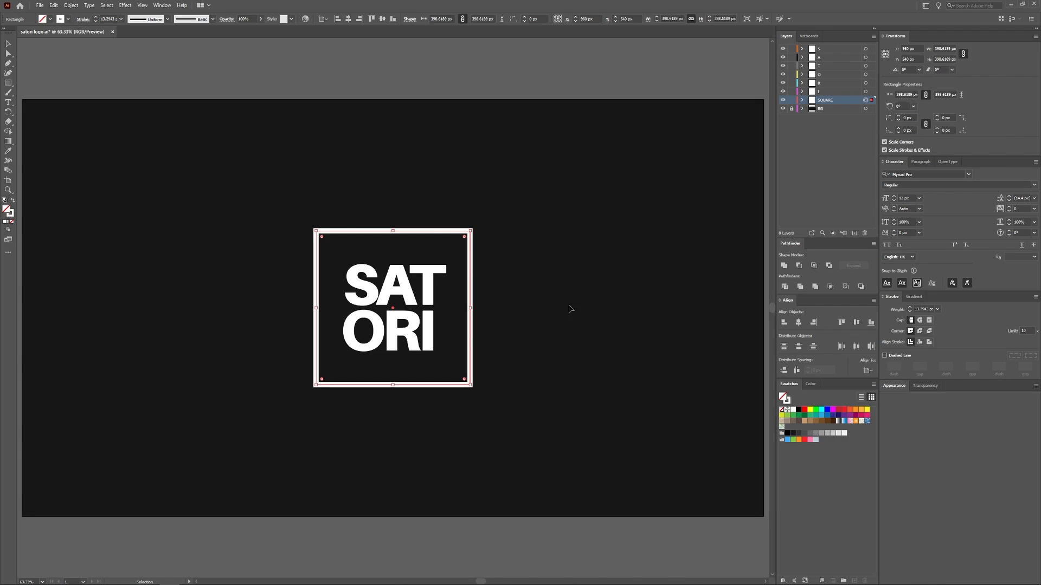
mouse_move(702, 82)
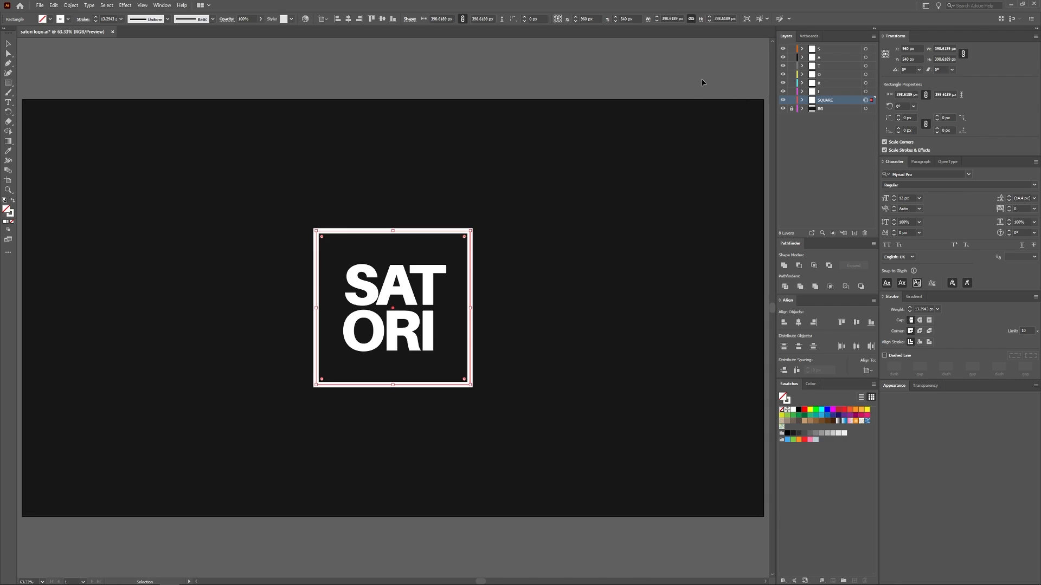
click(476, 163)
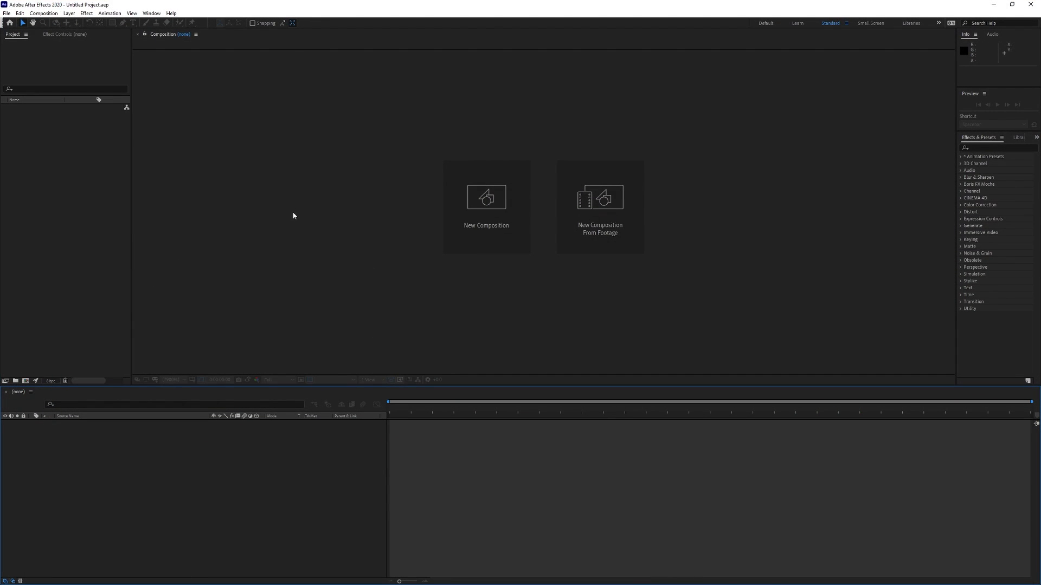
mouse_move(85, 61)
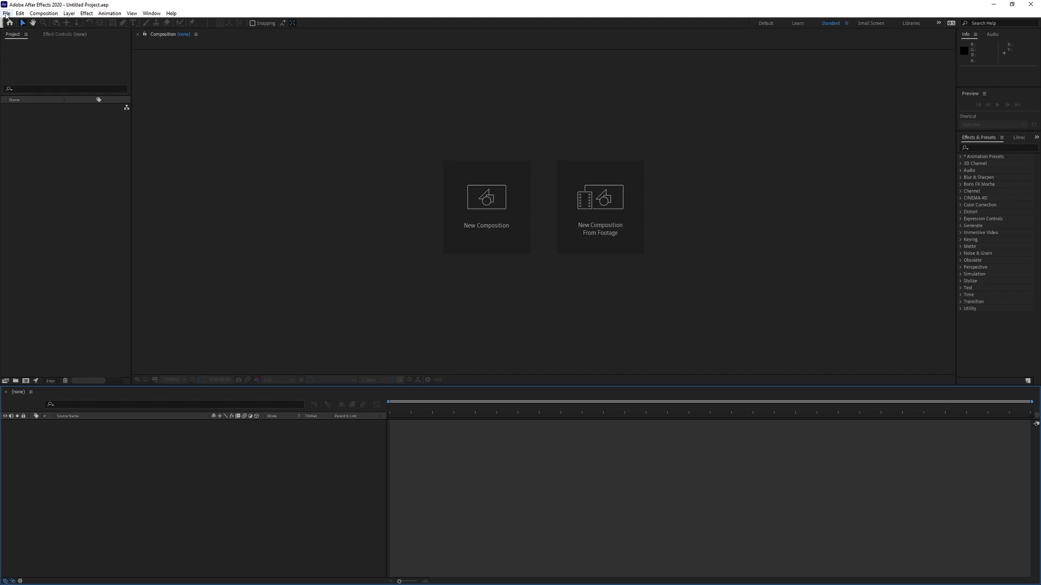
click(7, 13)
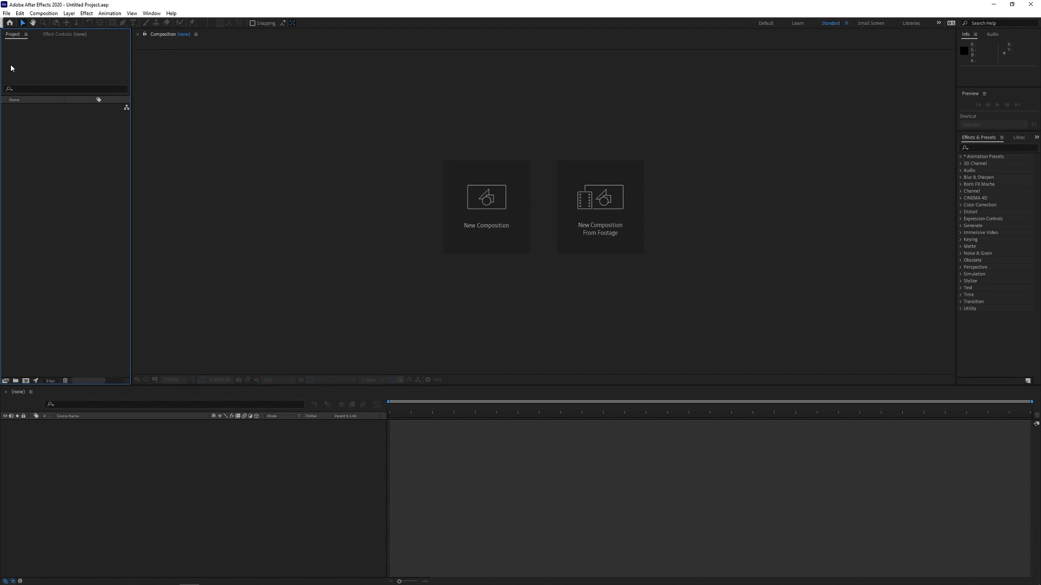
mouse_move(56, 190)
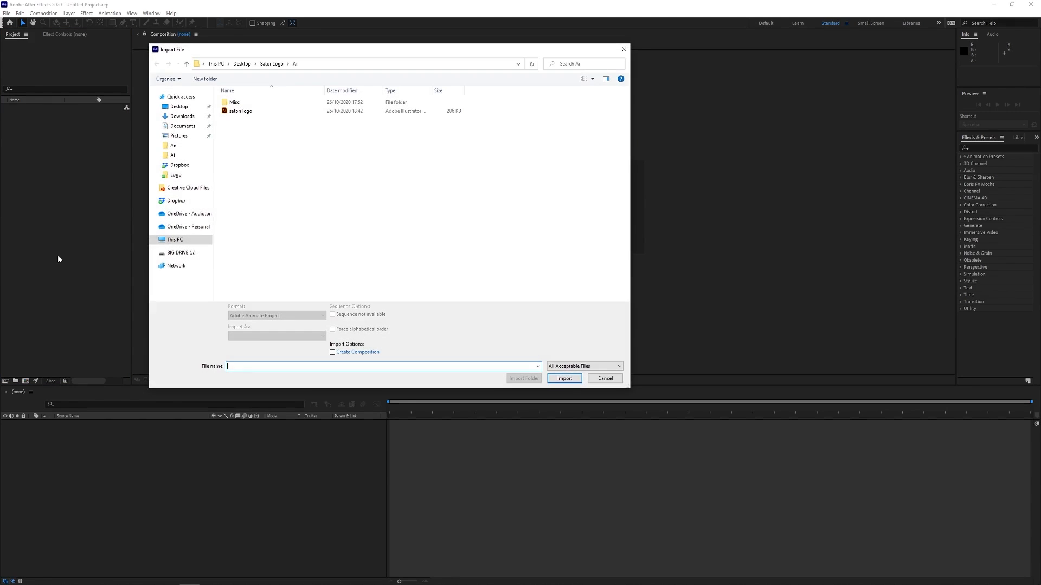
Choose satori logo.ai and set Import As to Composition – Retain Layer Sizes.
click(240, 111)
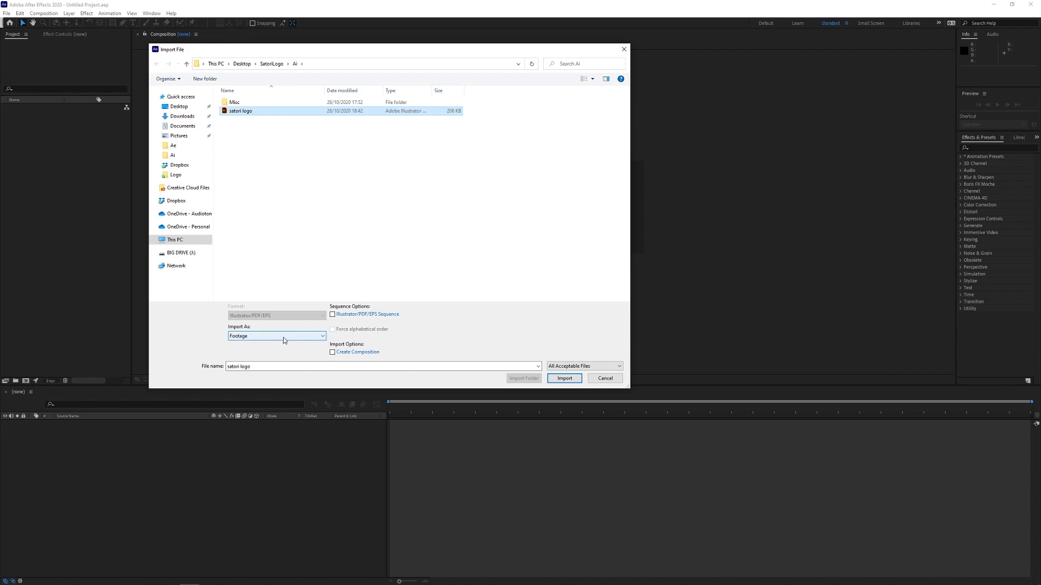
click(276, 336)
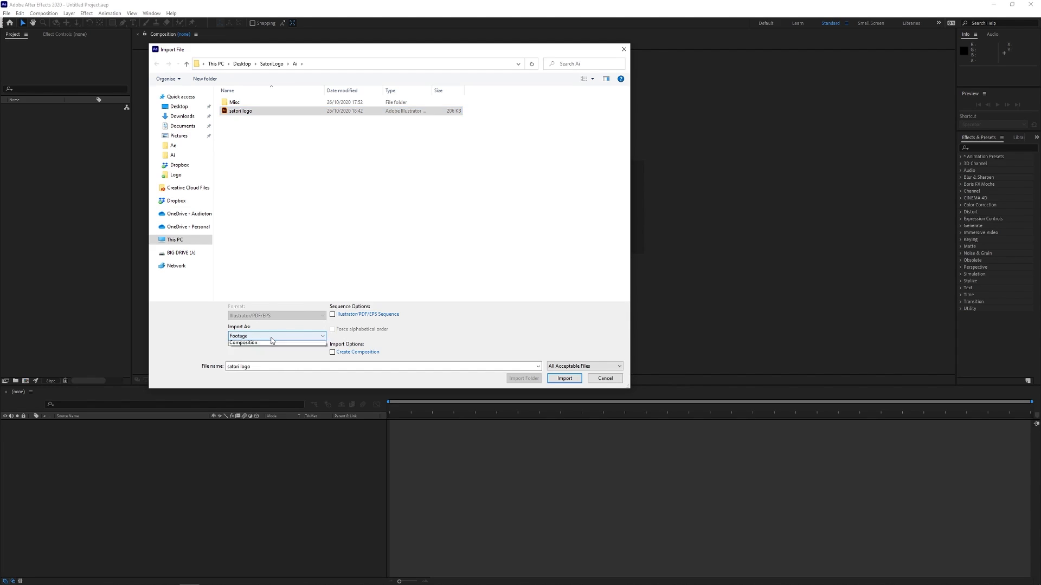
click(275, 335)
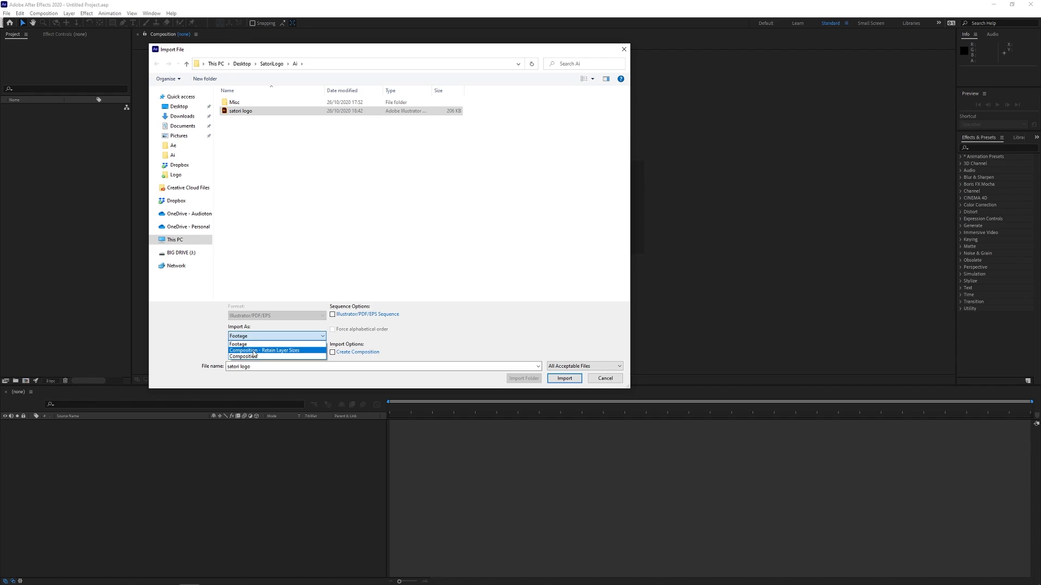
mouse_move(254, 354)
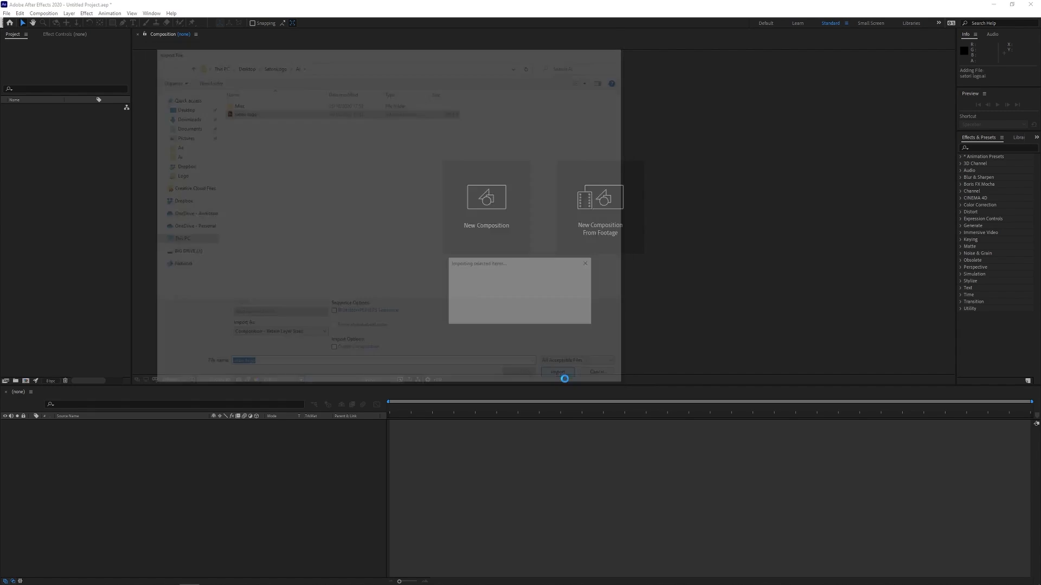
Finish the import and open the satori logo composition.
click(558, 372)
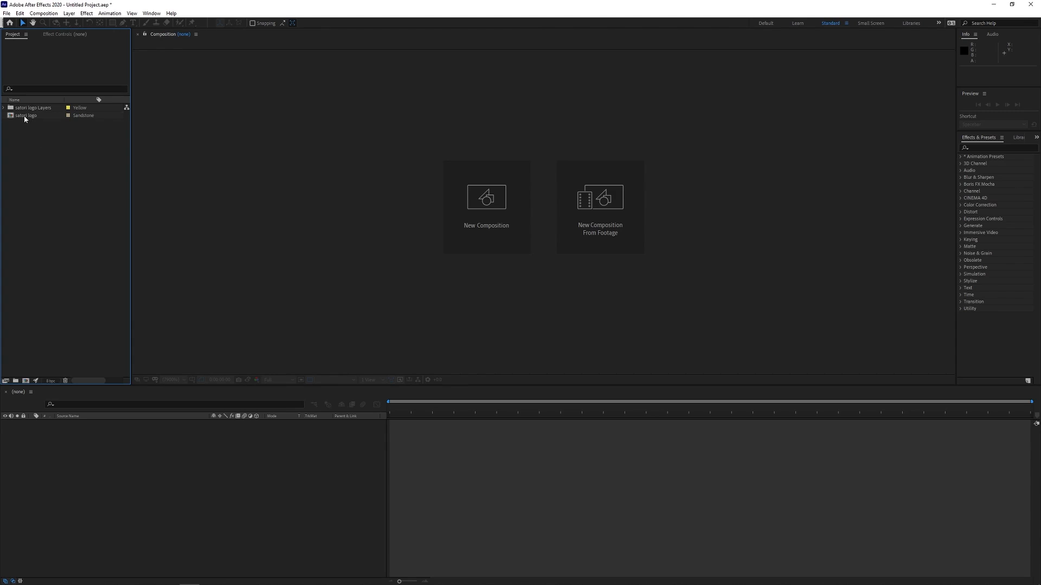
click(26, 115)
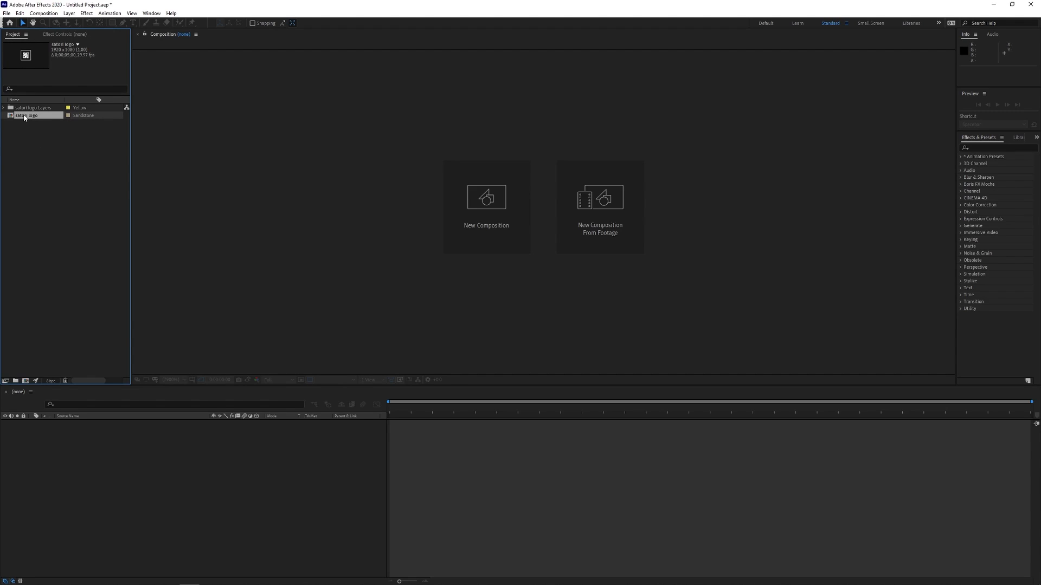
double_click(28, 115)
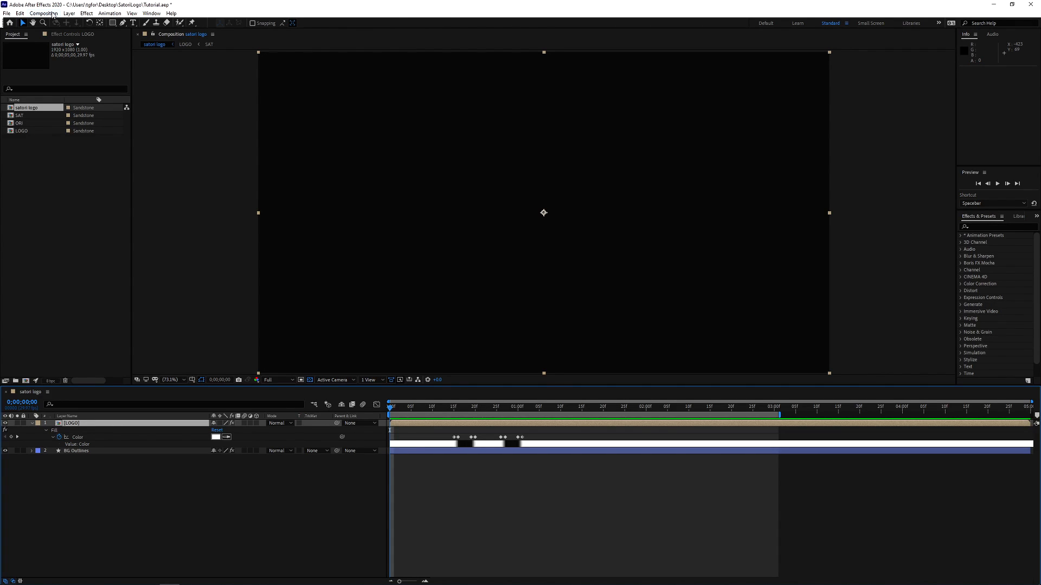
Edit the composition's duration in Composition Settings and confirm.
click(43, 13)
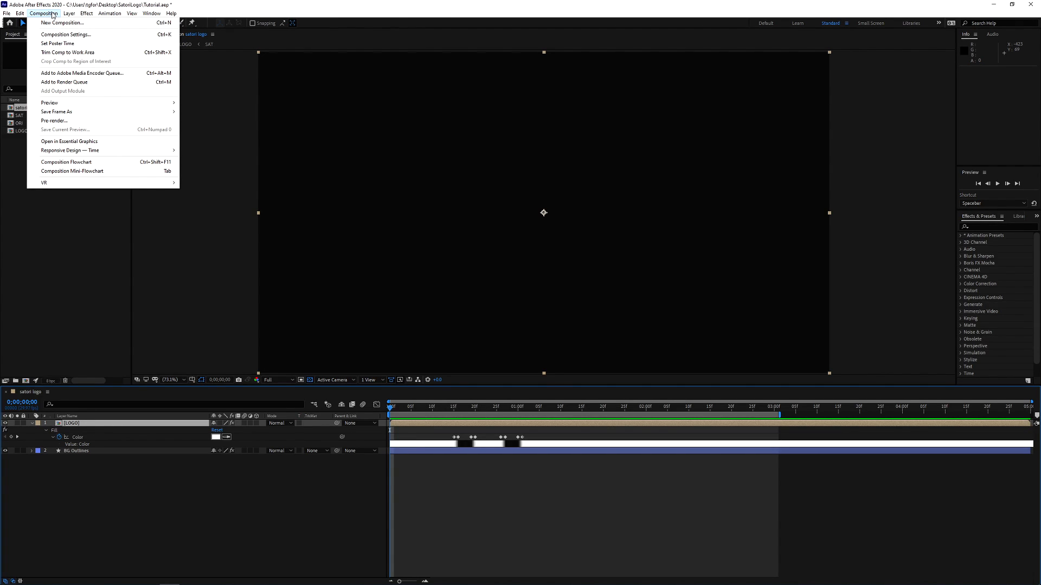
mouse_move(57, 43)
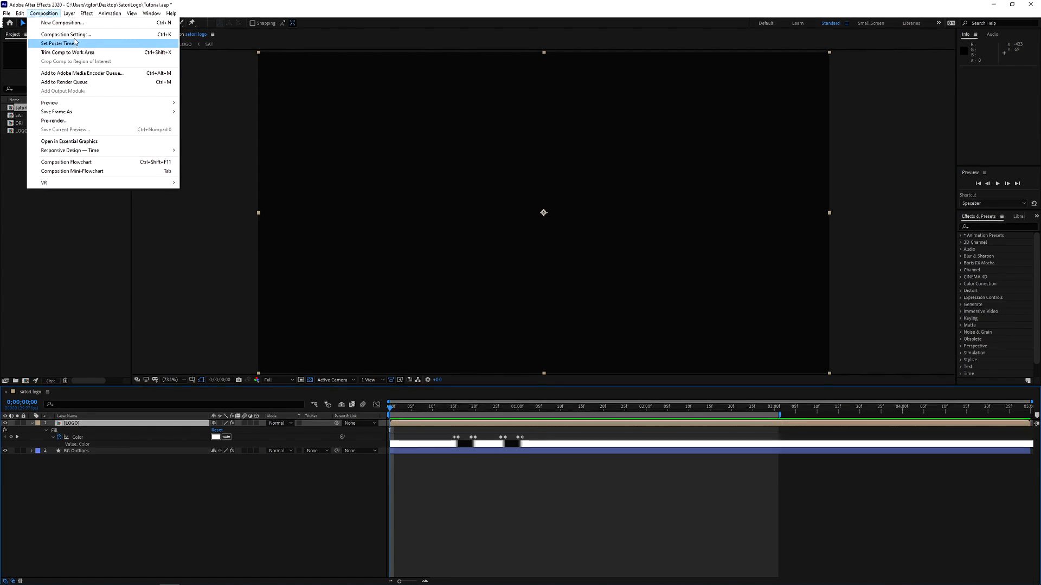
click(65, 35)
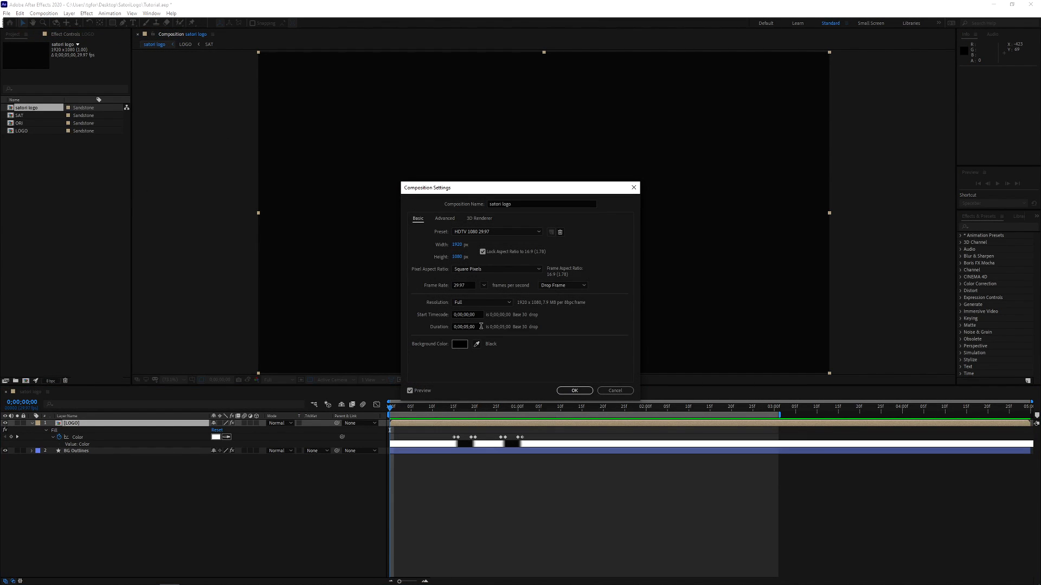
click(465, 326)
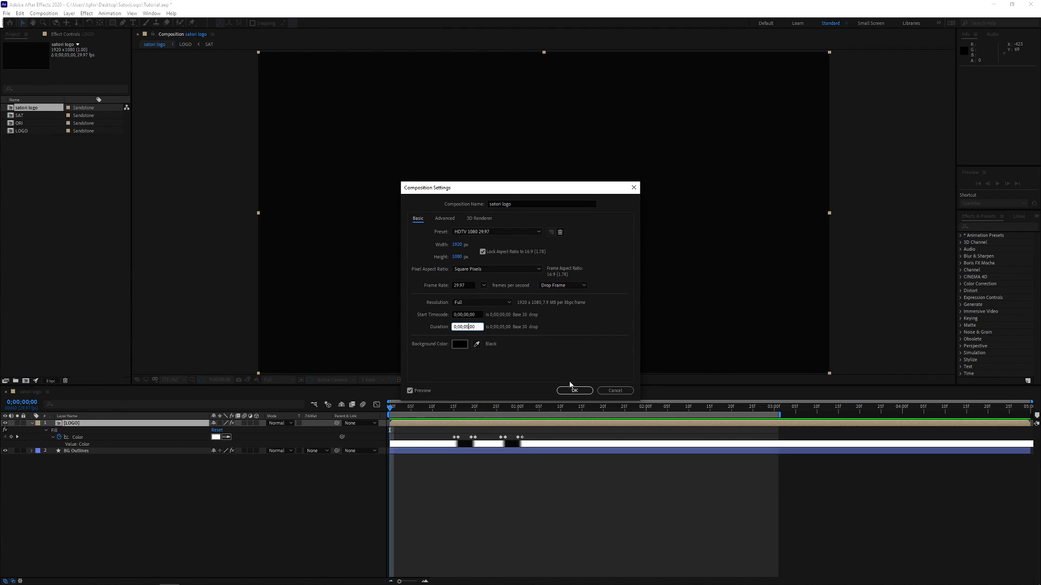
click(574, 391)
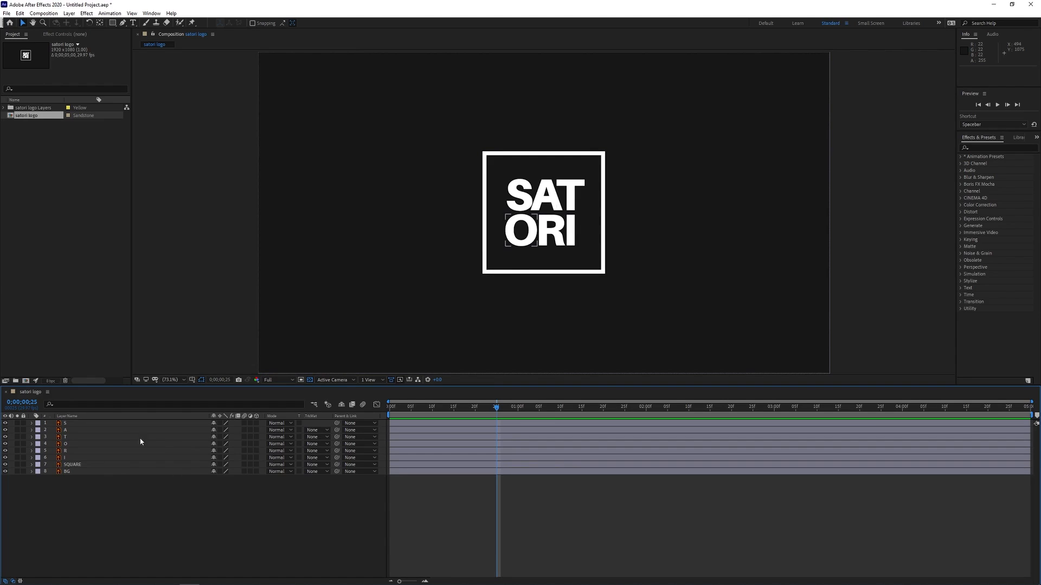
Convert all layers from S through BG into shape outlines via Create Shapes from Vector Layer.
click(66, 423)
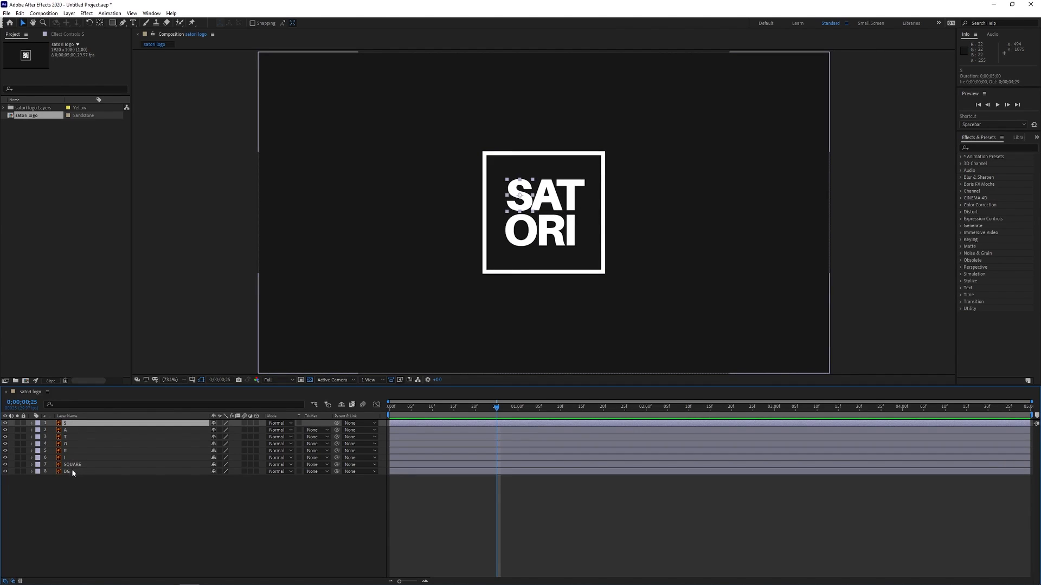
mouse_move(393, 318)
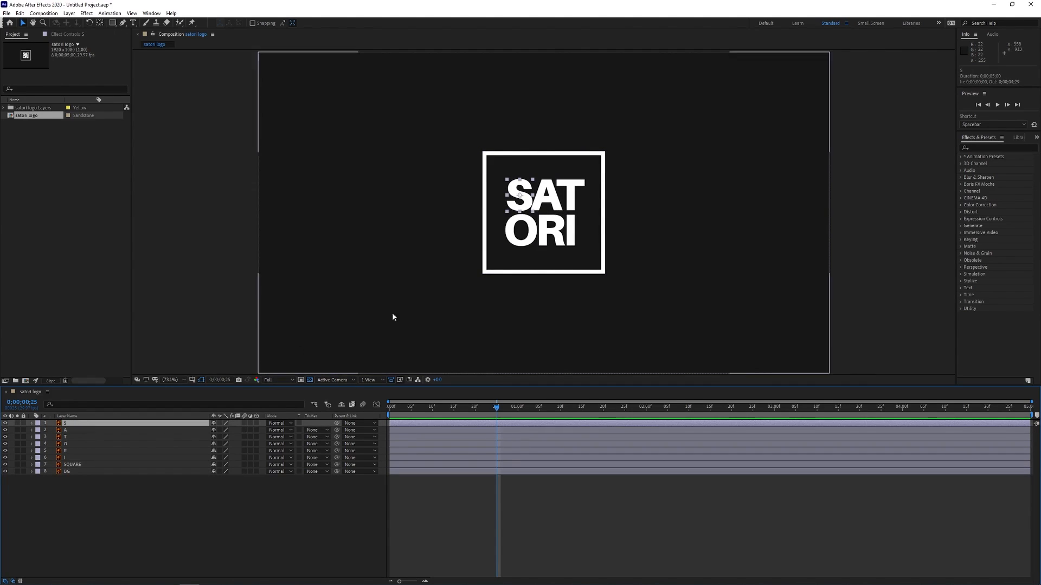
click(137, 510)
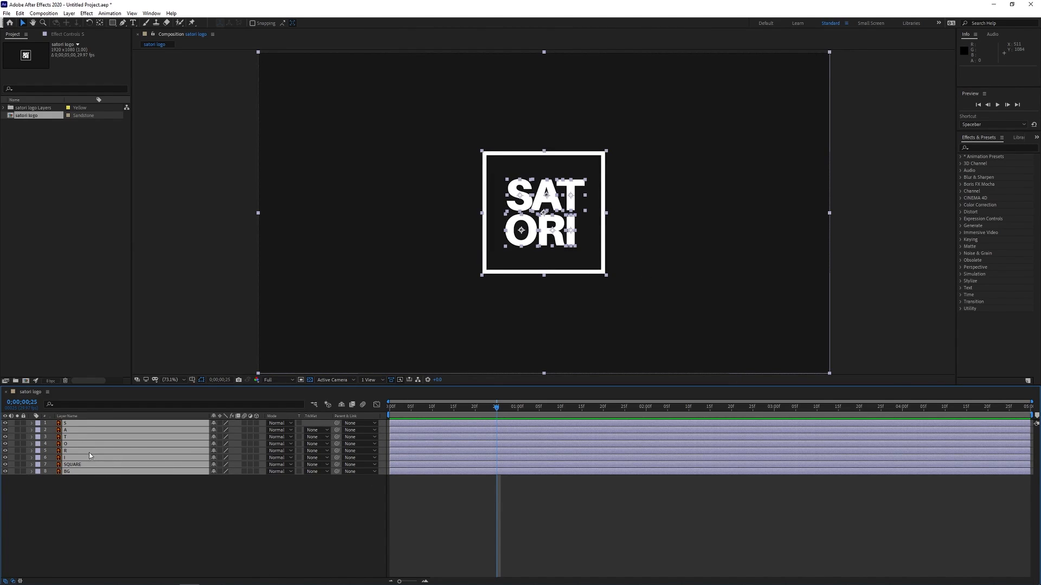
right_click(90, 455)
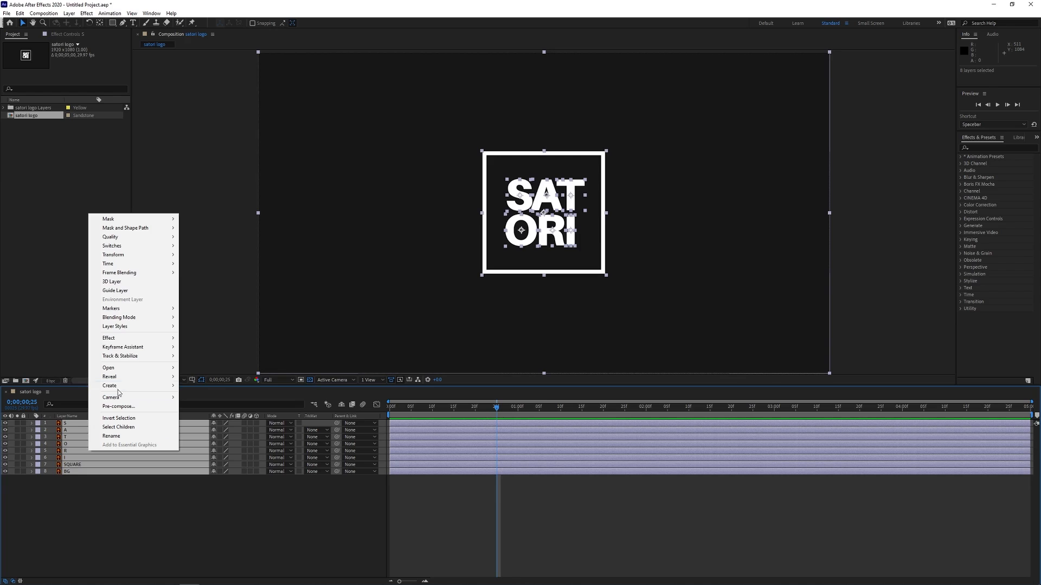
mouse_move(108, 386)
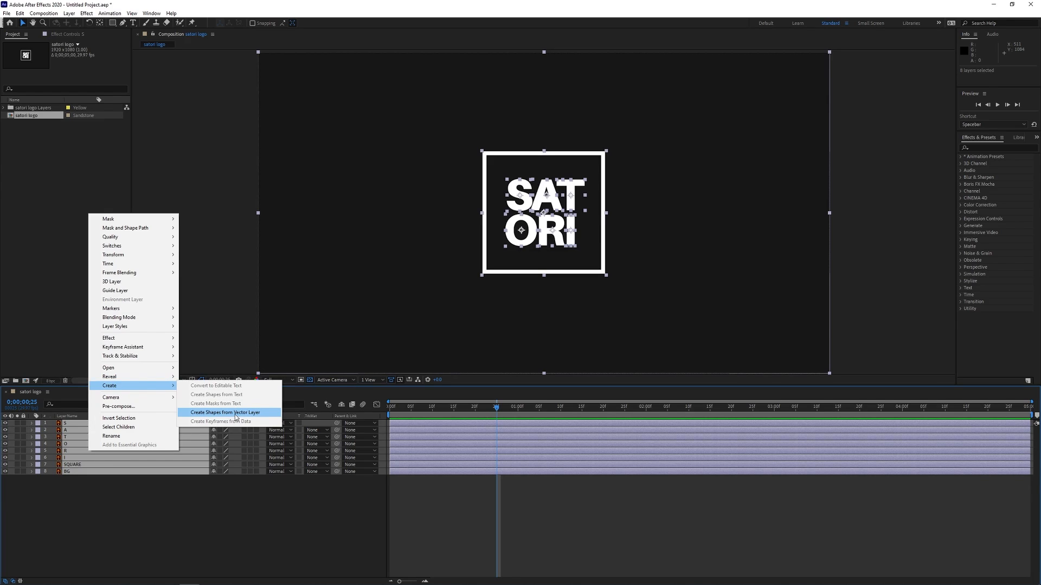
click(224, 412)
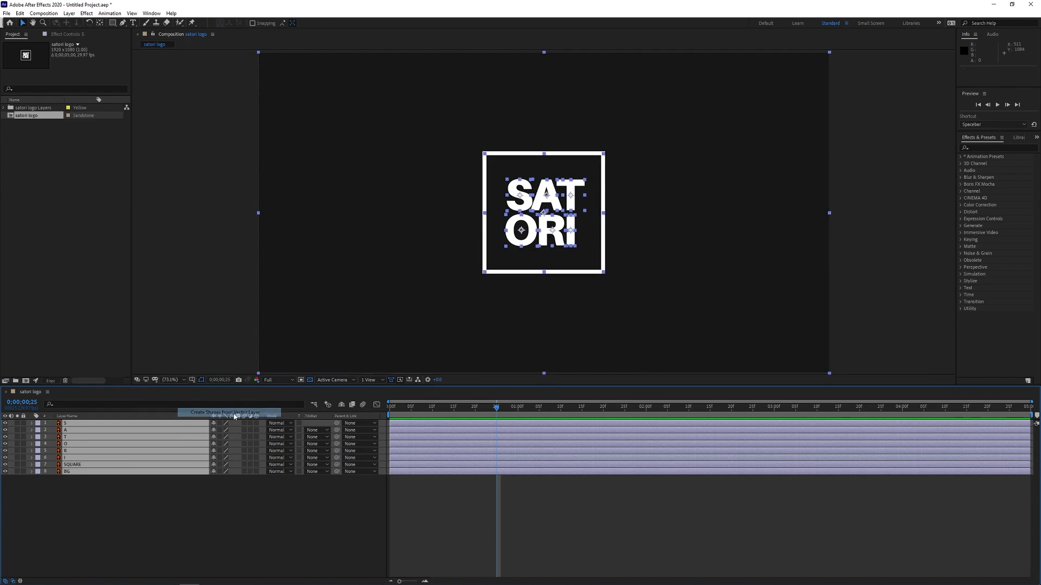
click(225, 412)
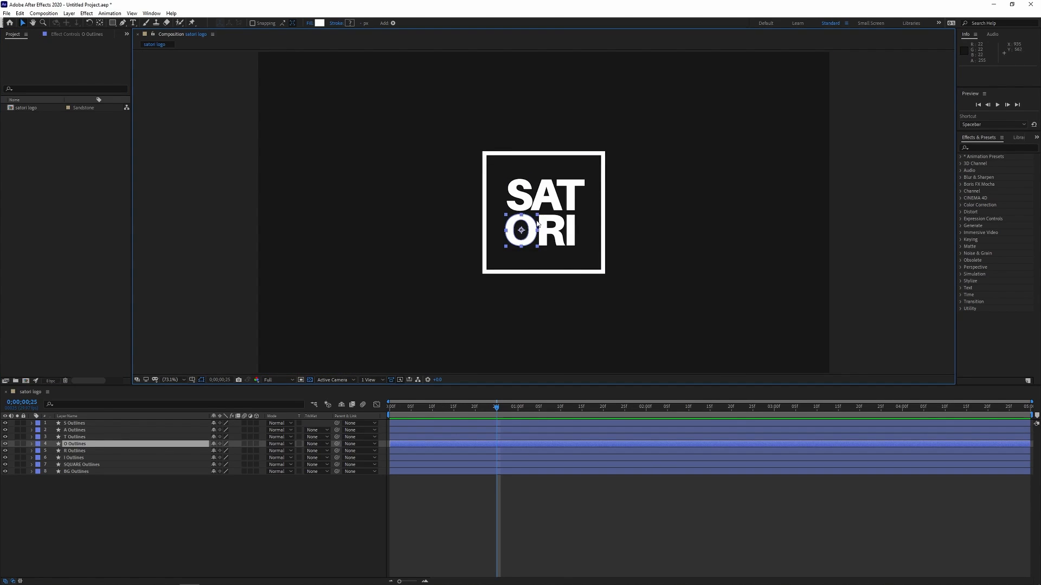
Adjust the view zoom level and lock the BG Outlines layer.
scroll(down, 3)
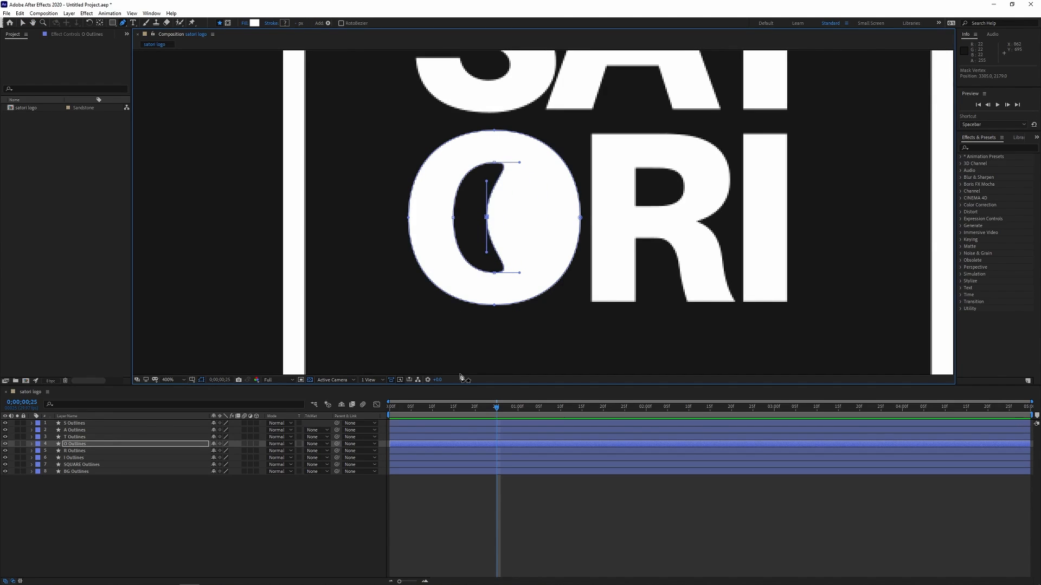
click(168, 380)
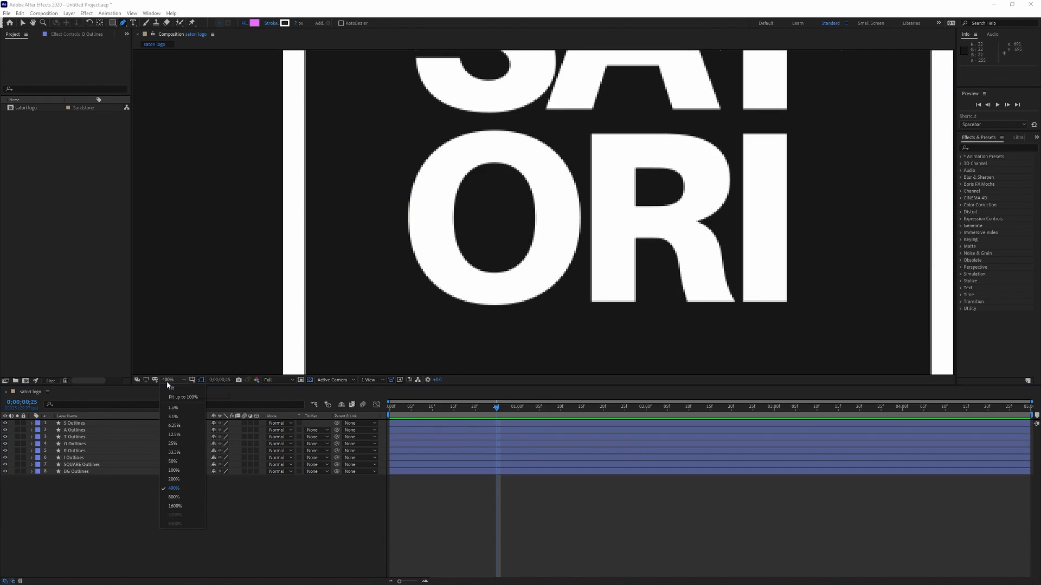
click(183, 397)
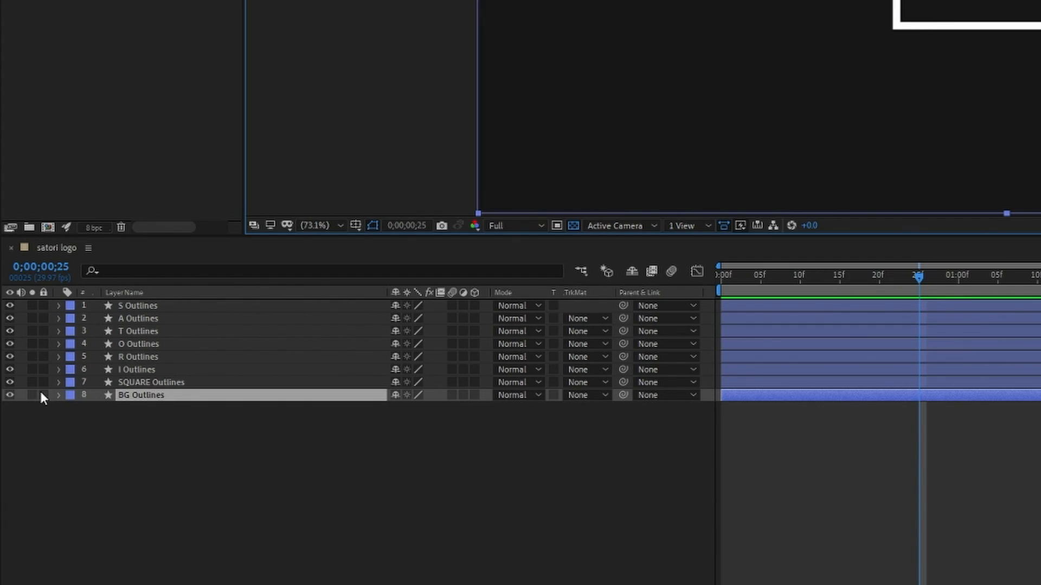
click(44, 395)
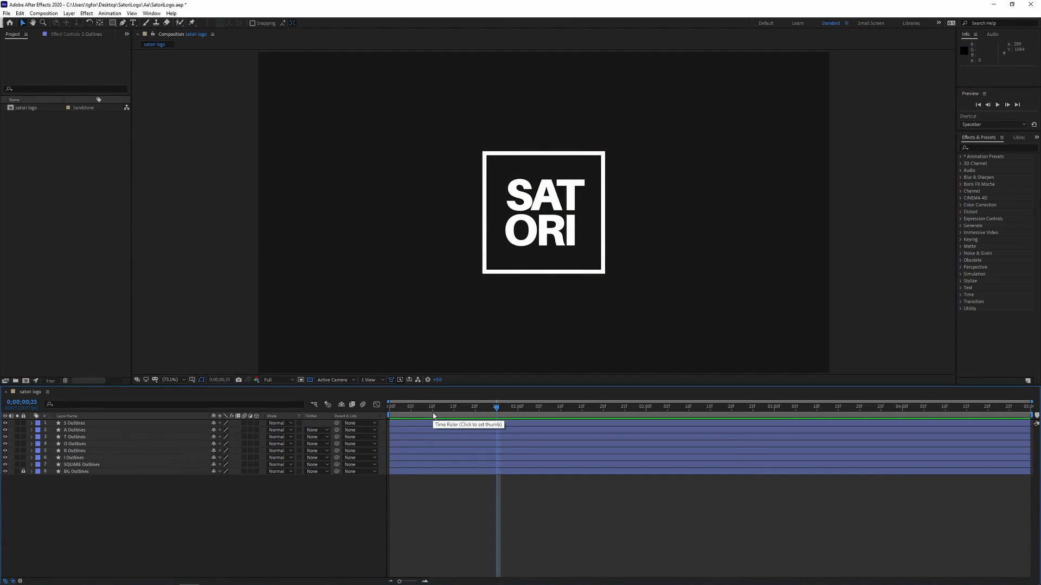
Pre-compose the S, A and T outline layers into a SAT composition.
click(75, 423)
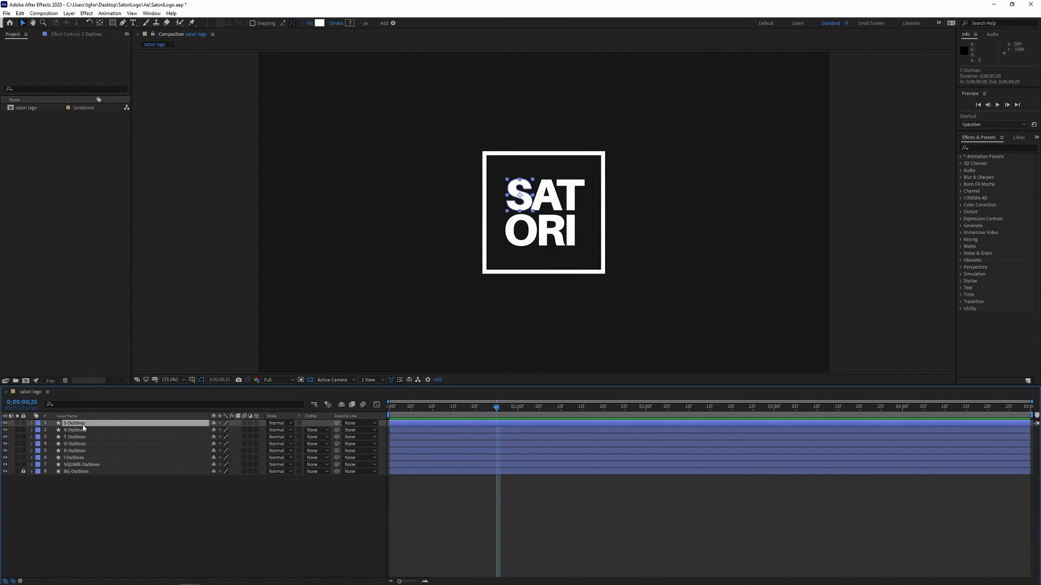
drag(525, 199, 460, 200)
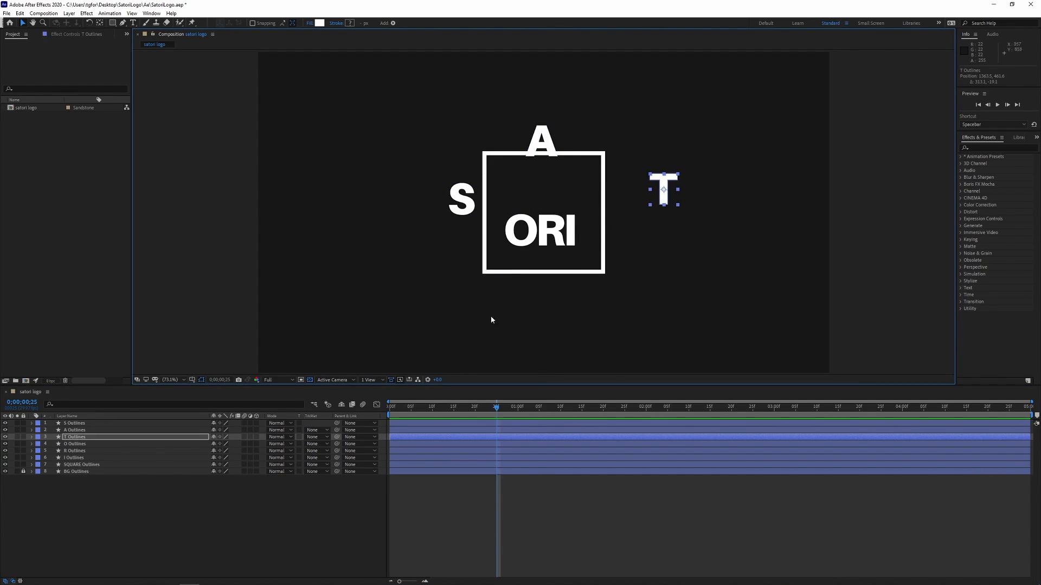
mouse_move(525, 351)
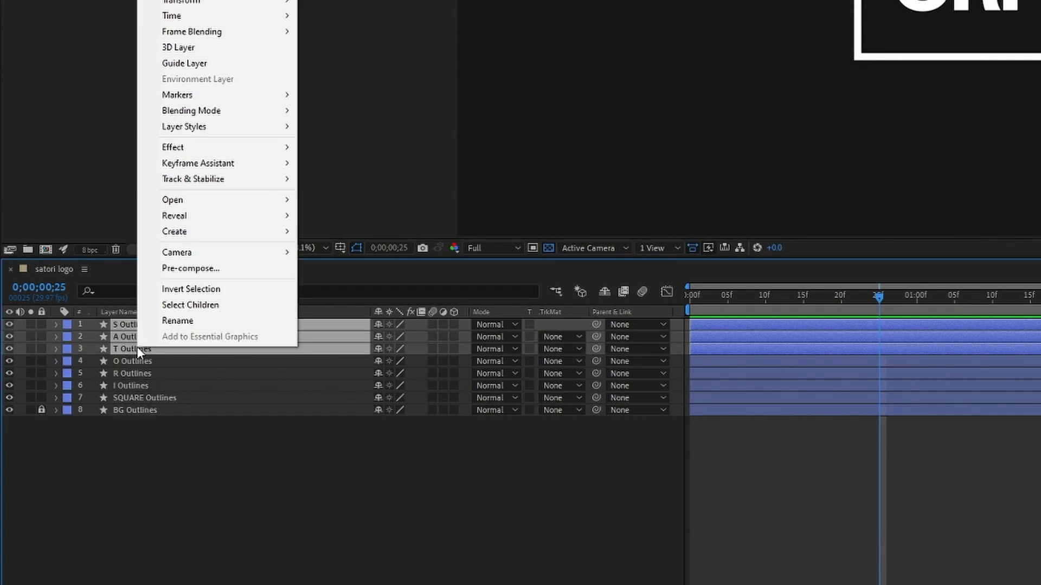
mouse_move(196, 289)
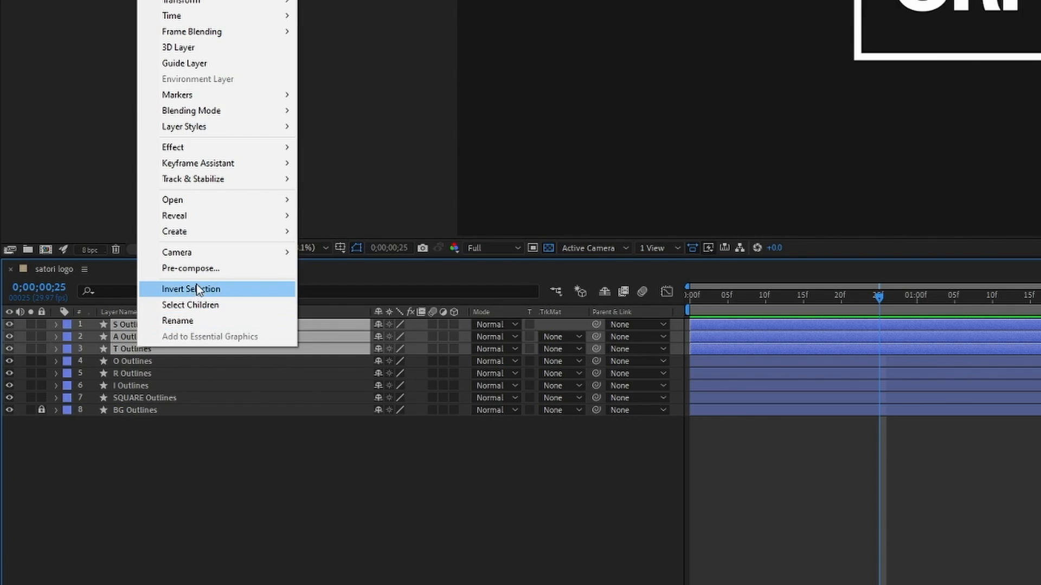
click(190, 268)
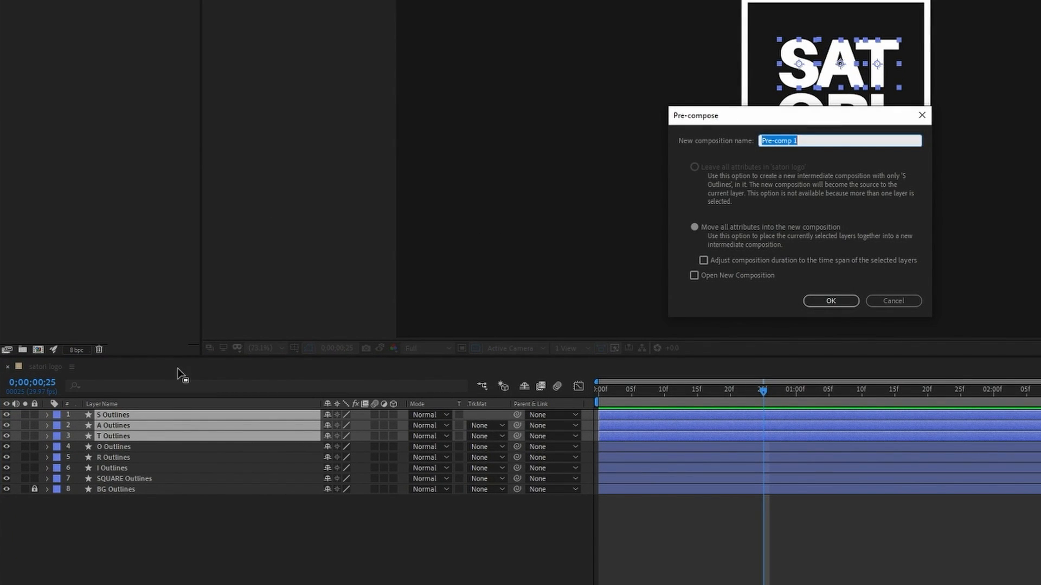
click(829, 300)
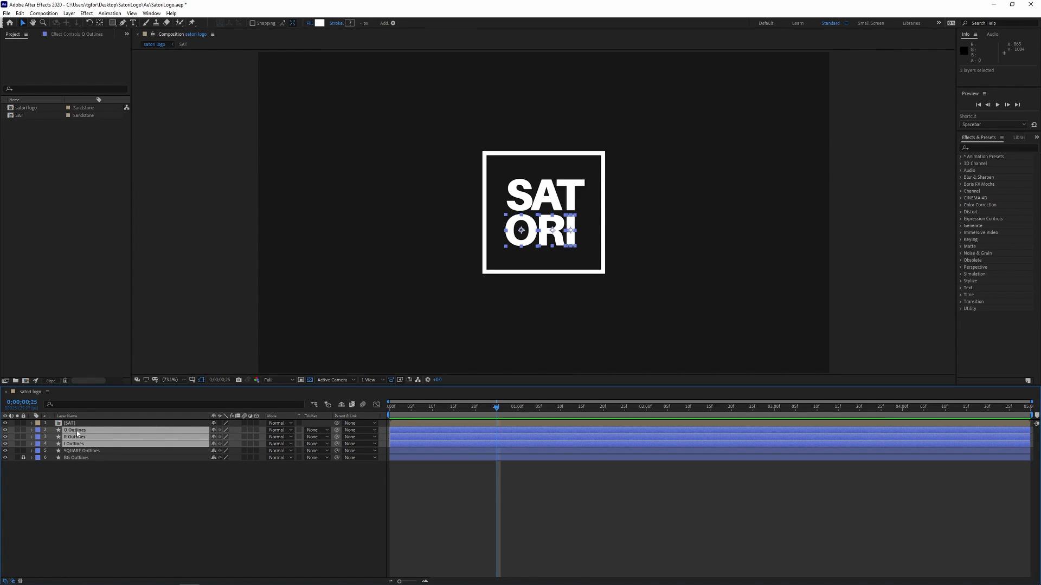
Pre-compose the O, R and I outline layers into an ORI composition.
right_click(74, 431)
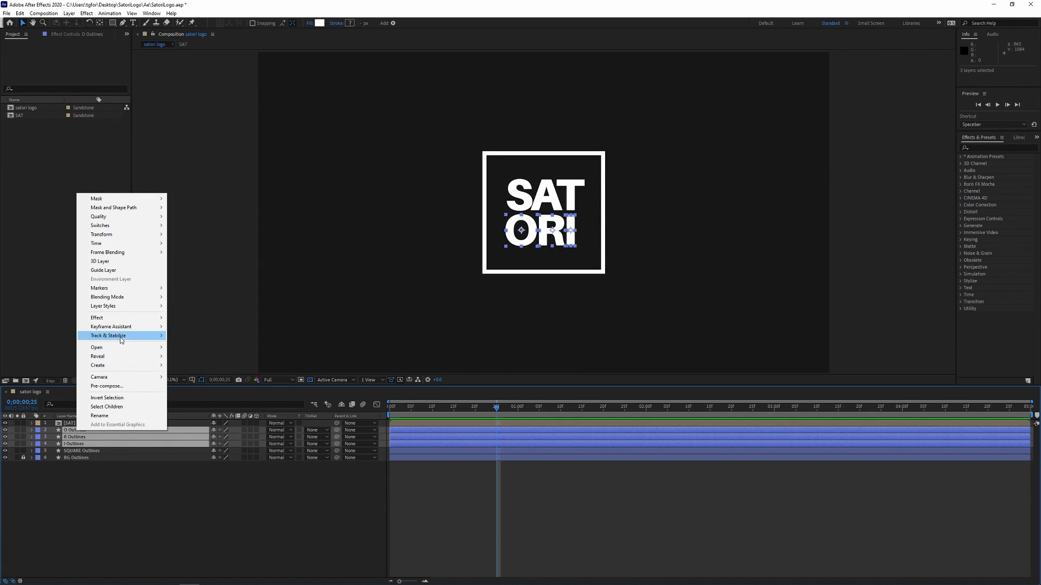
click(105, 386)
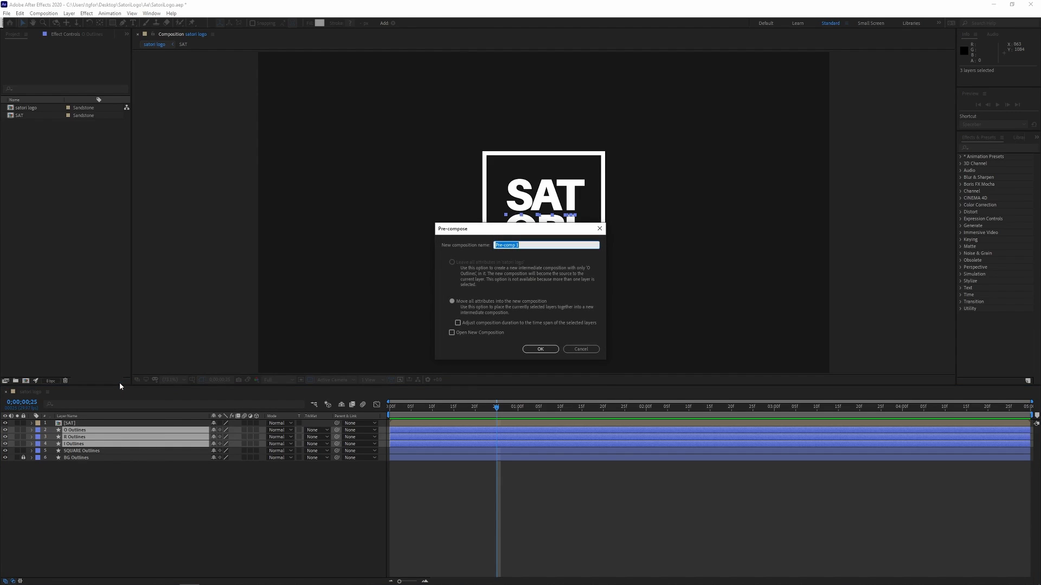
click(540, 349)
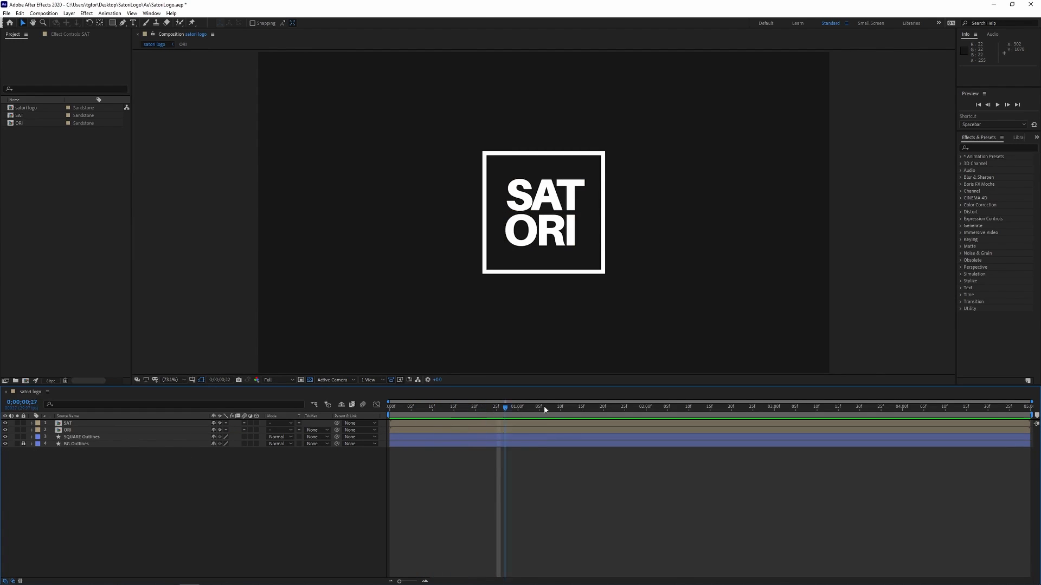
Keyframe Position on SAT and ORI: centred at 2s, pushed apart sideways at 0s.
click(67, 424)
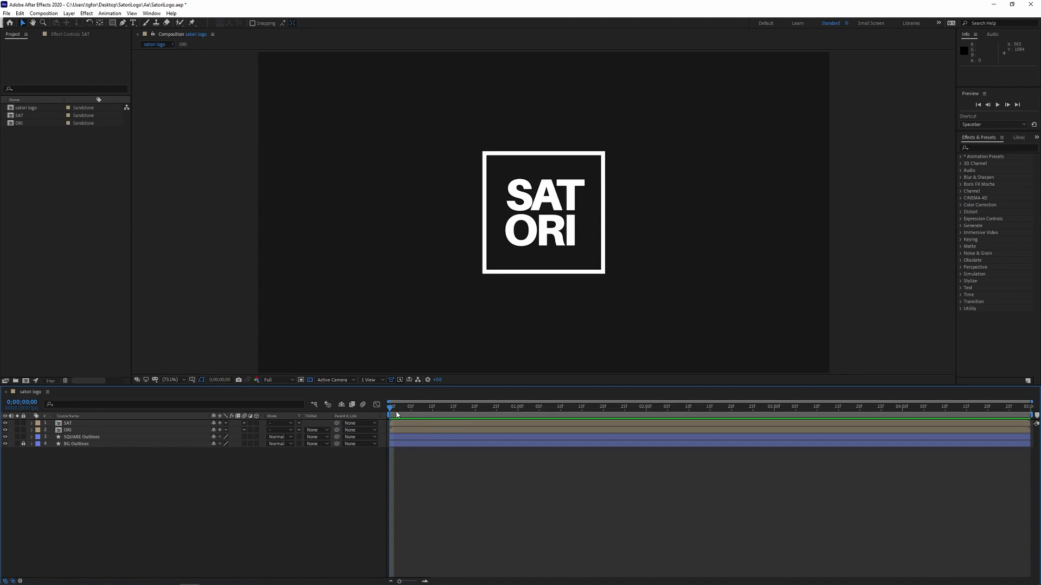
mouse_move(417, 409)
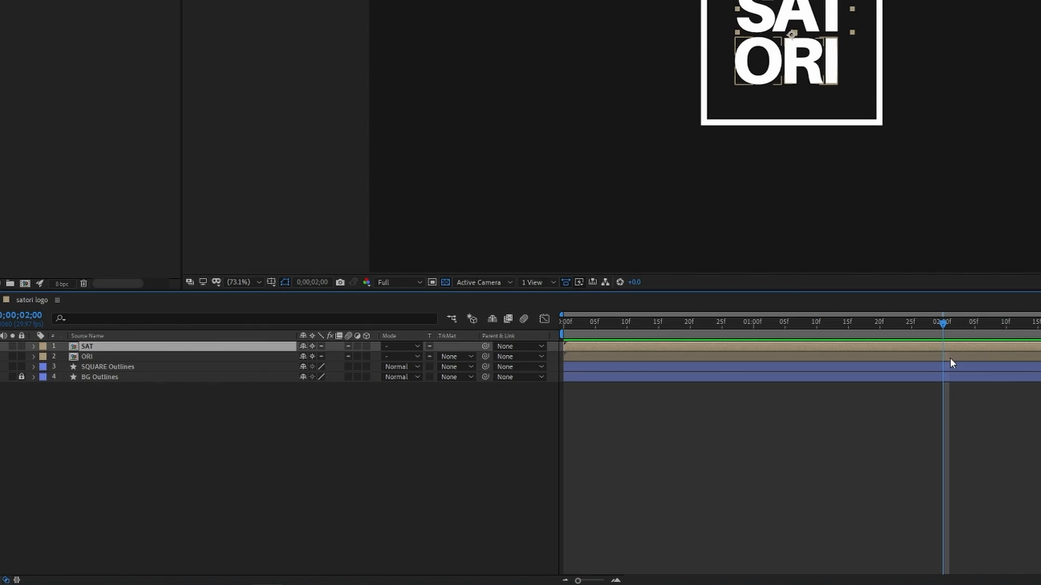
click(87, 357)
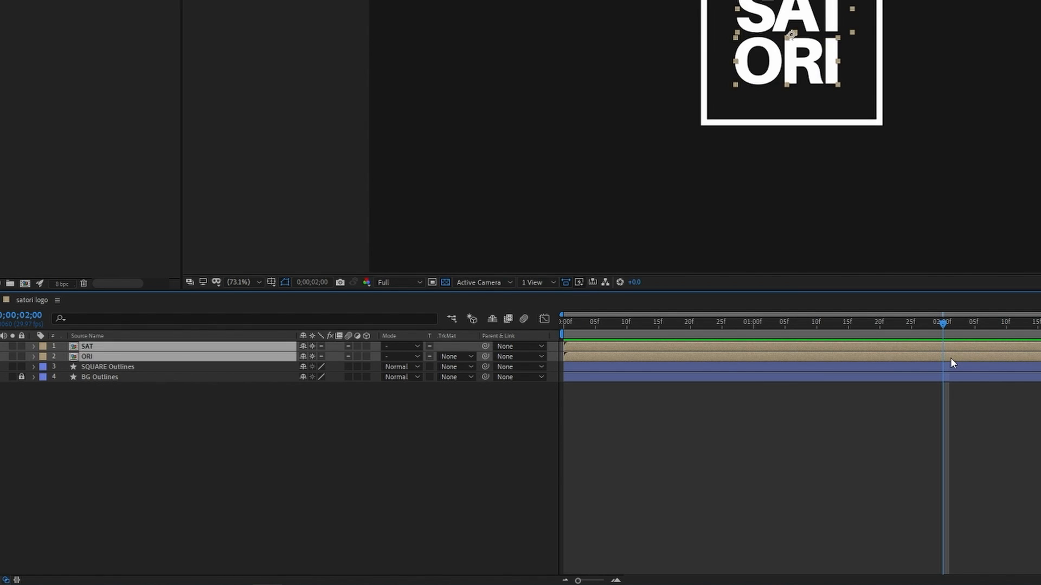
key(p)
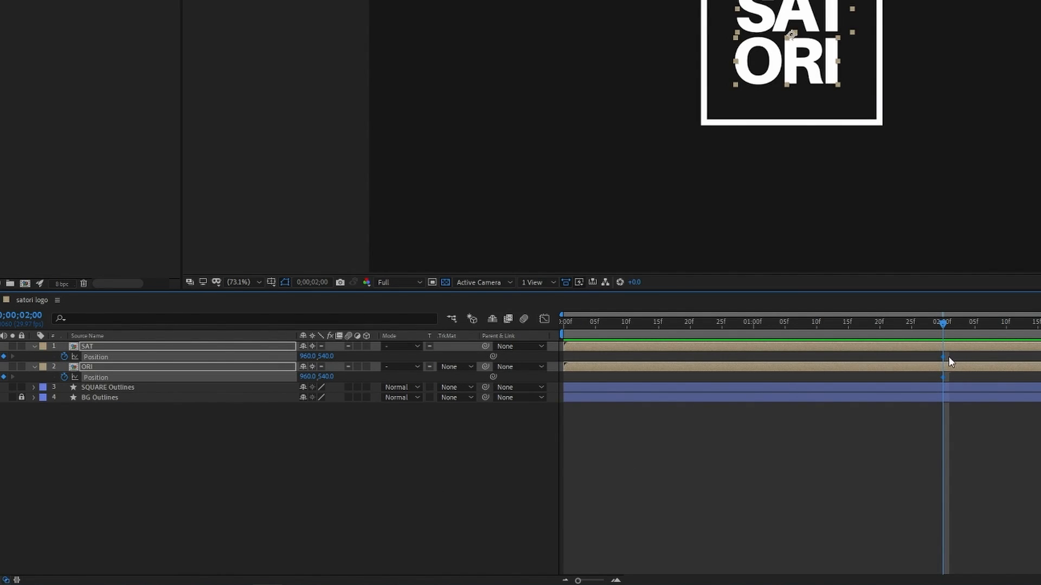
mouse_move(953, 360)
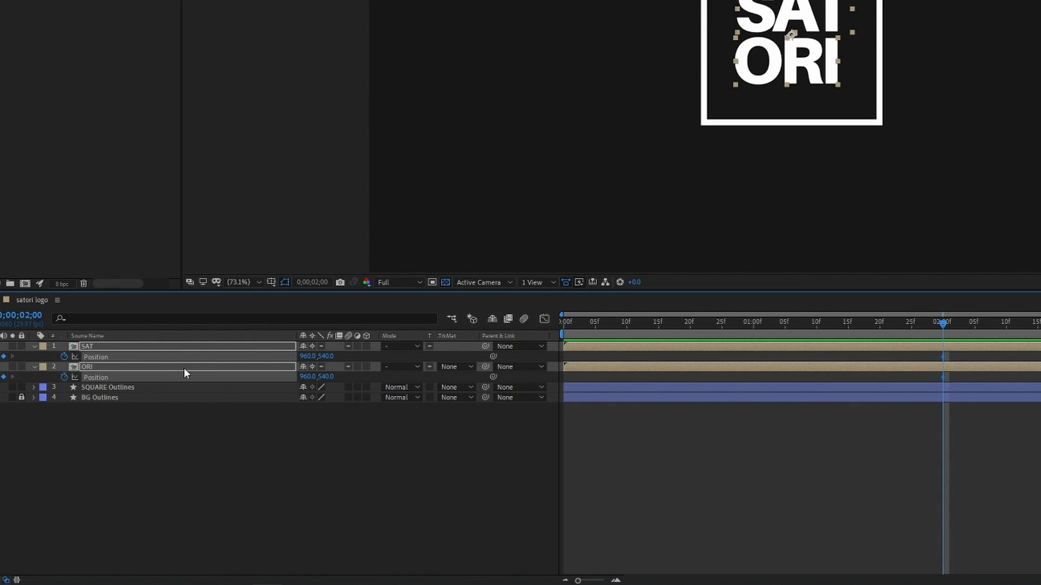
mouse_move(877, 412)
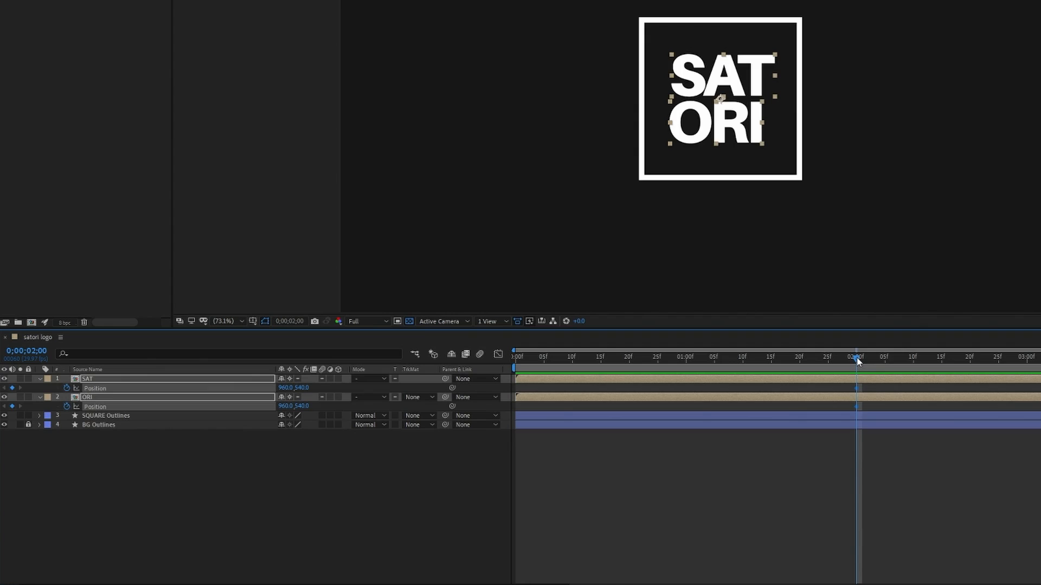
click(670, 357)
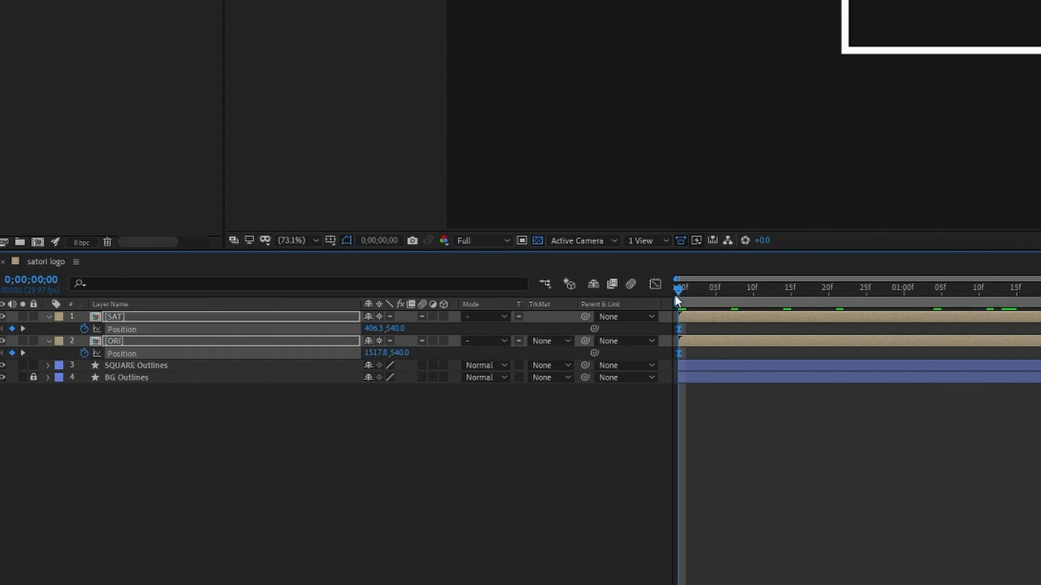
In the speed graph, pull both keyframe influences toward the middle for a strong ease.
click(653, 284)
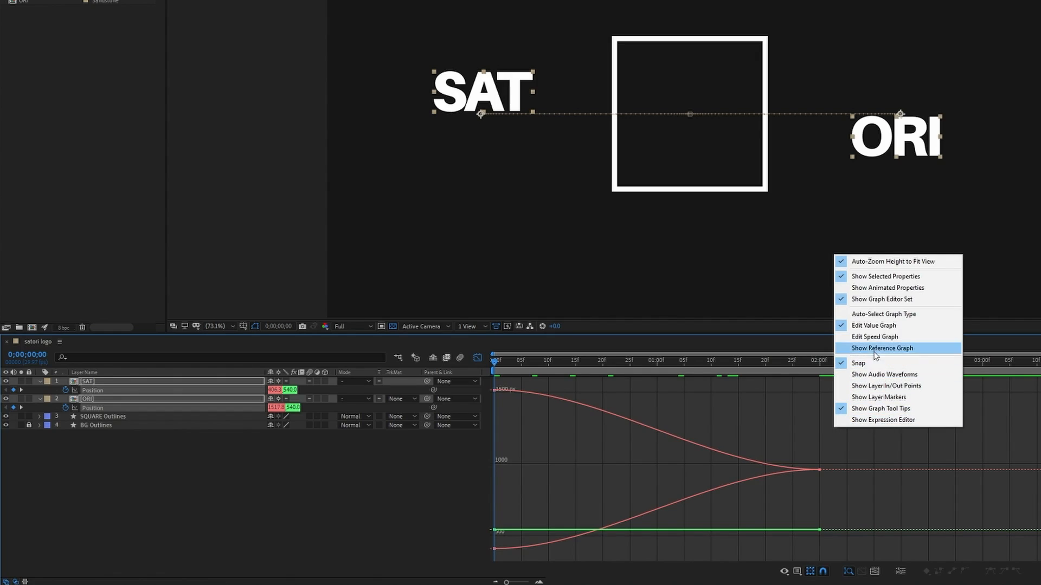
mouse_move(874, 336)
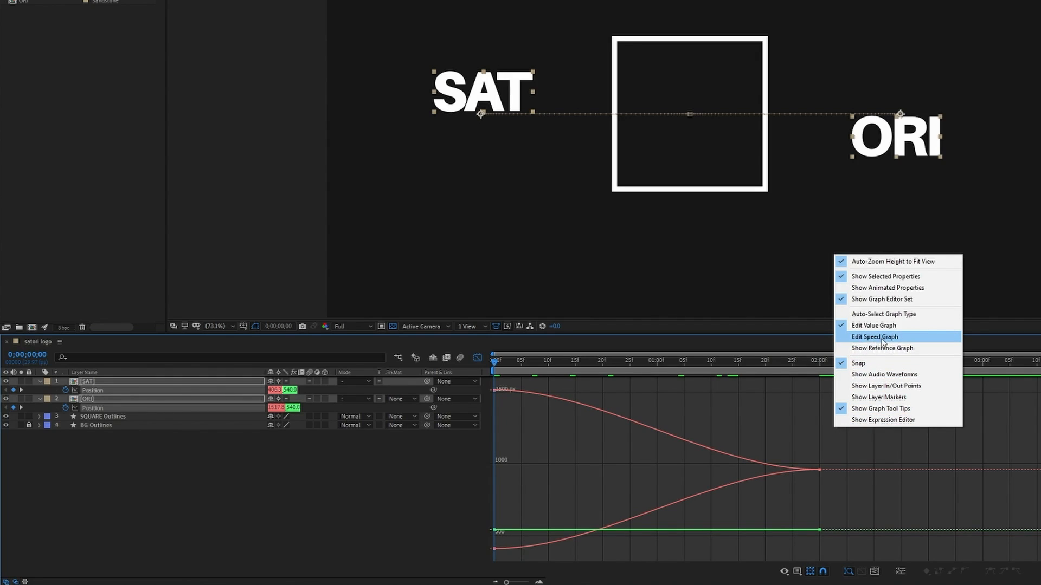
click(874, 325)
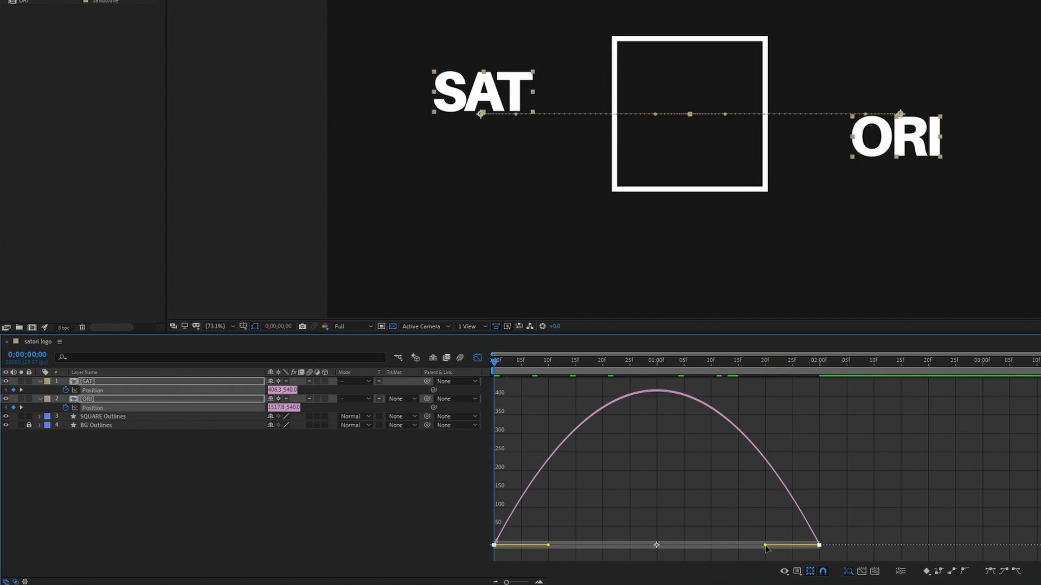
drag(767, 545, 684, 545)
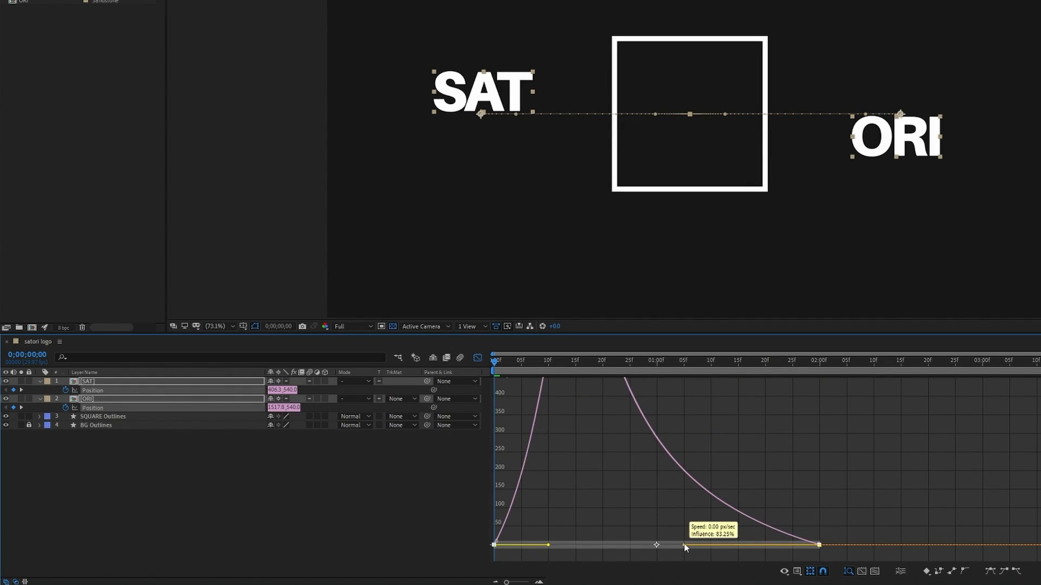
drag(684, 547, 624, 548)
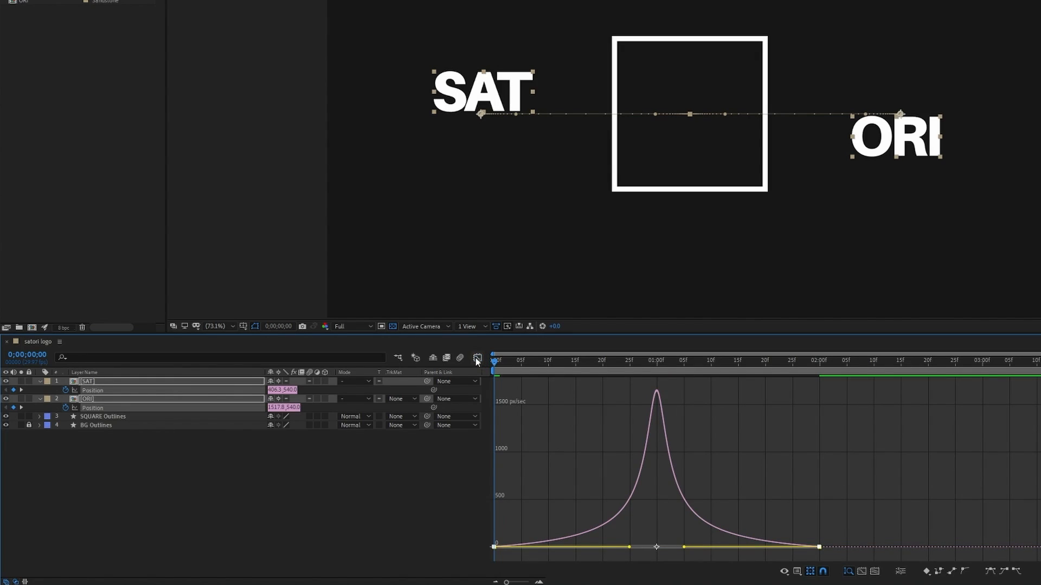
click(477, 357)
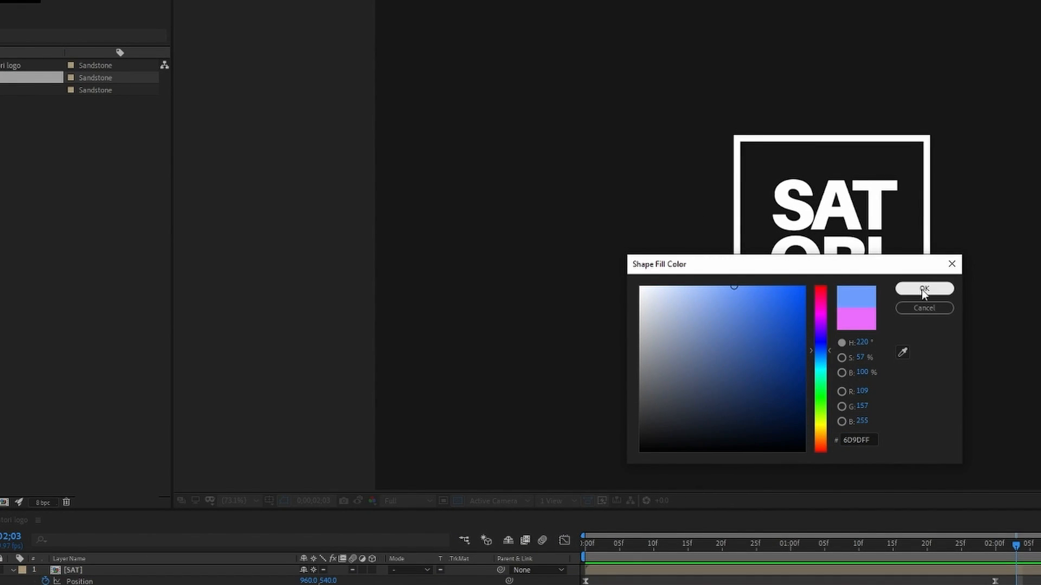
Confirm the #6D9DFF fill and place the blue MATTE square over the logo.
click(923, 289)
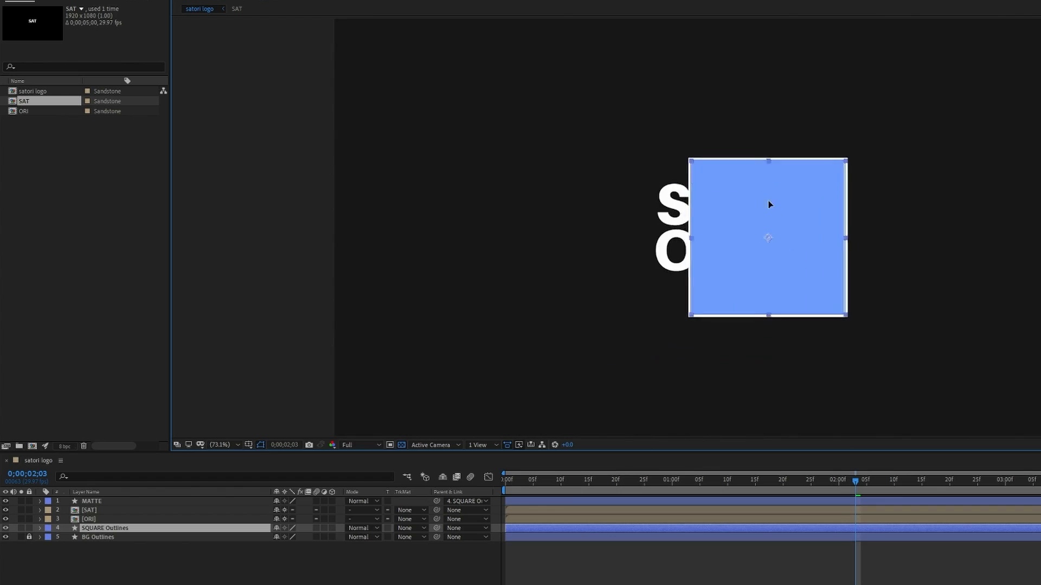
drag(767, 237, 746, 229)
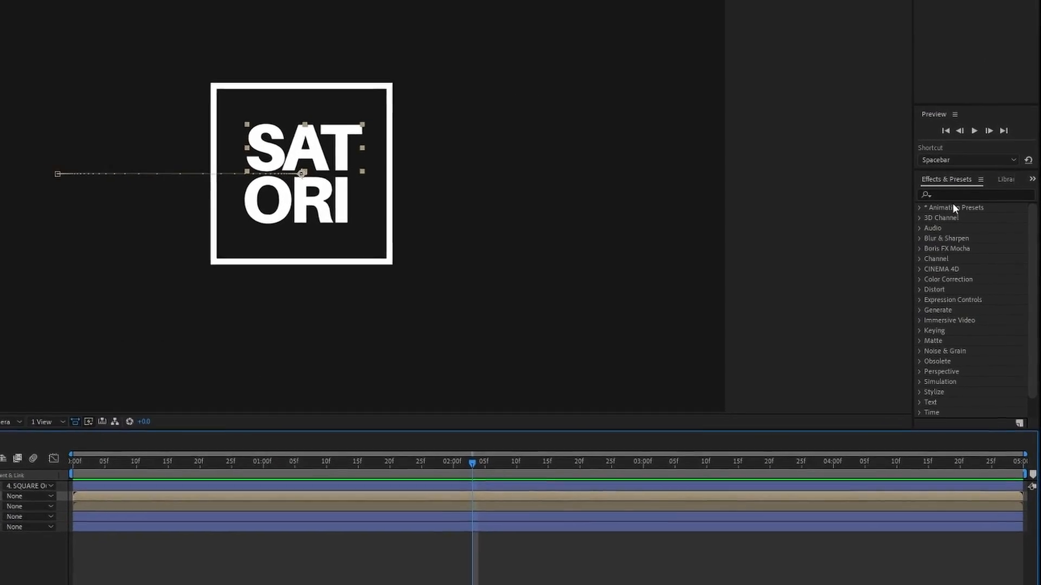
Apply Set Matte to SAT and ORI taking the matte from MATTE, then scrub the slide-in.
text(se)
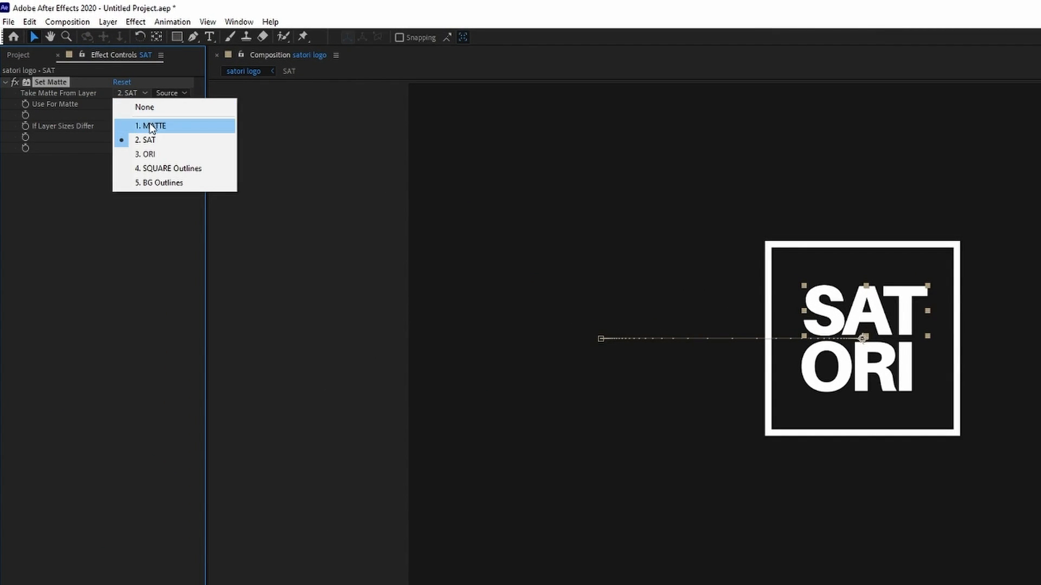
click(152, 126)
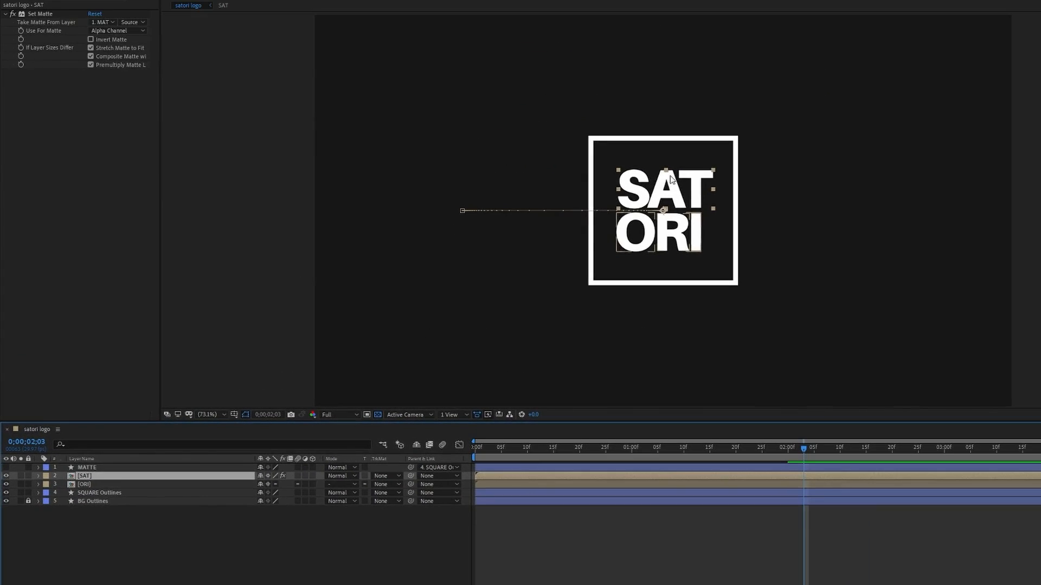
click(595, 447)
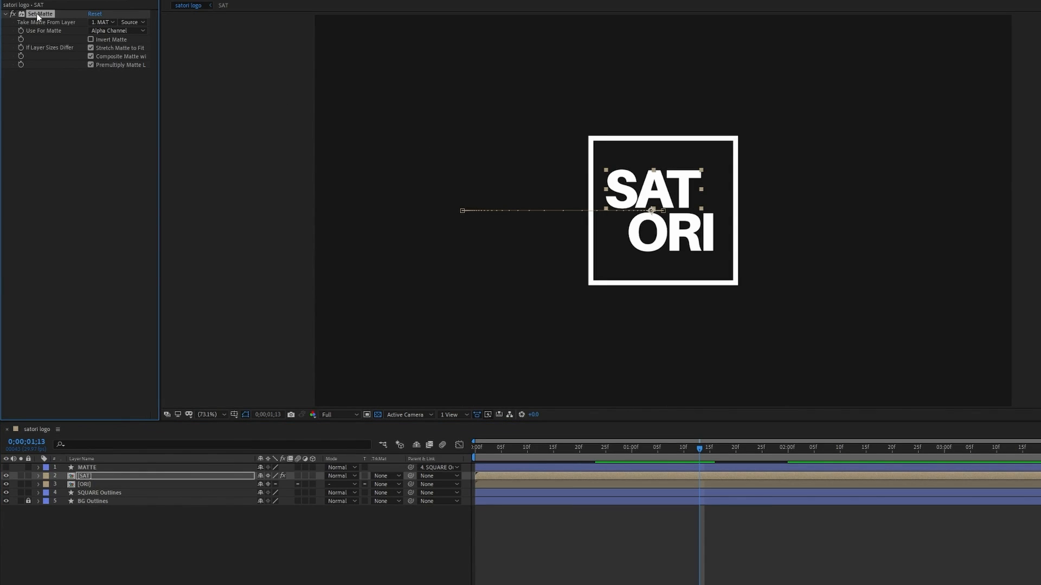
mouse_move(97, 248)
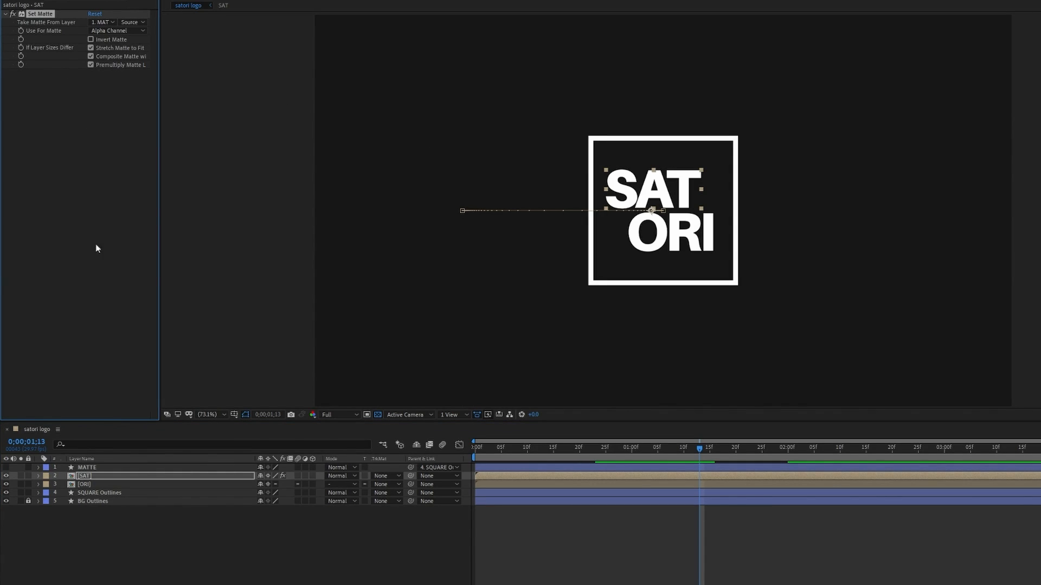
click(84, 484)
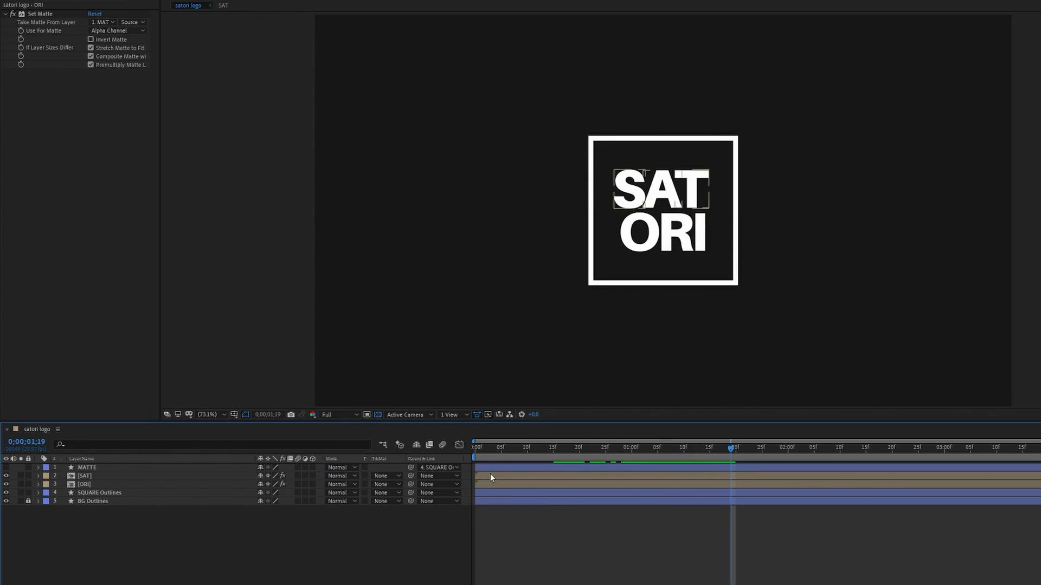
drag(734, 449, 669, 448)
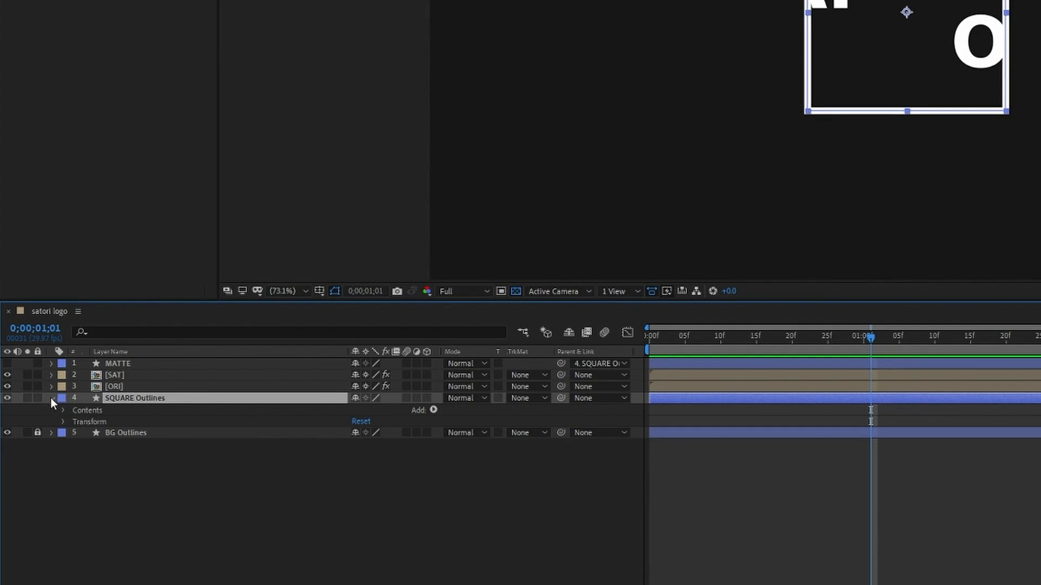
Add Trim Paths to SQUARE Outlines with End keyframes at 0s and 2s.
click(434, 410)
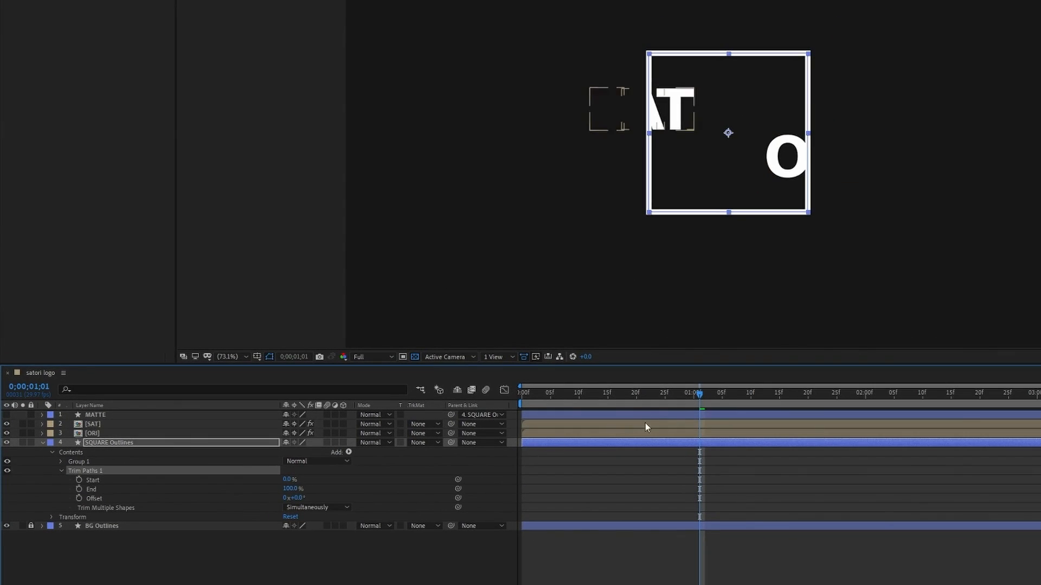
click(866, 401)
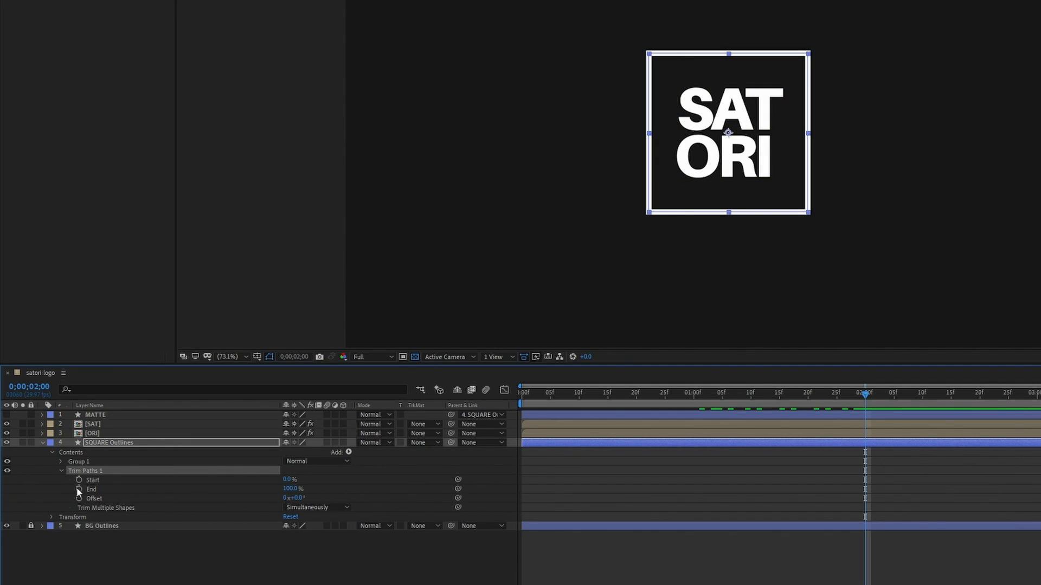
click(91, 489)
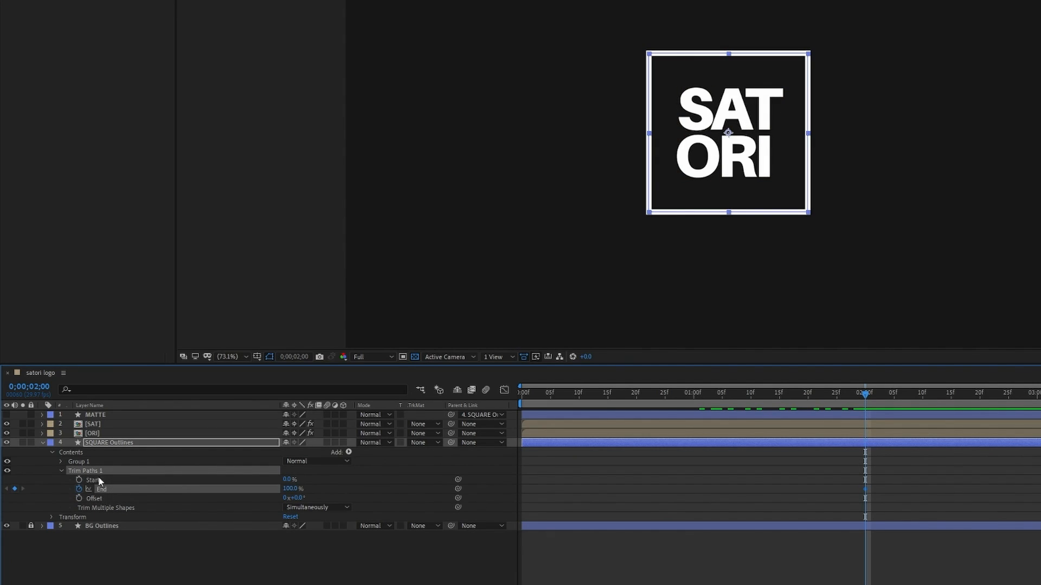
click(653, 394)
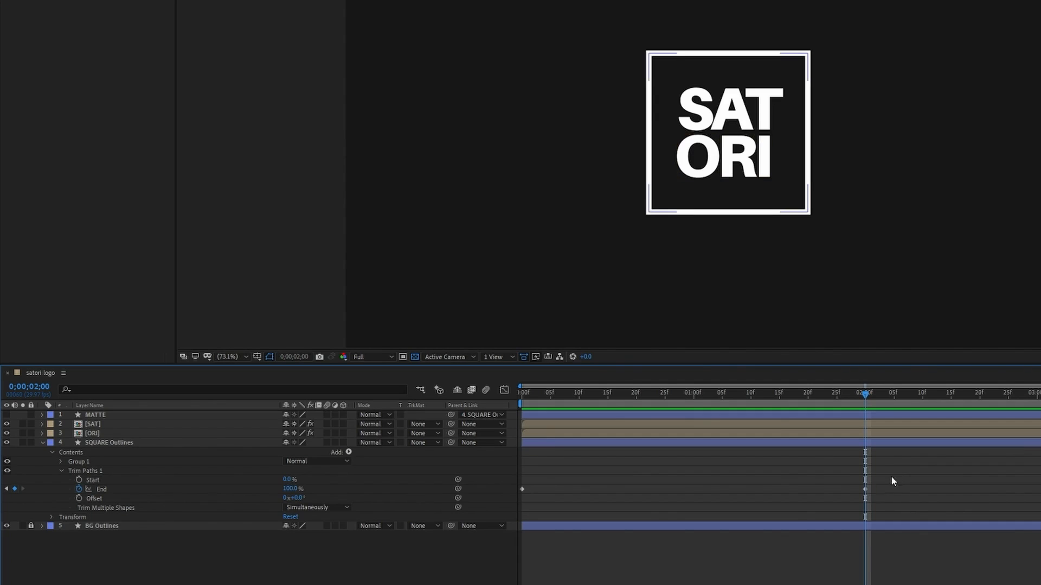
Easy Ease the End keyframes and sharpen the speed curve for a fast start.
right_click(865, 480)
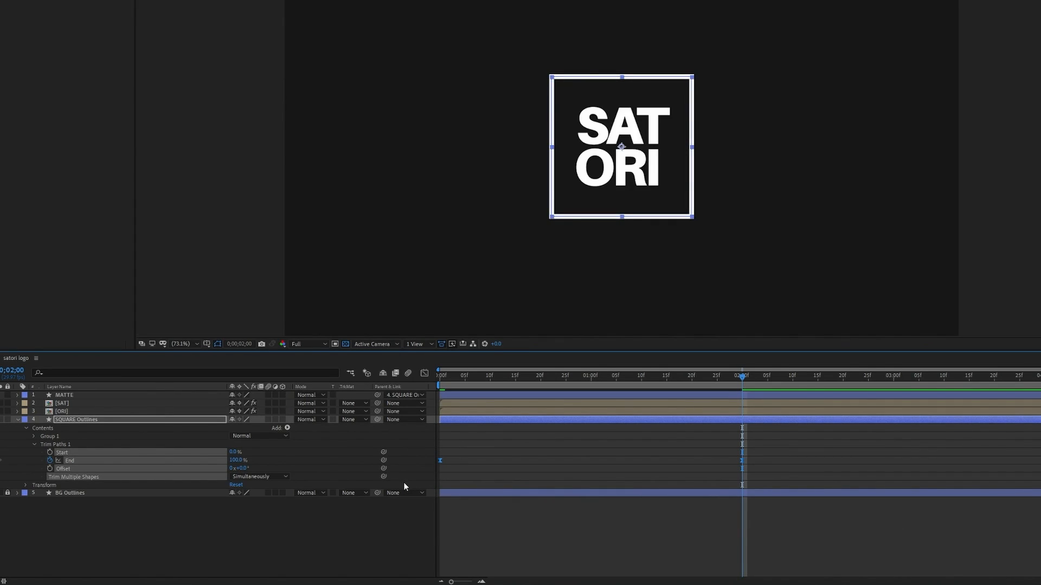
click(770, 572)
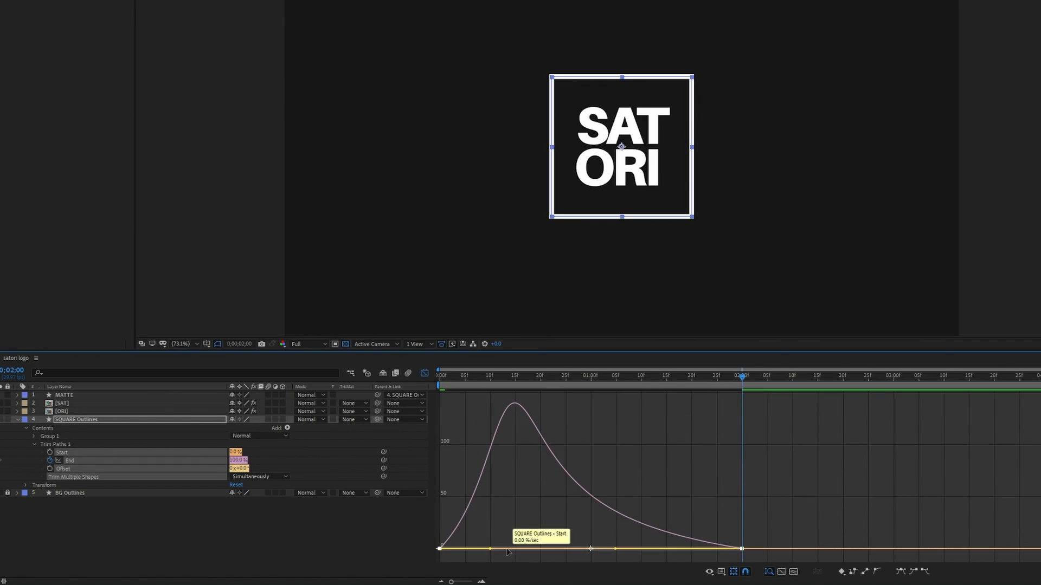
drag(507, 550, 566, 549)
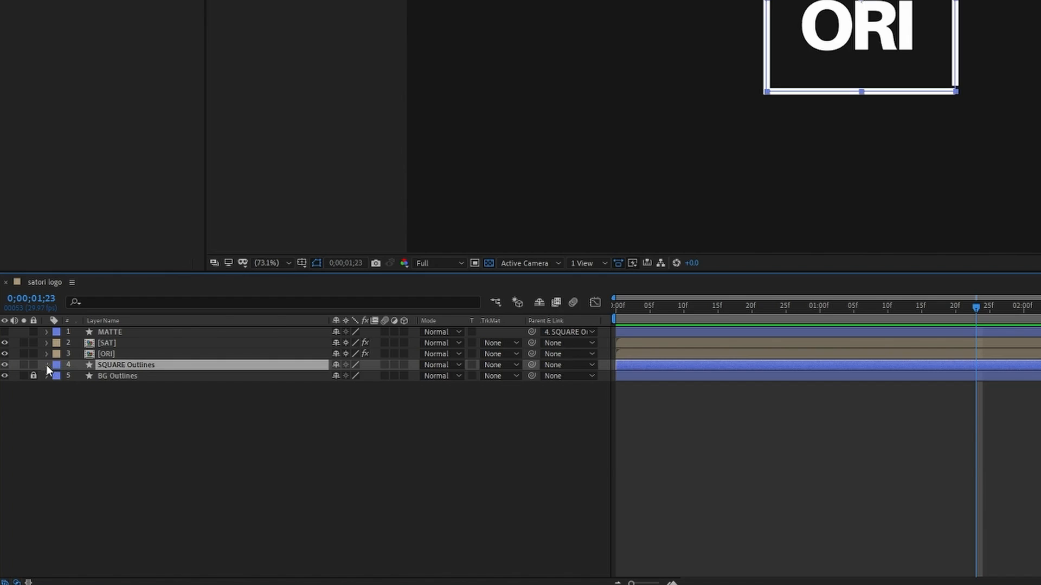
Reveal SQUARE Outlines' Trim Paths to add Offset keyframes at 0s and 2s beside End.
click(45, 364)
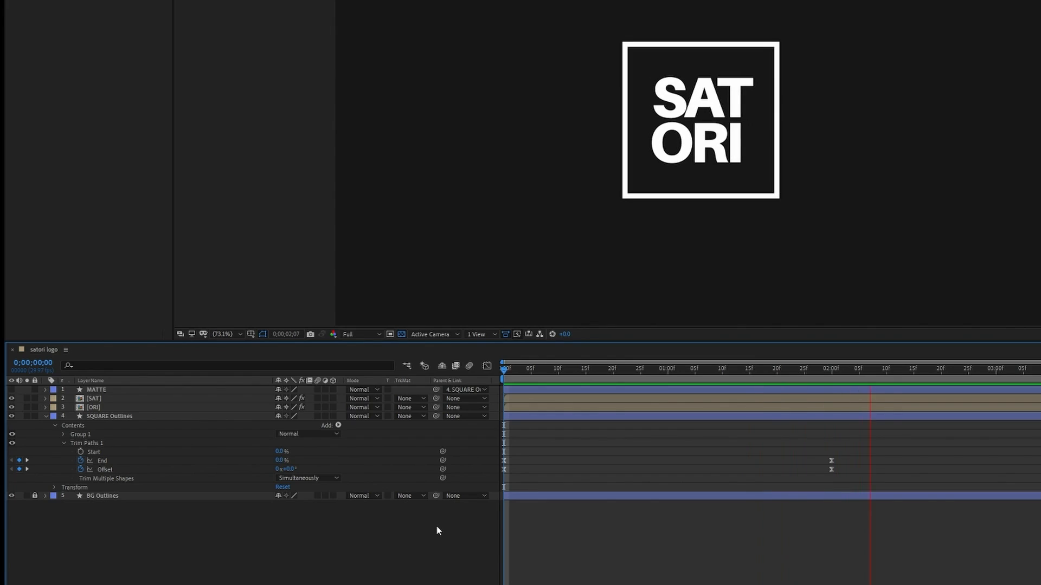
mouse_move(534, 379)
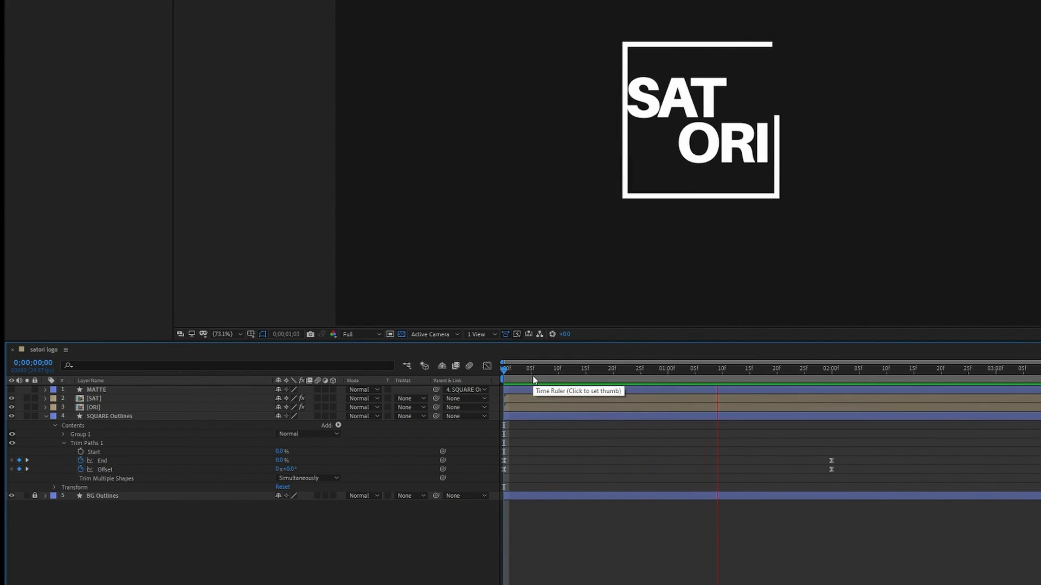
Keyframe SQUARE Outlines Rotation 0° to 180° over 2s and ease it into the end.
click(996, 368)
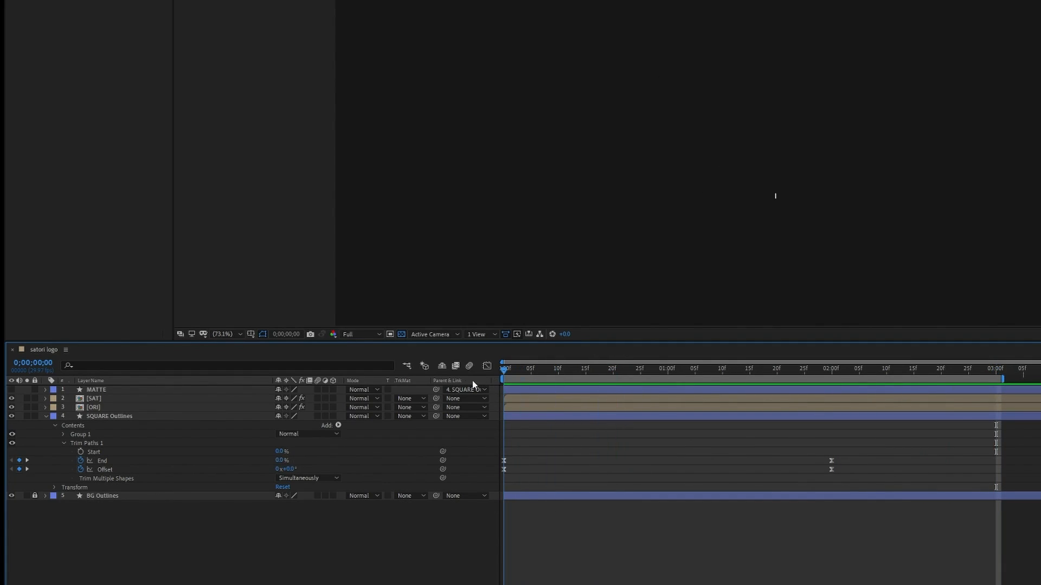
click(108, 417)
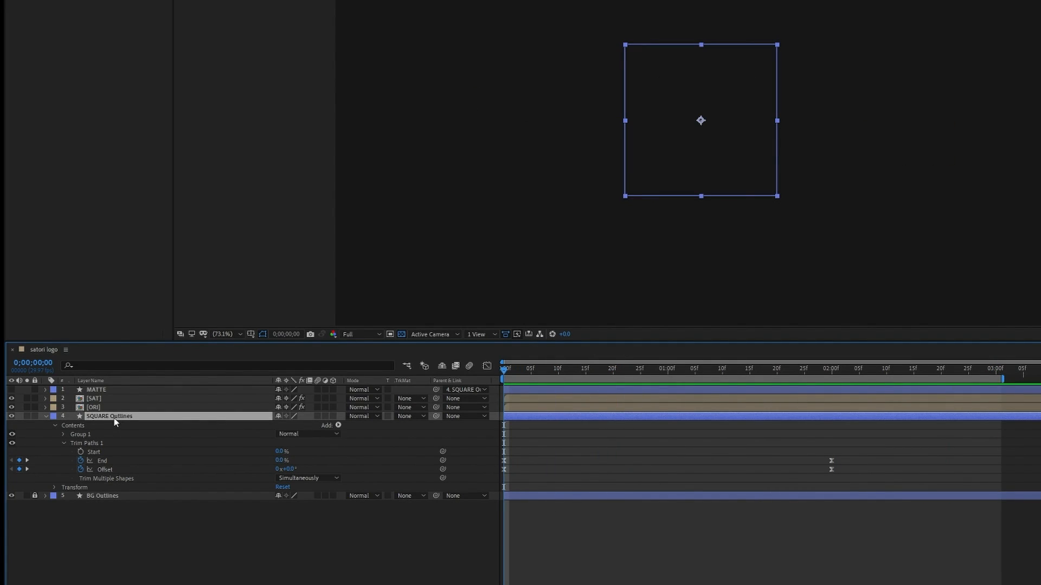
click(54, 425)
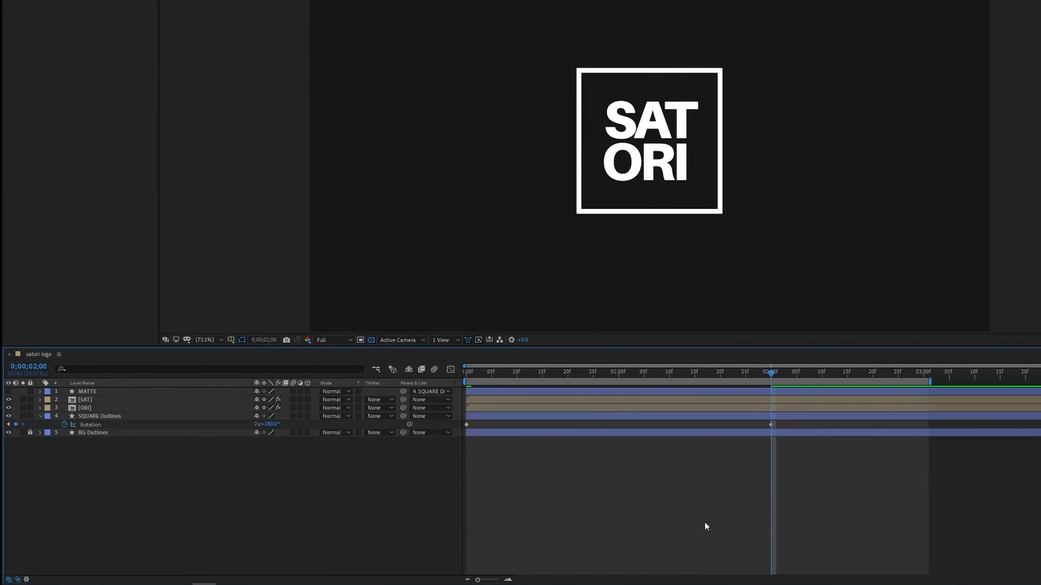
click(476, 372)
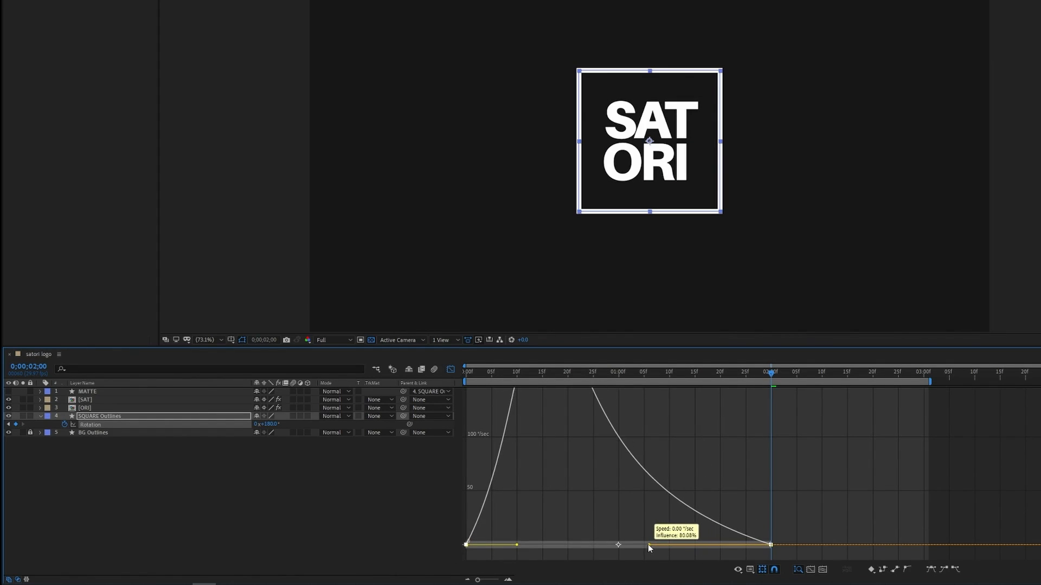
drag(649, 545, 593, 546)
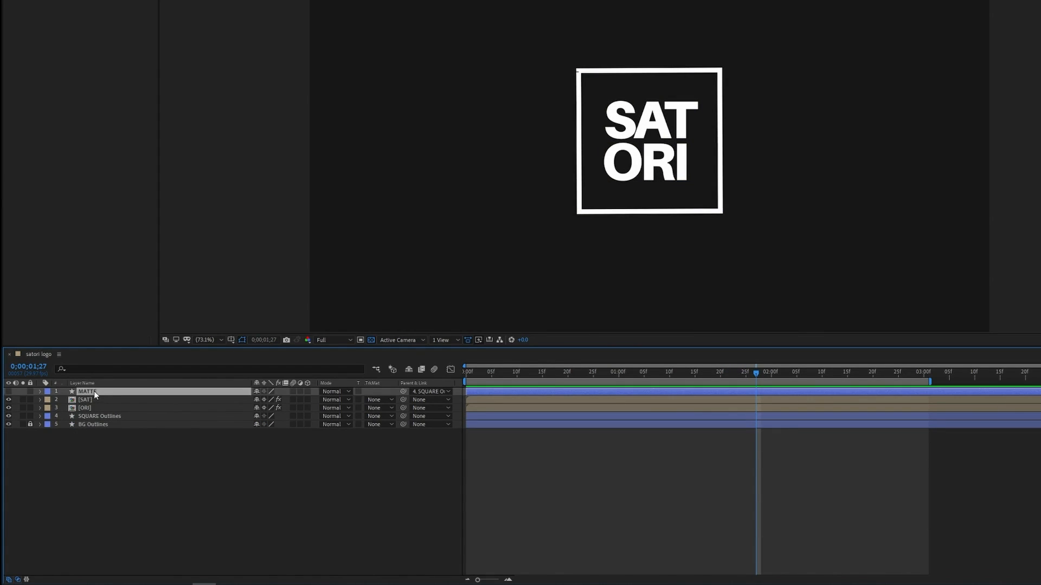
Pre-compose MATTE, SAT, ORI and SQUARE Outlines into a new composition named LOGO.
click(100, 416)
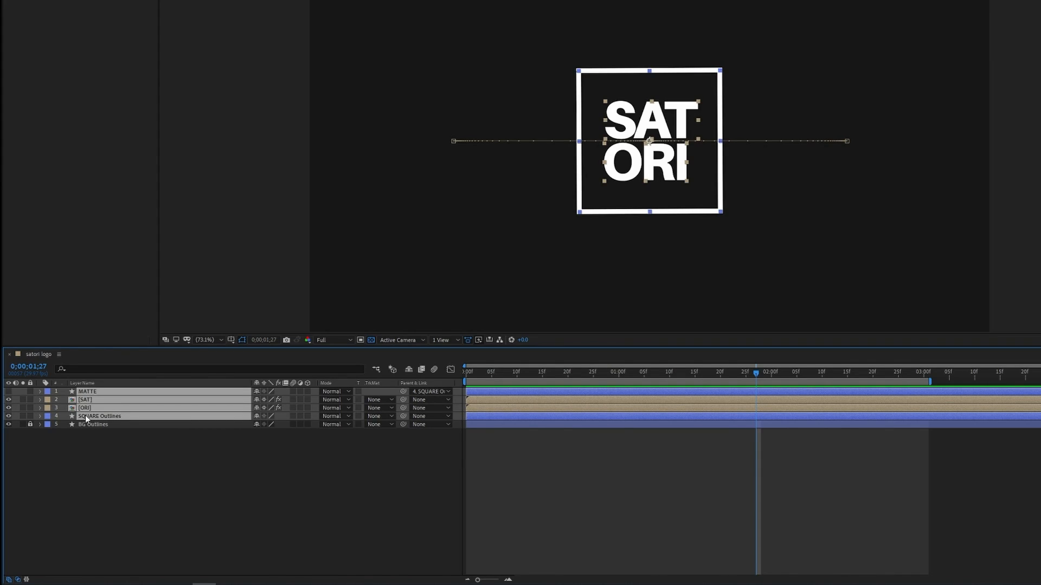
right_click(87, 416)
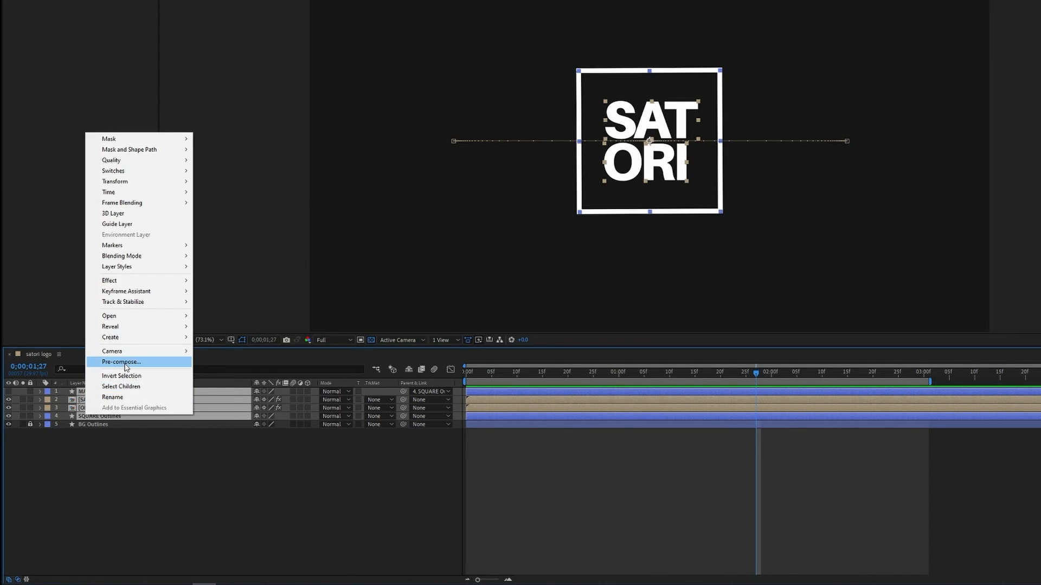
click(120, 362)
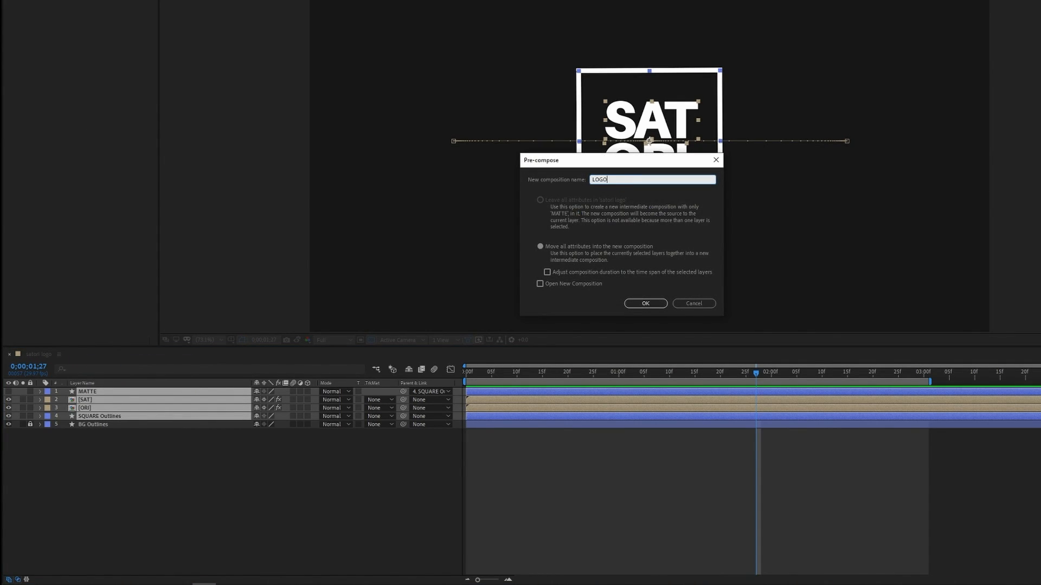
click(644, 303)
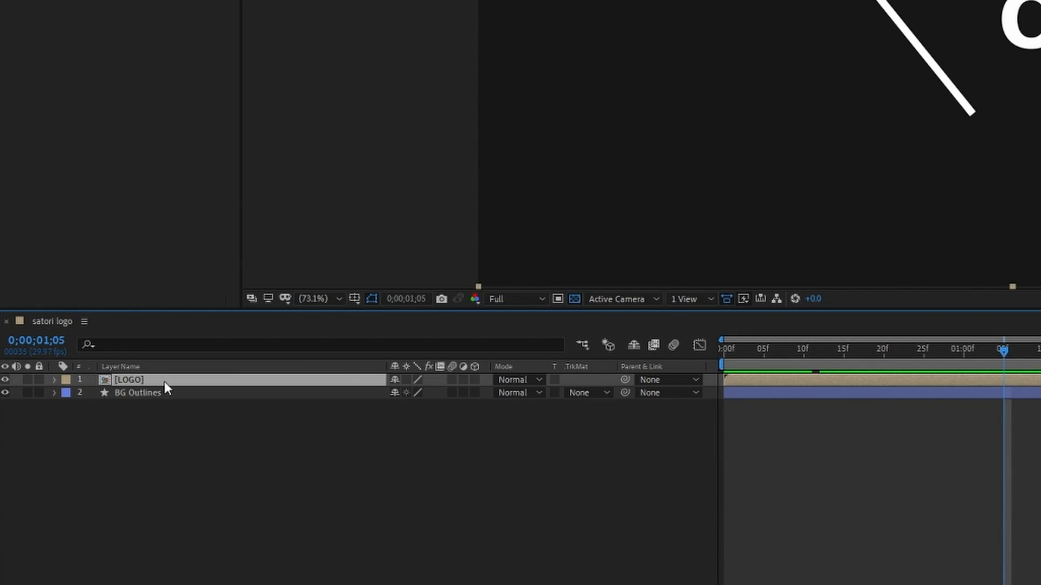
mouse_move(957, 340)
text(f)
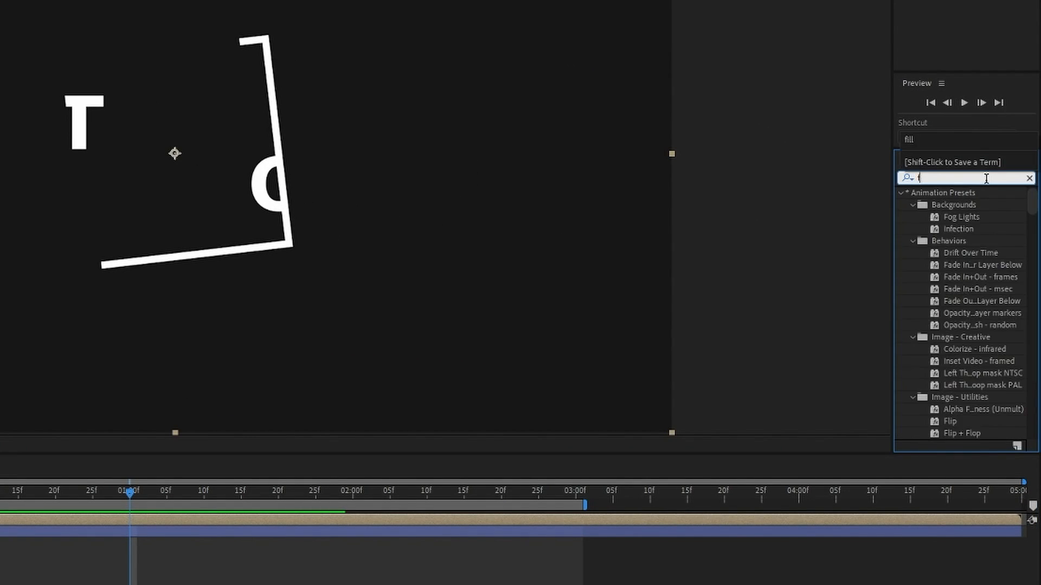
Apply Fill effects: white on the LOGO pre-comp, a dark colour on BG Outlines.
text(ill)
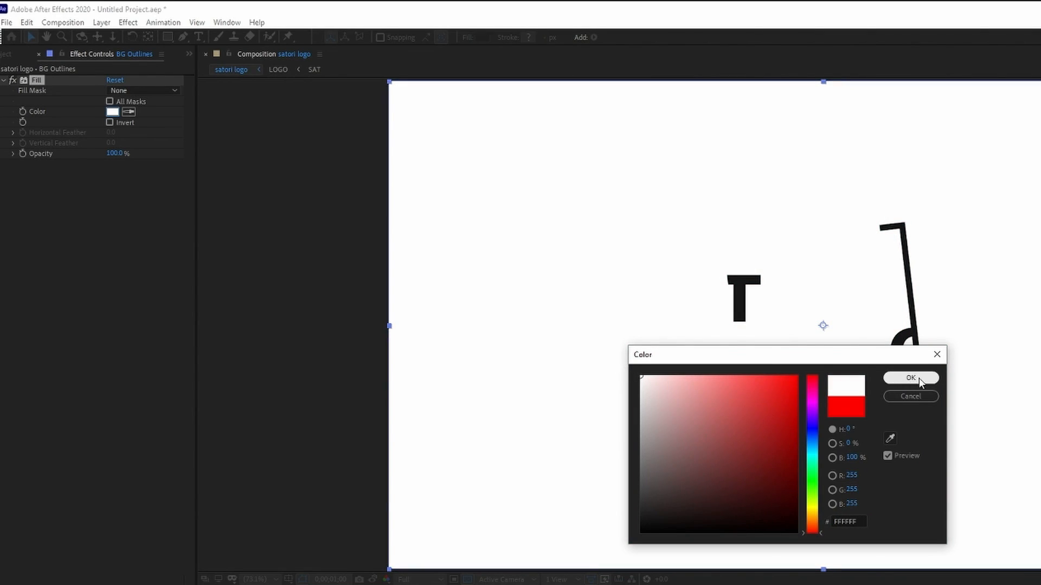
click(910, 378)
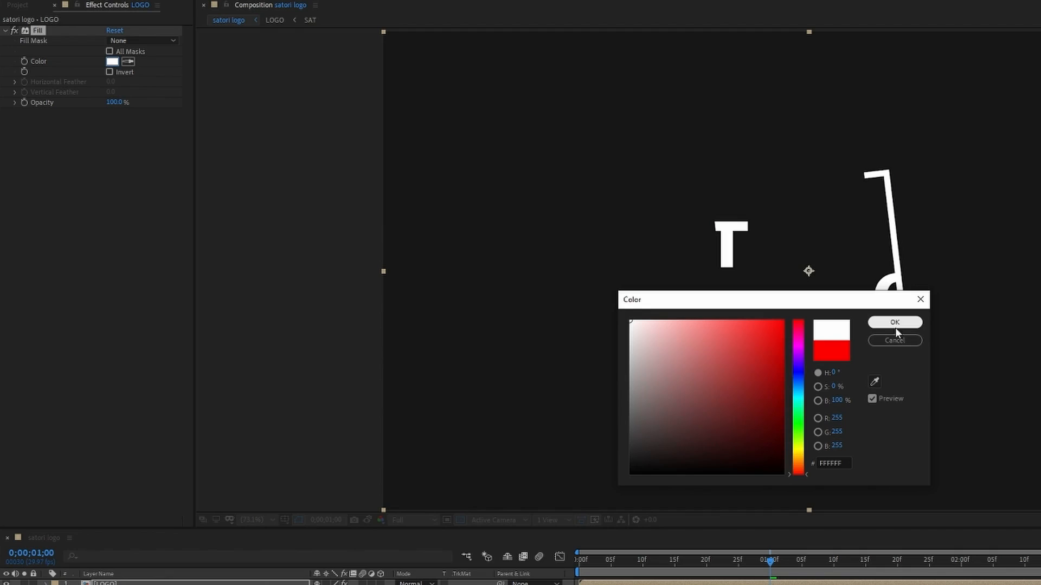
click(894, 323)
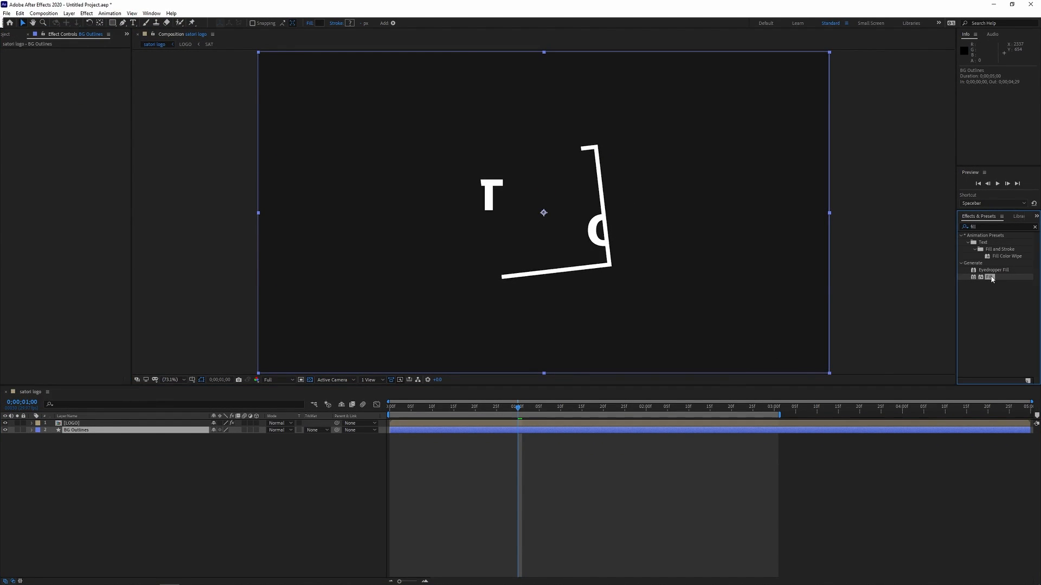
double_click(989, 276)
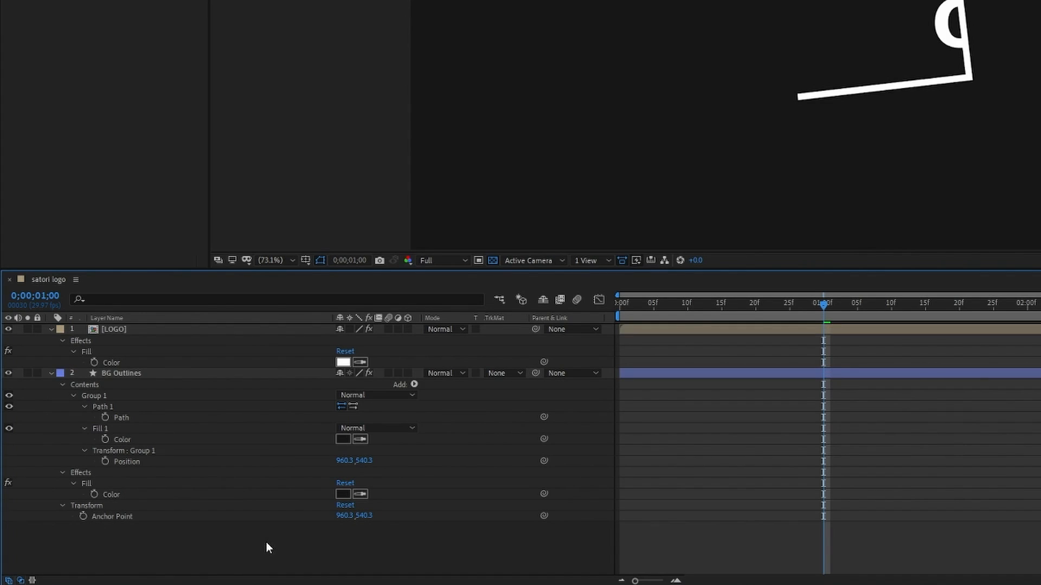
mouse_move(258, 531)
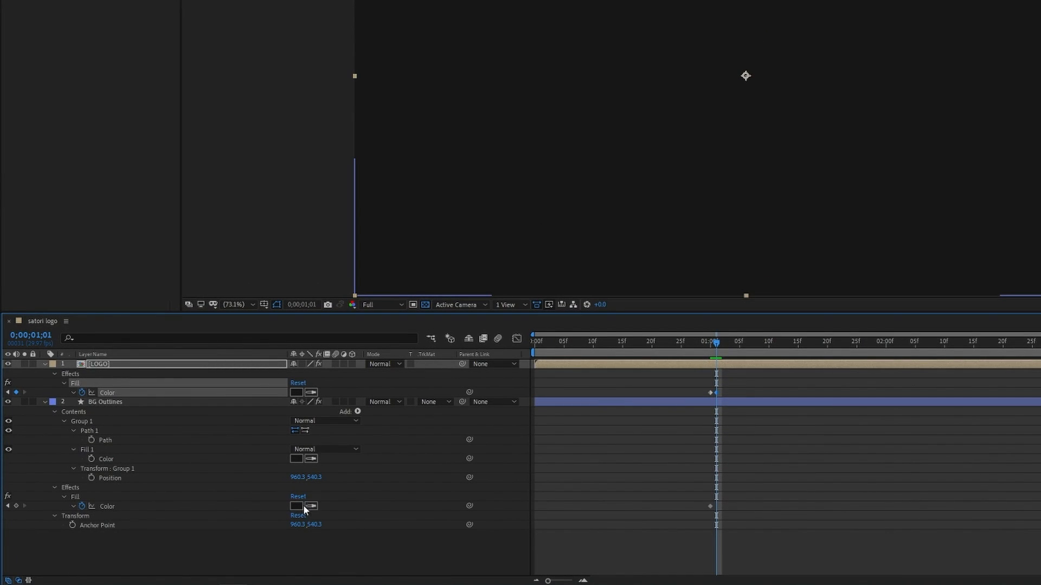
Keyframe the BG Outlines Fill colour to white near the one-second mark.
click(296, 506)
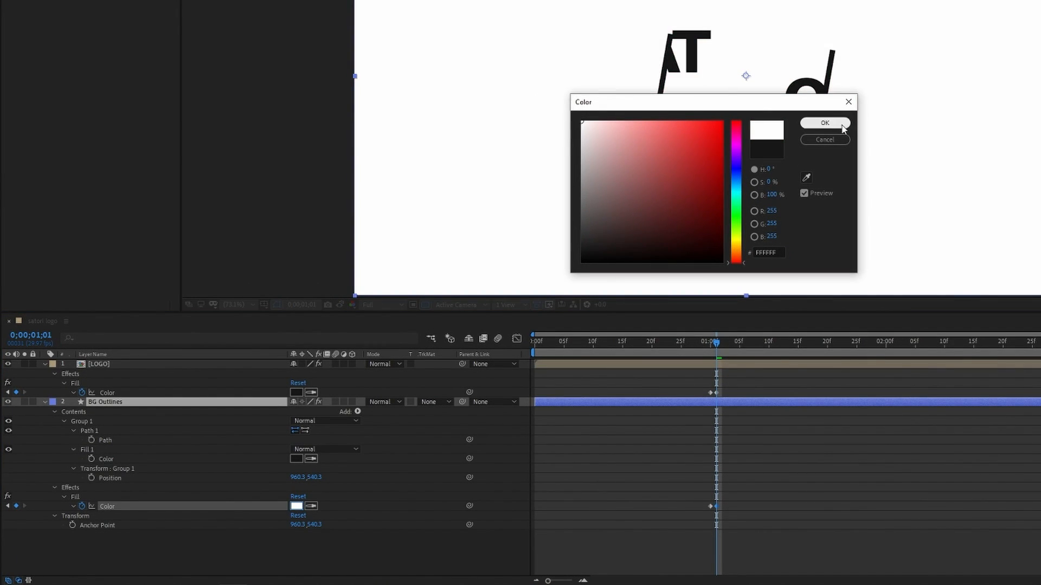
click(824, 122)
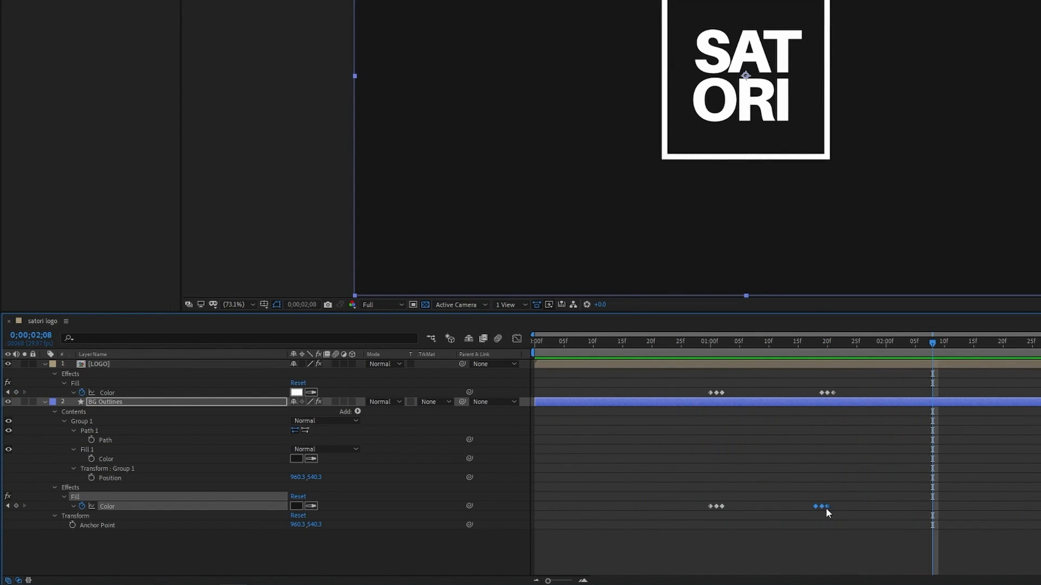
Drag both layers' Color keyframes earlier, to between about 15 frames and one second.
click(828, 341)
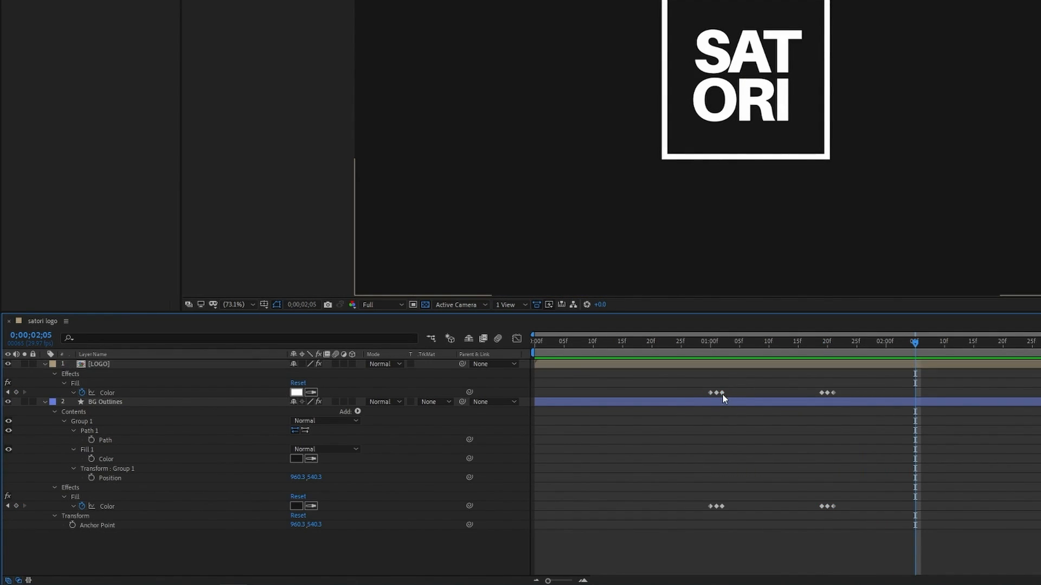
drag(916, 341, 734, 341)
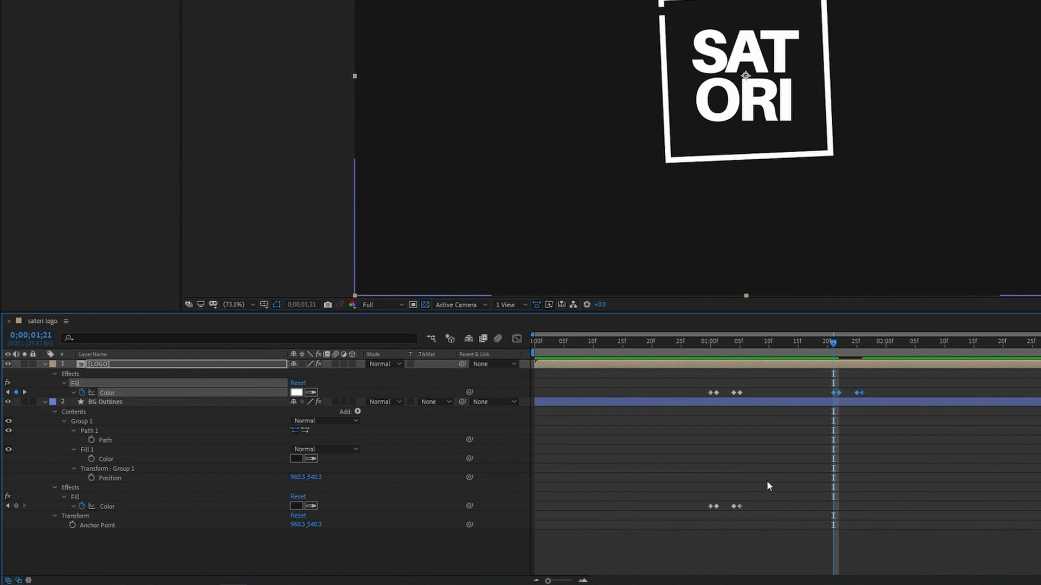
click(104, 401)
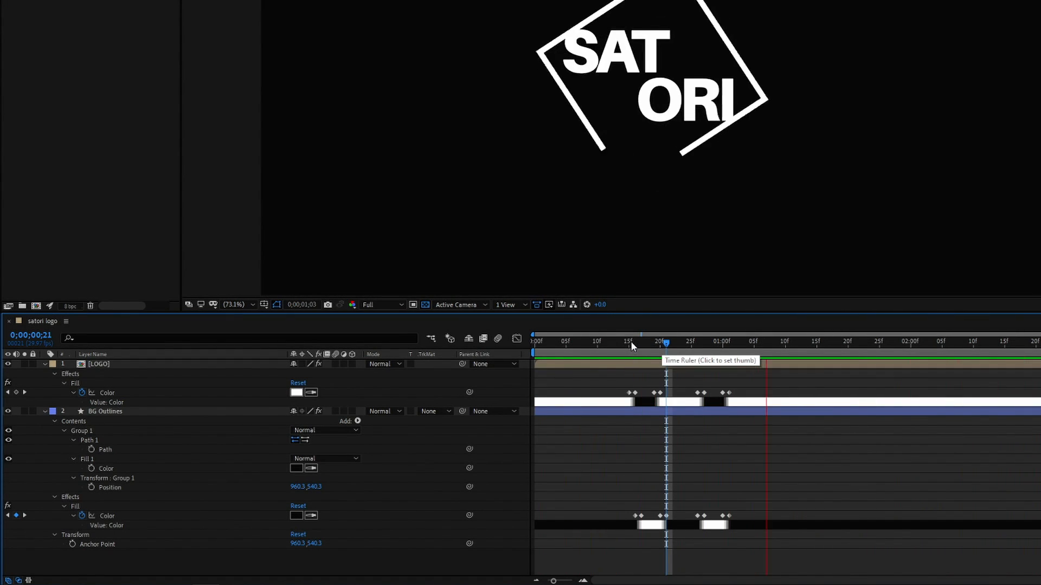
click(673, 342)
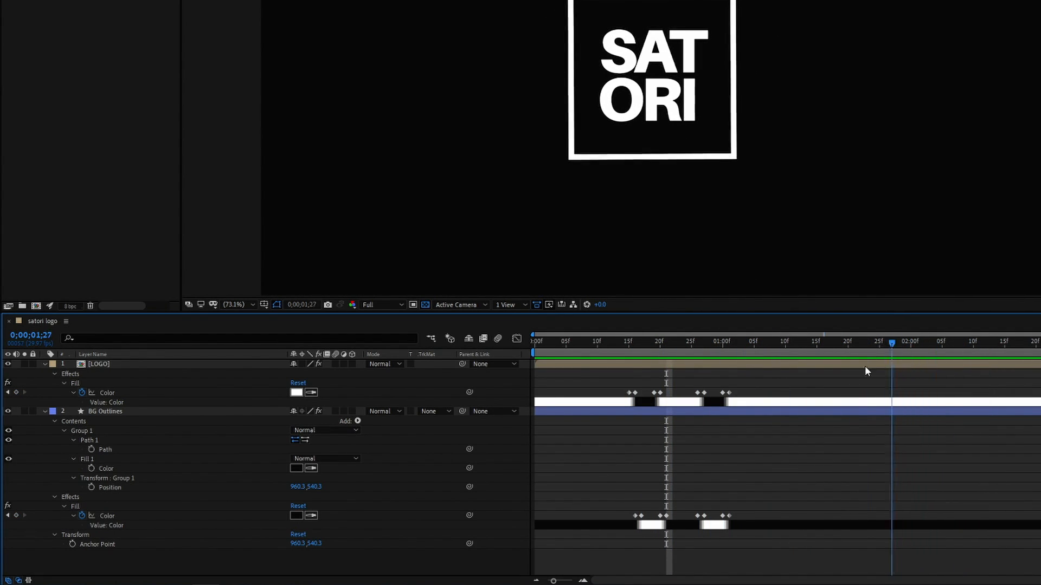
Select the LOGO layer and move to the first frame for scaling.
click(629, 341)
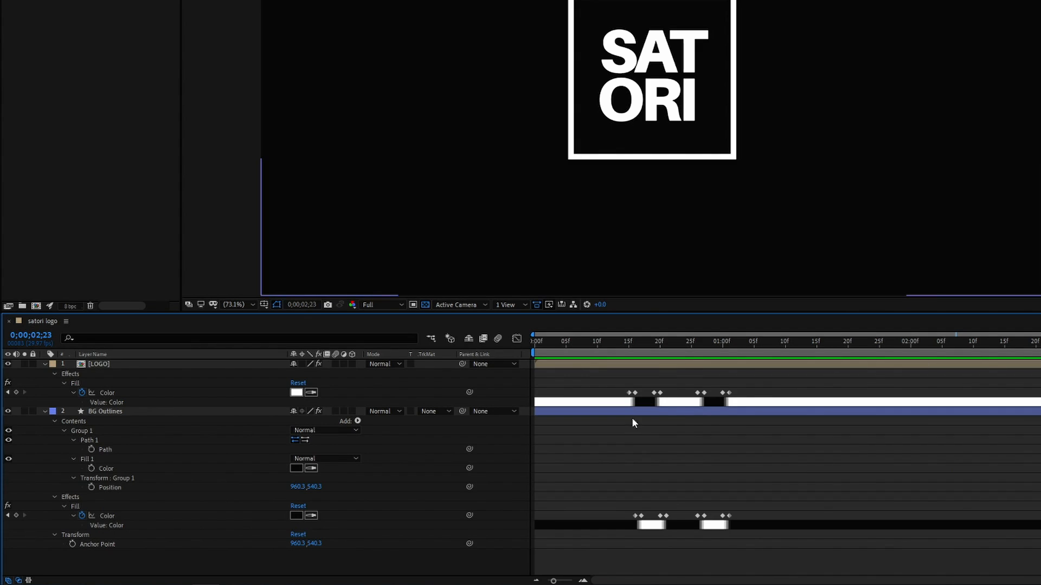
mouse_move(152, 419)
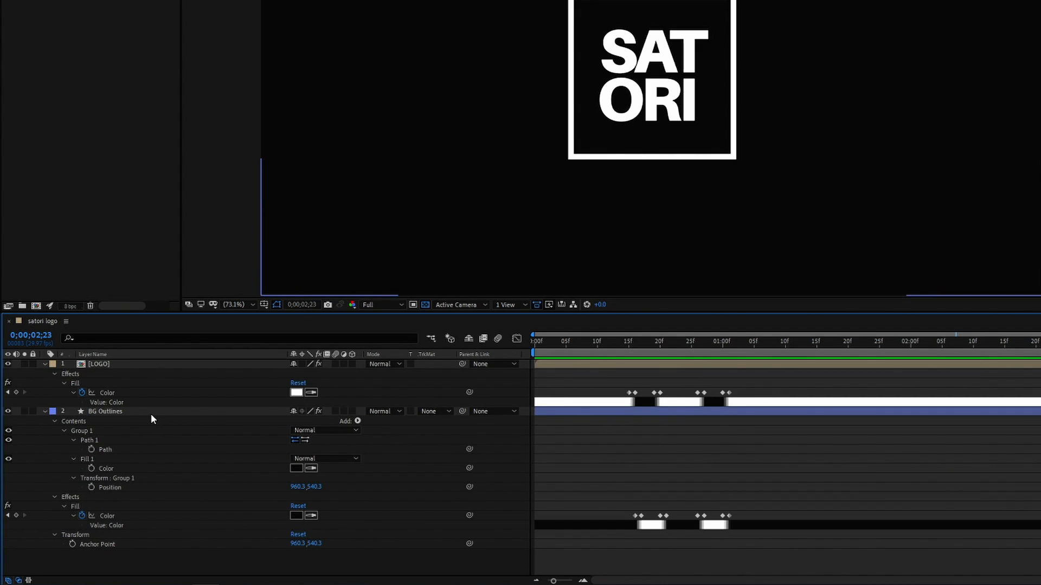
click(104, 411)
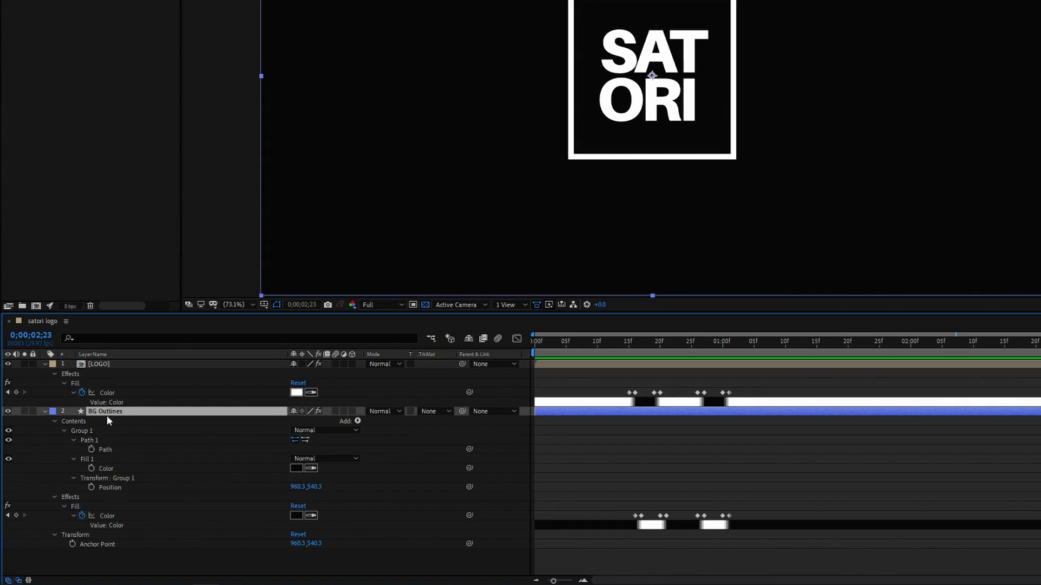
mouse_move(723, 480)
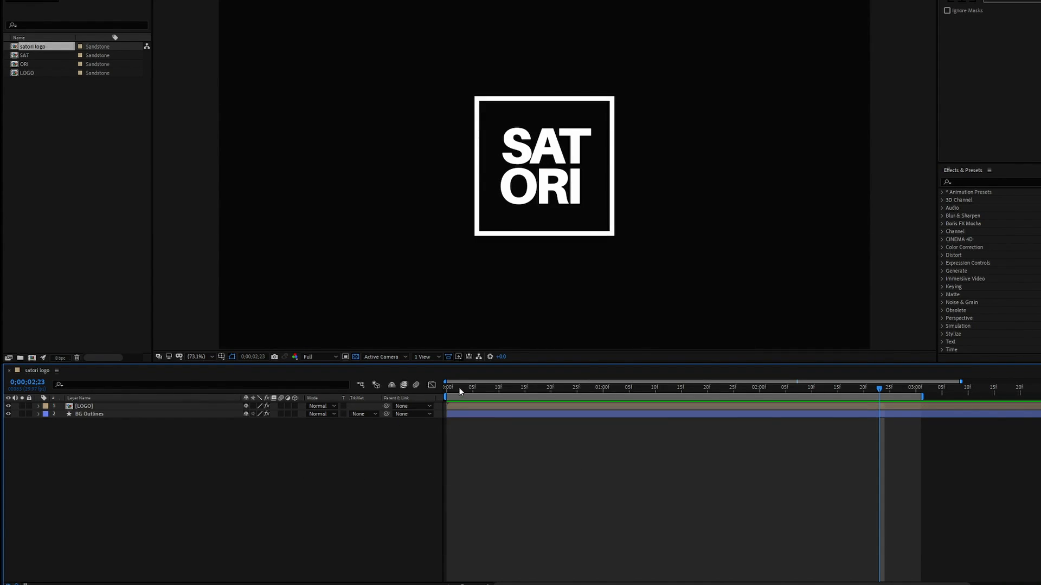
click(561, 387)
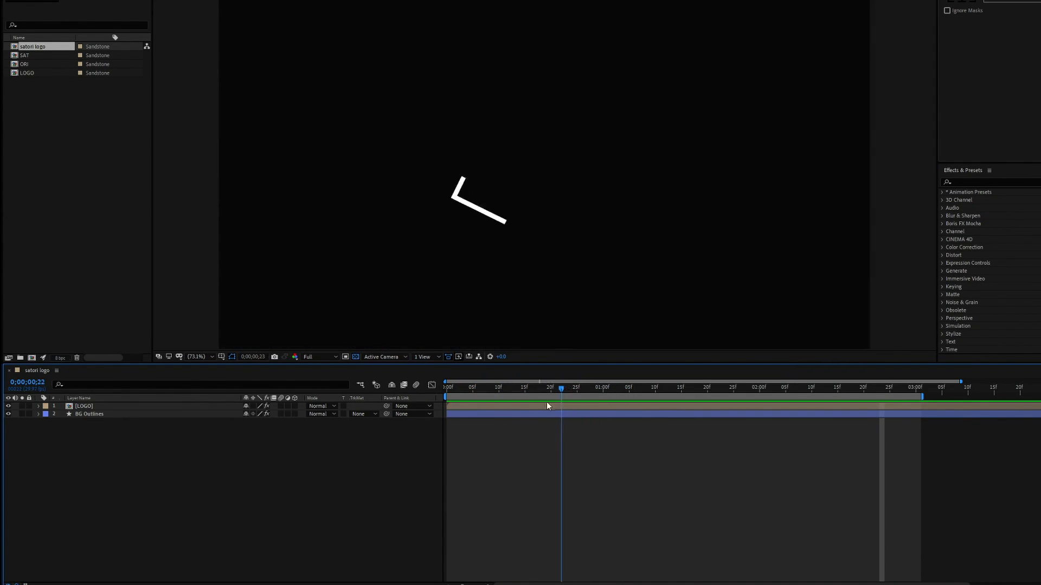
click(607, 387)
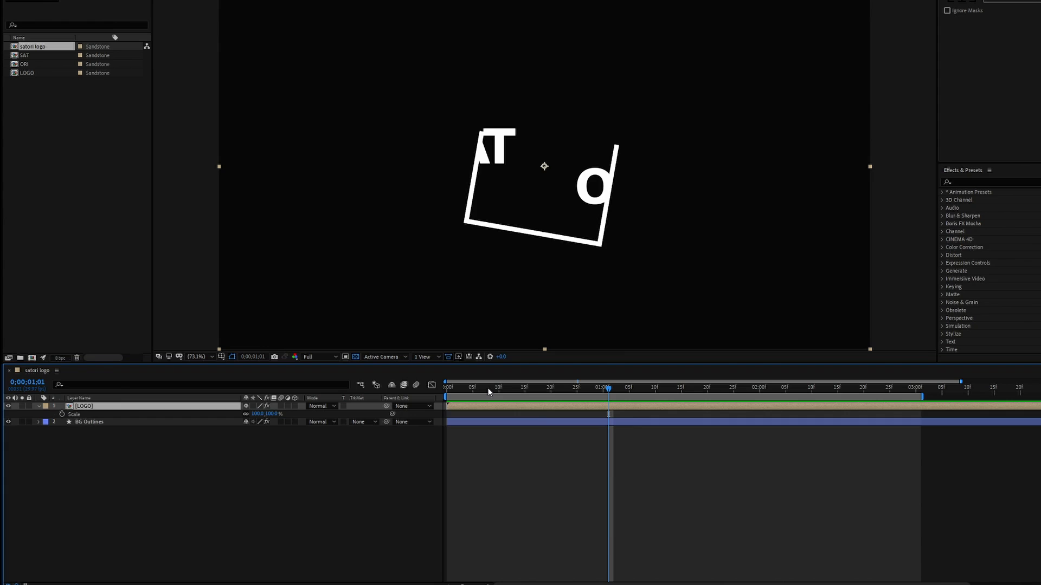
click(472, 387)
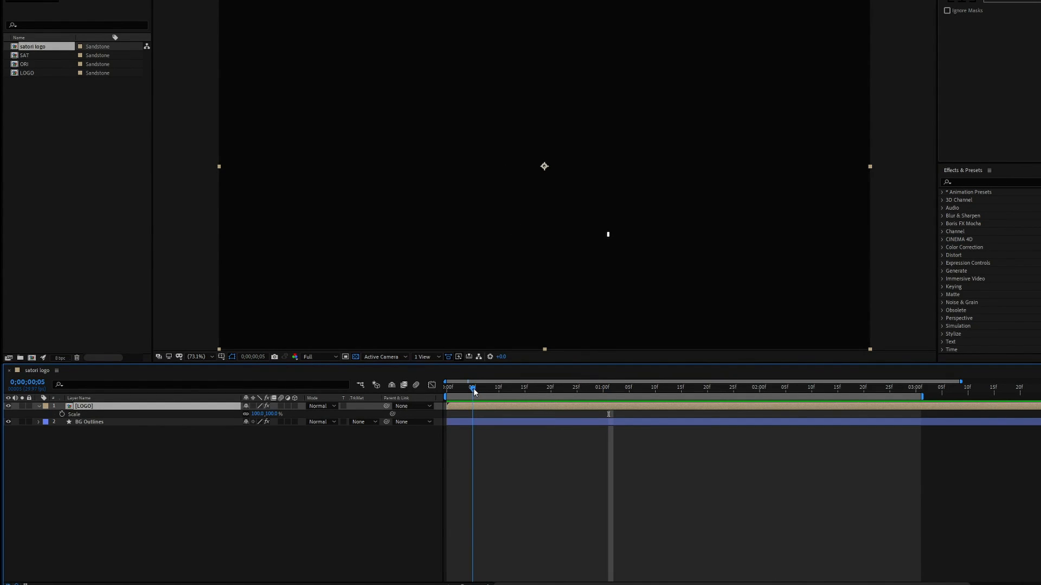
click(447, 387)
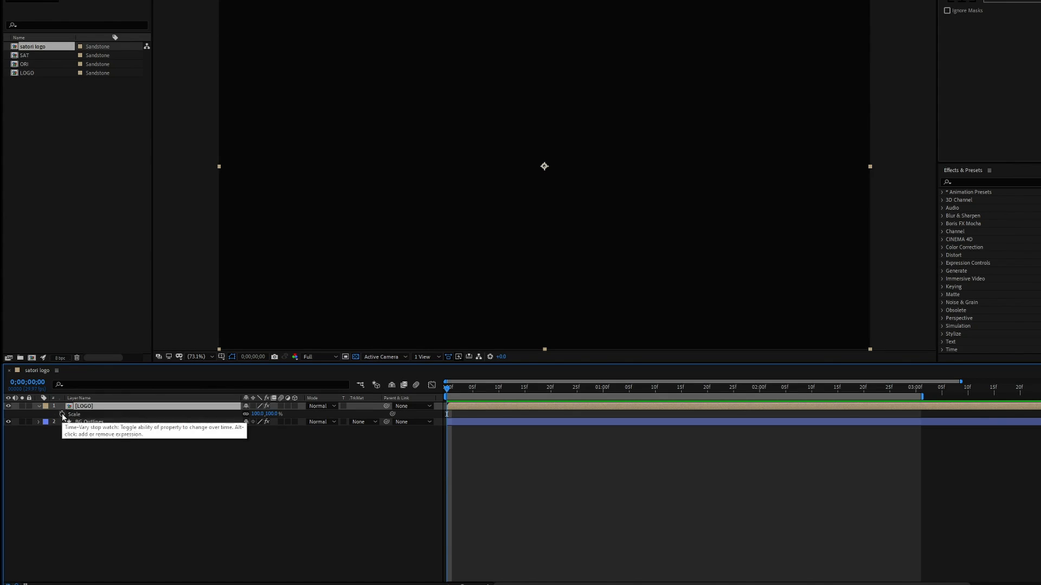
Keyframe LOGO Scale from the start, ending at 100% at two seconds.
click(587, 387)
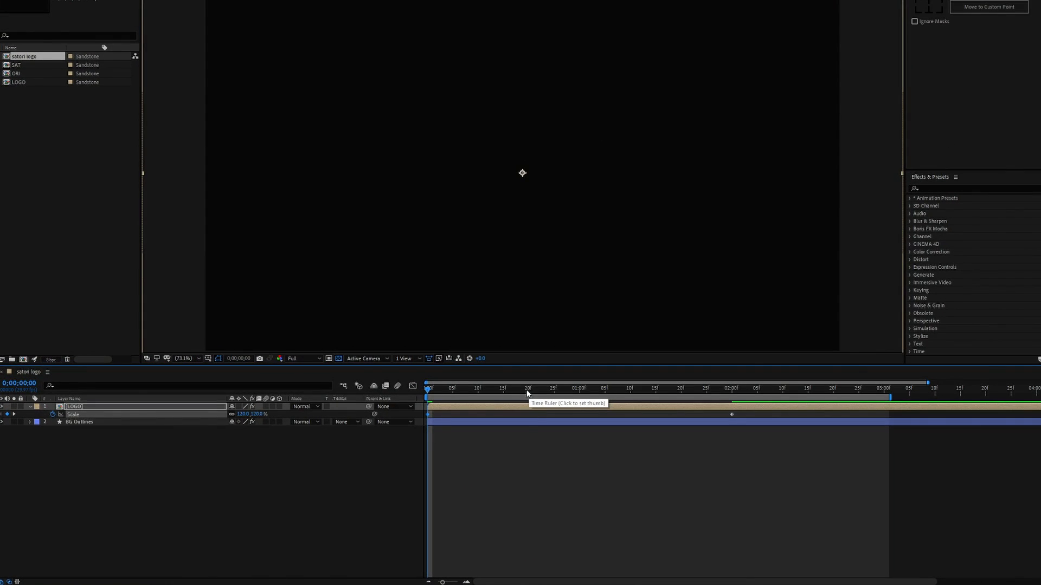
click(659, 388)
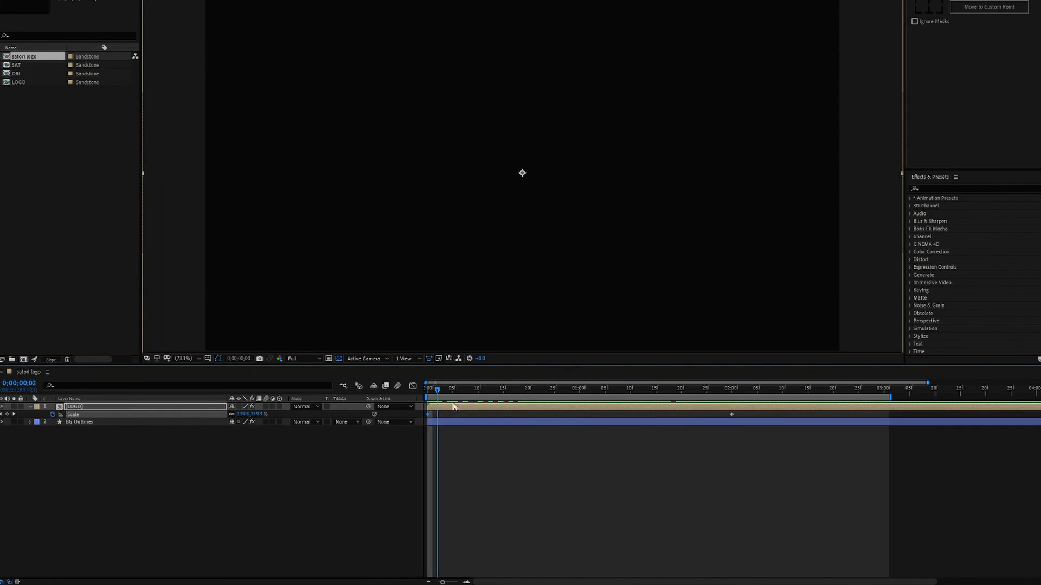
click(757, 388)
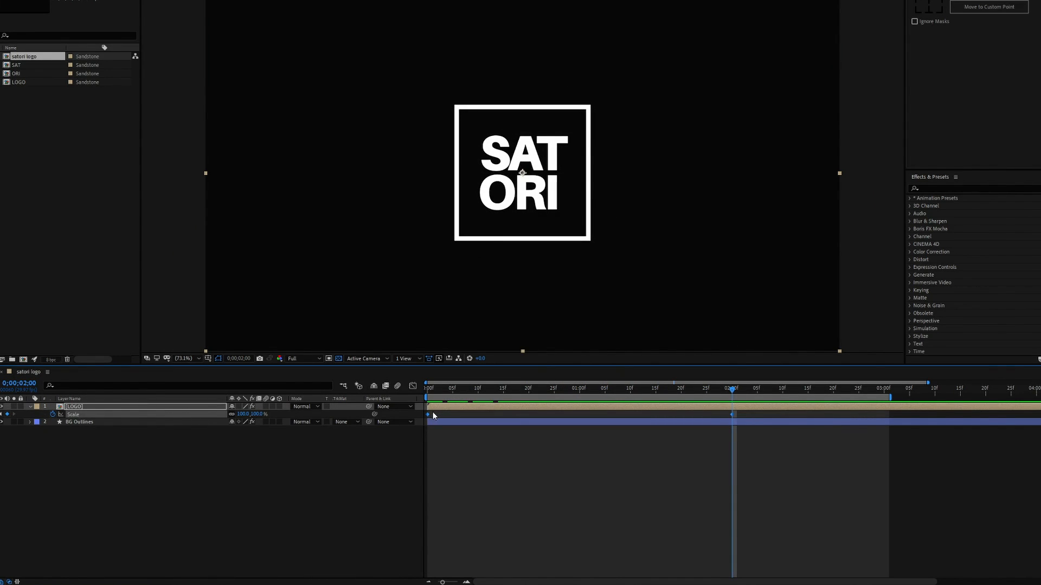
Easy Ease the LOGO Scale keyframes and raise the ease influence to about 83%.
right_click(430, 414)
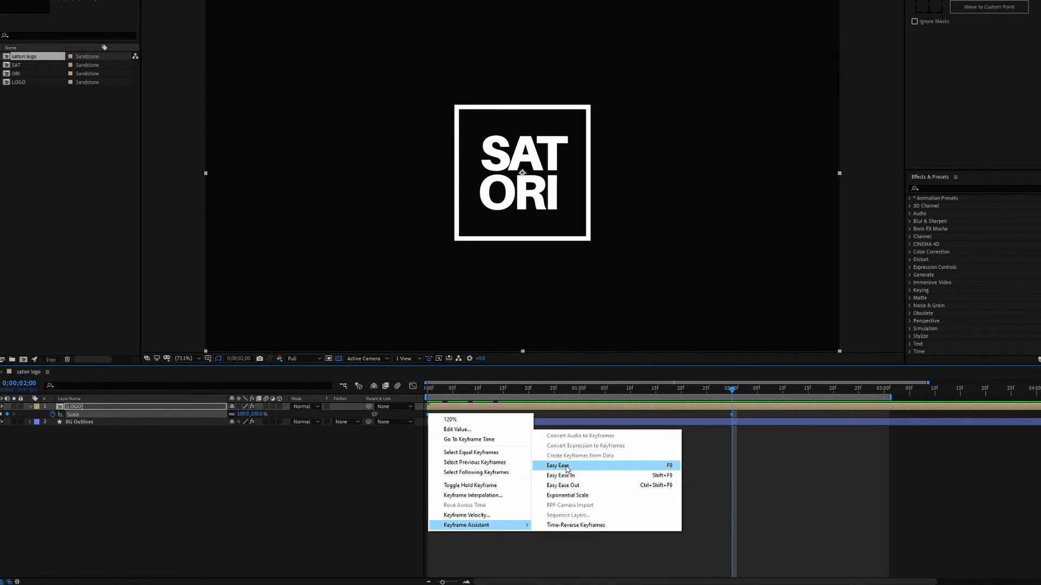
click(556, 465)
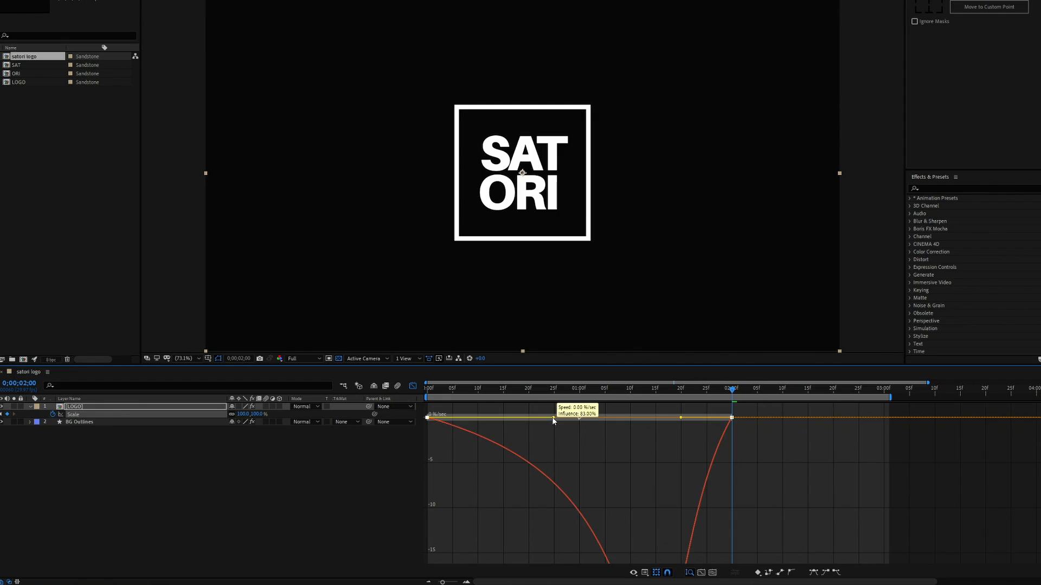
drag(554, 418, 604, 419)
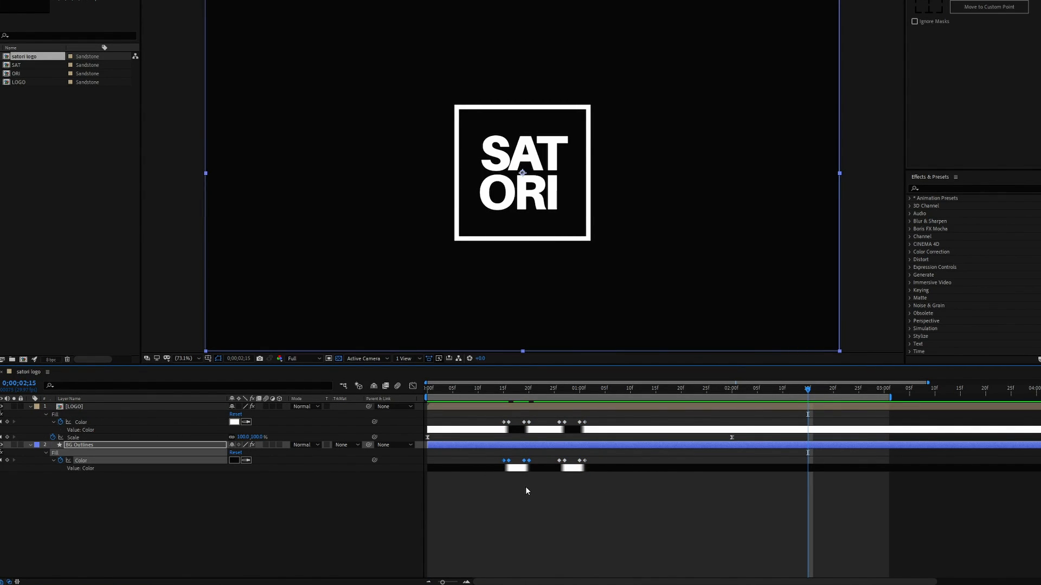
click(494, 389)
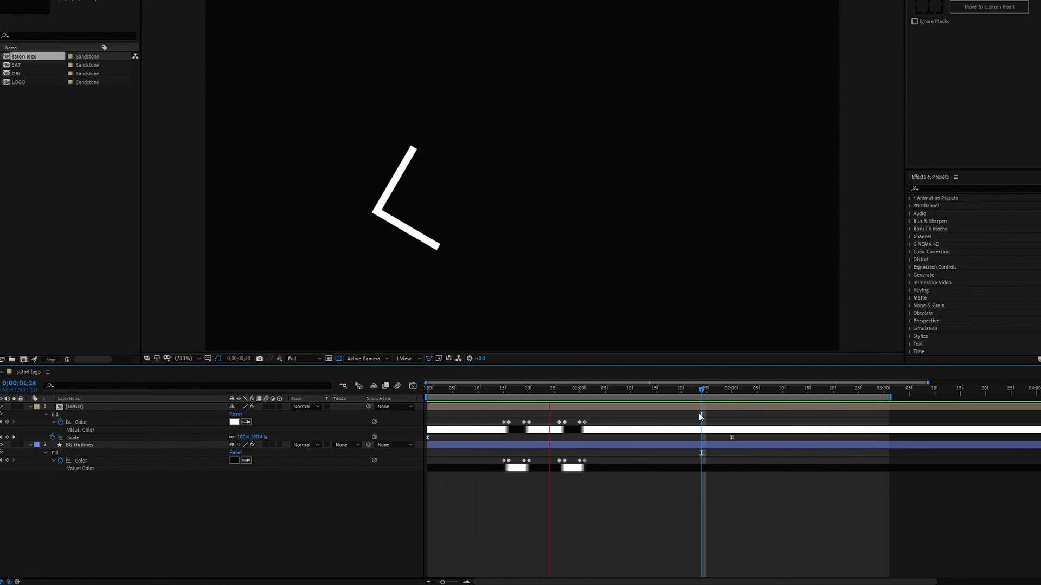
click(604, 389)
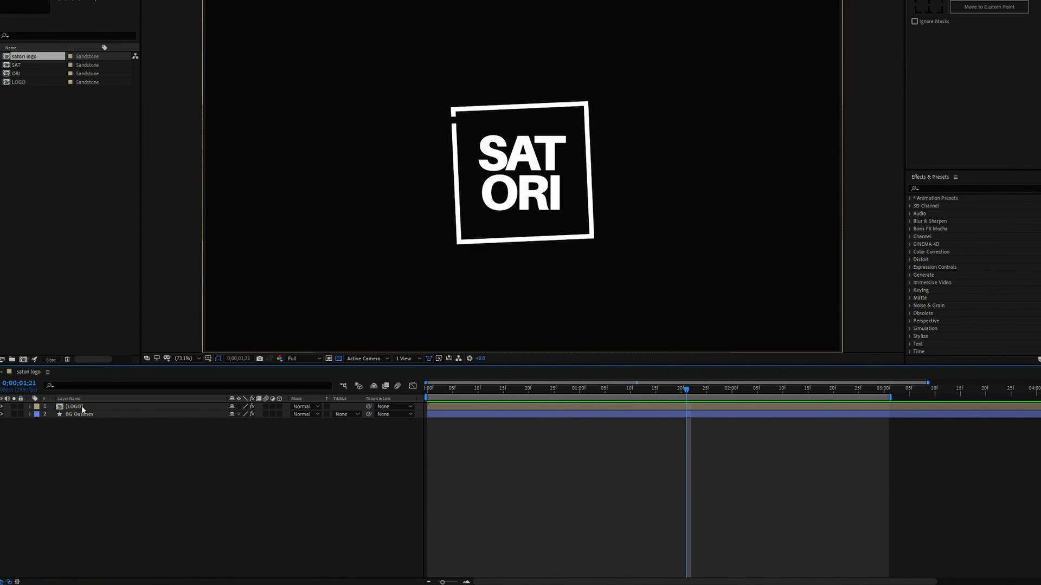
Enter the LOGO comp, hide the transparency grid, and duplicate SQUARE Outlines as SQUARE Outlines Small.
double_click(19, 81)
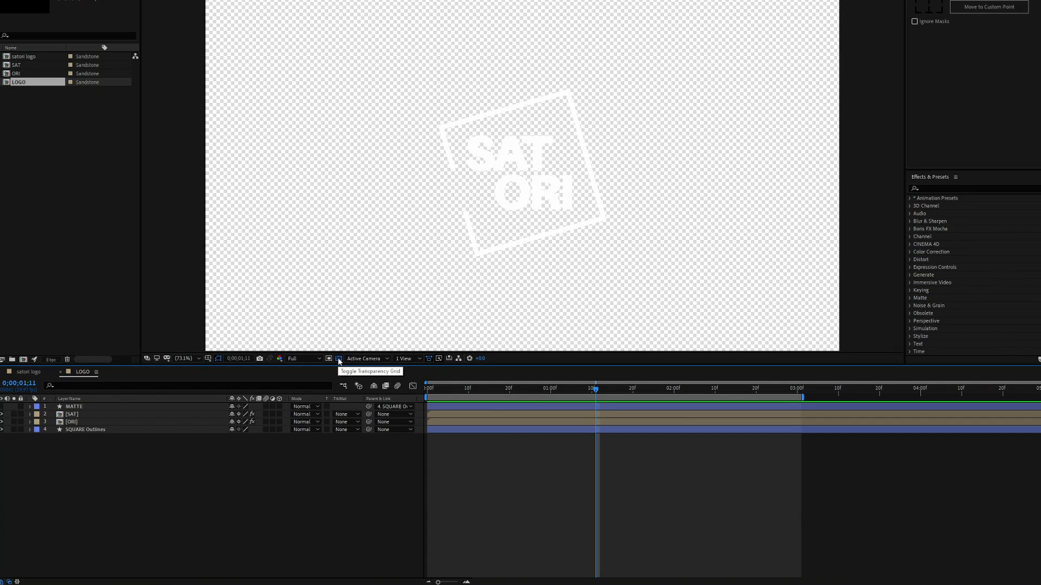
click(338, 359)
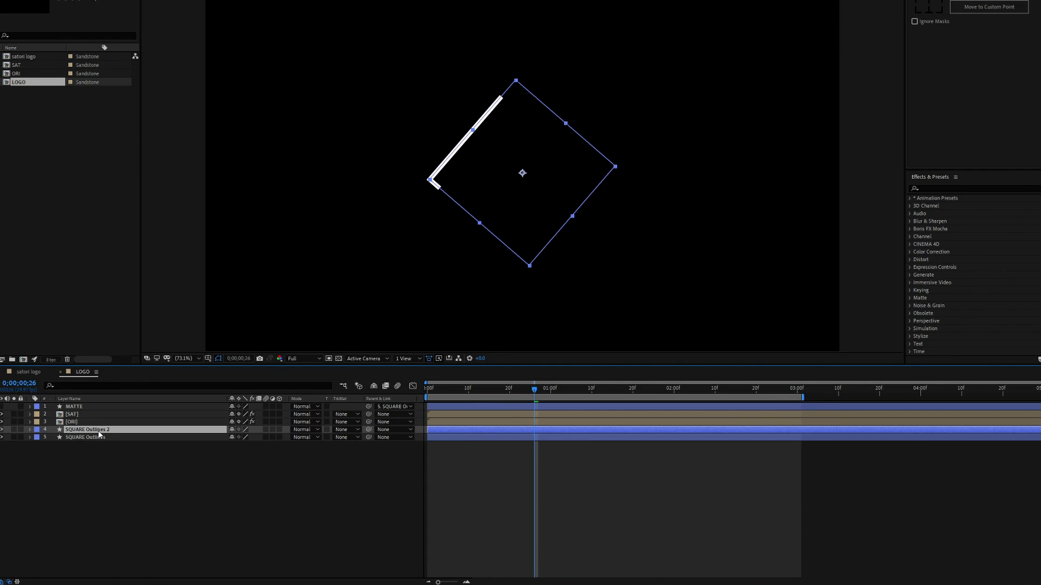
click(29, 431)
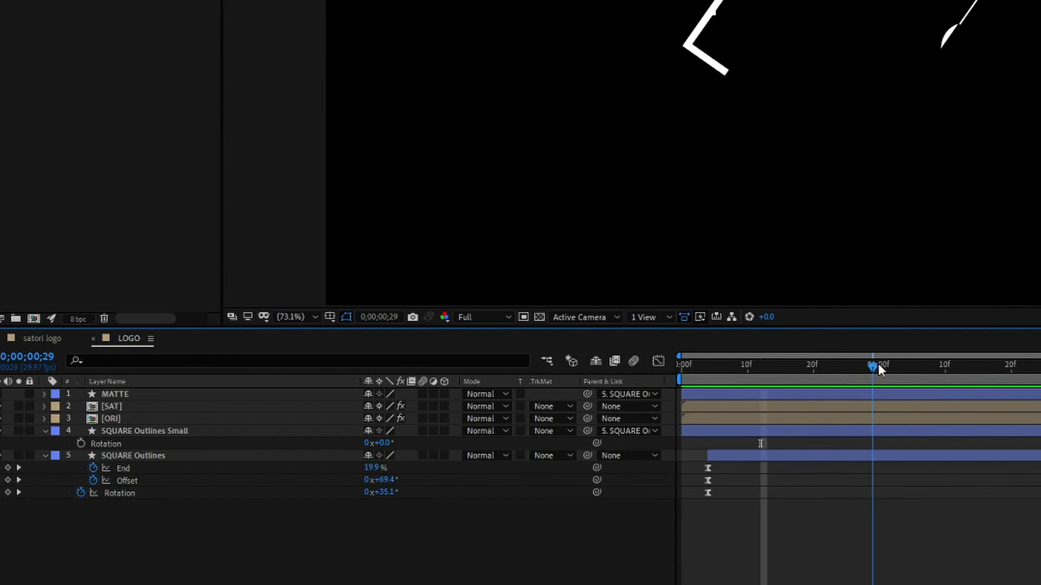
Expand SQUARE Outlines Small down to Group 1's Stroke 1 settings.
drag(872, 365, 885, 366)
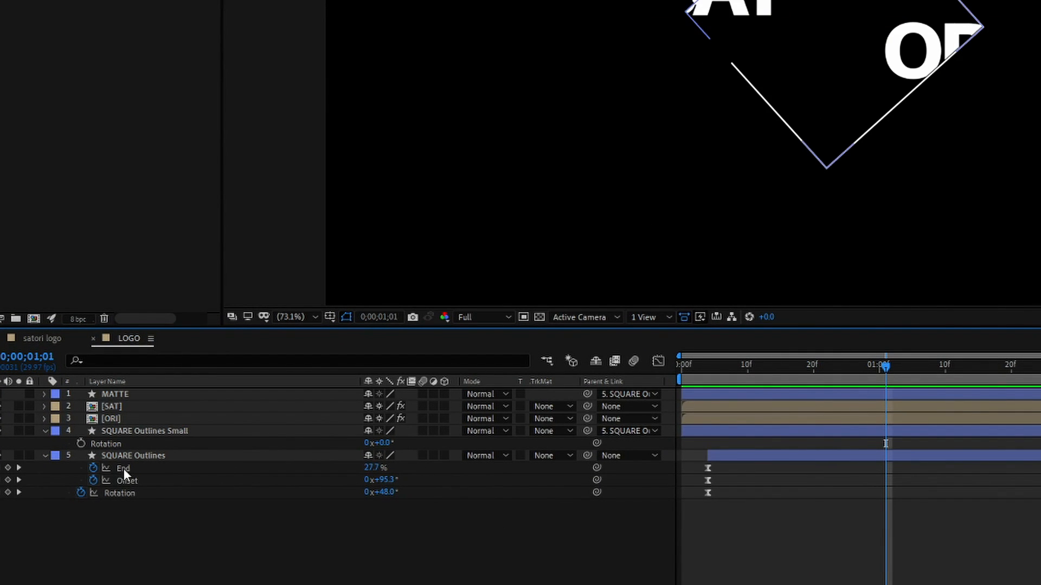
click(143, 431)
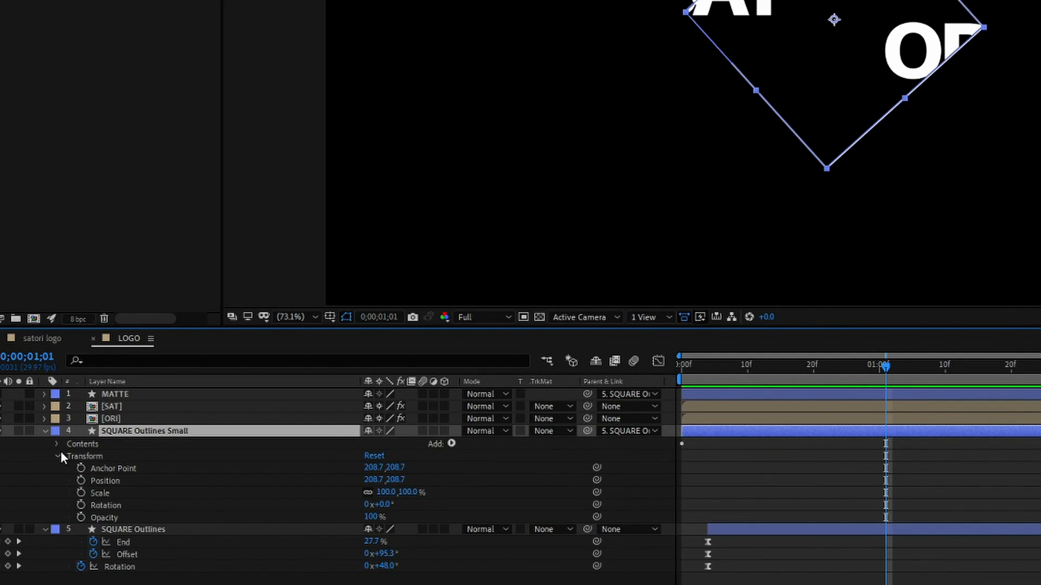
click(57, 444)
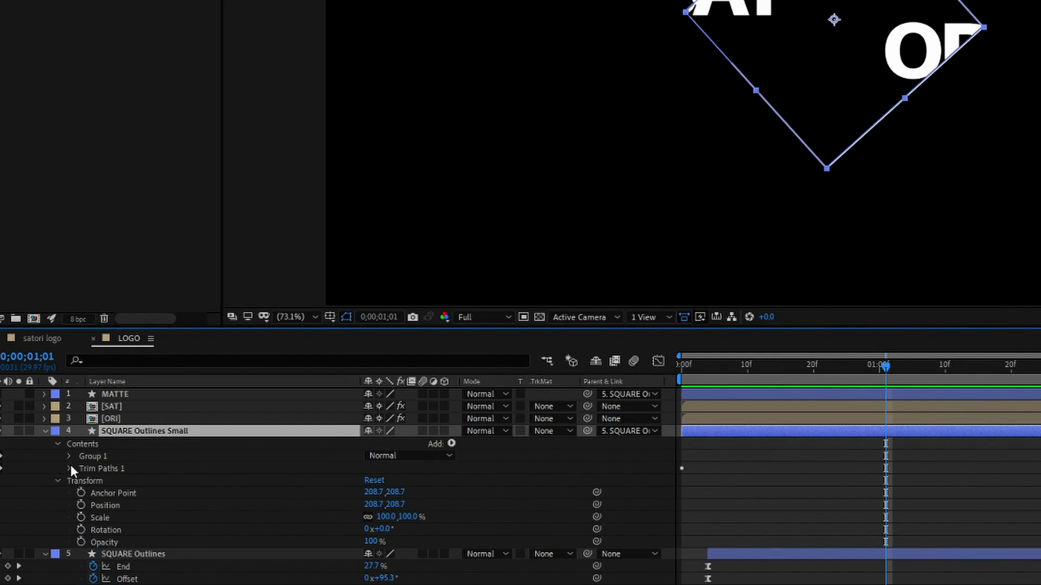
click(68, 457)
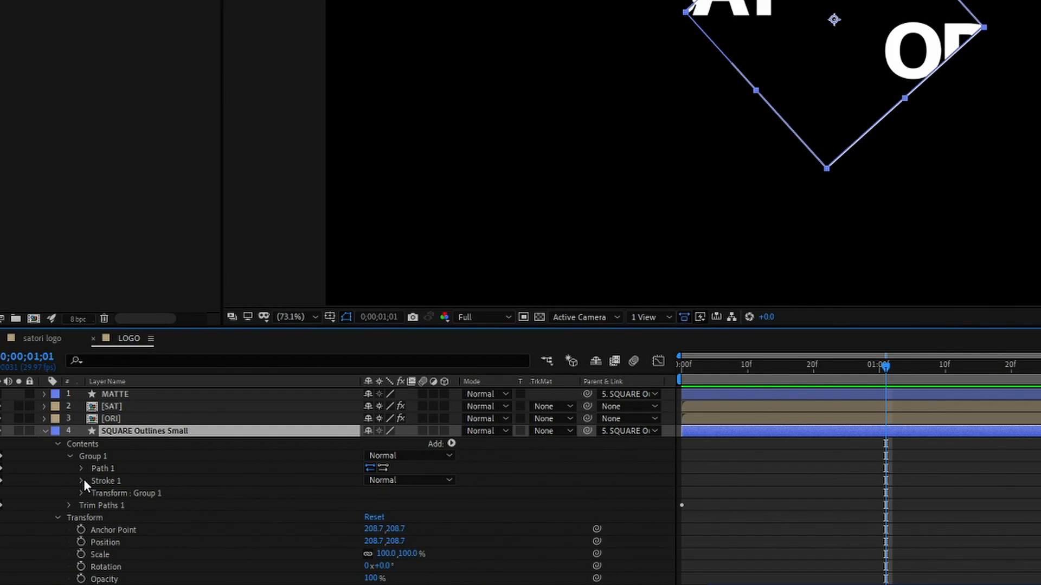
click(68, 480)
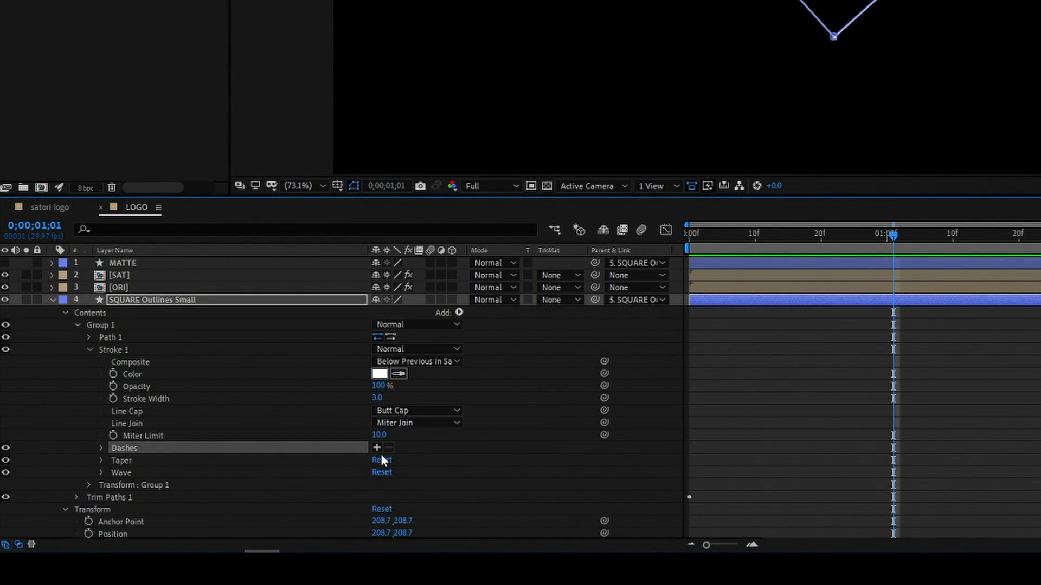
mouse_move(377, 448)
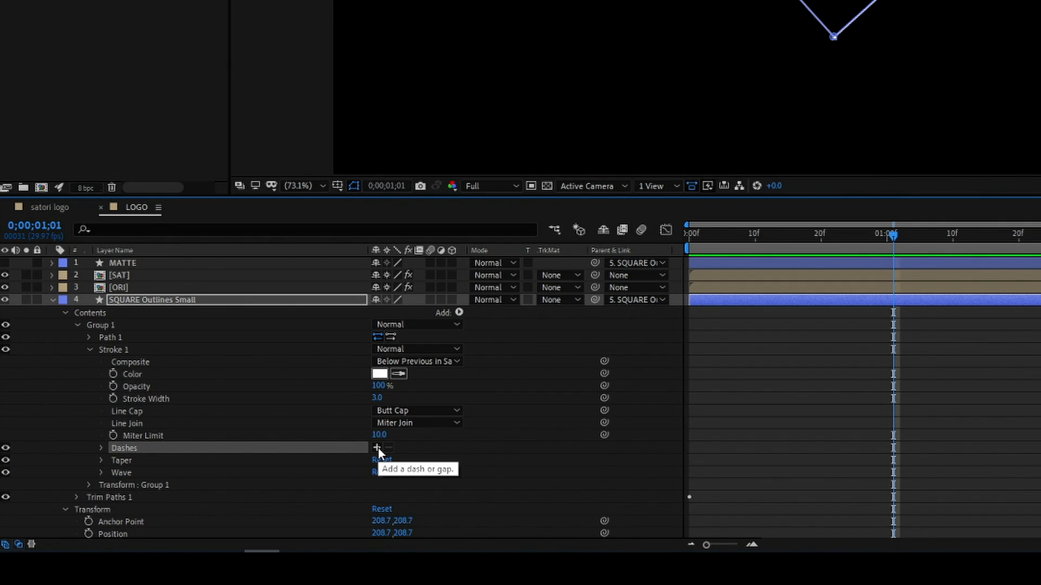
Add Dashes to the stroke and set Line Cap to Round Cap.
click(376, 448)
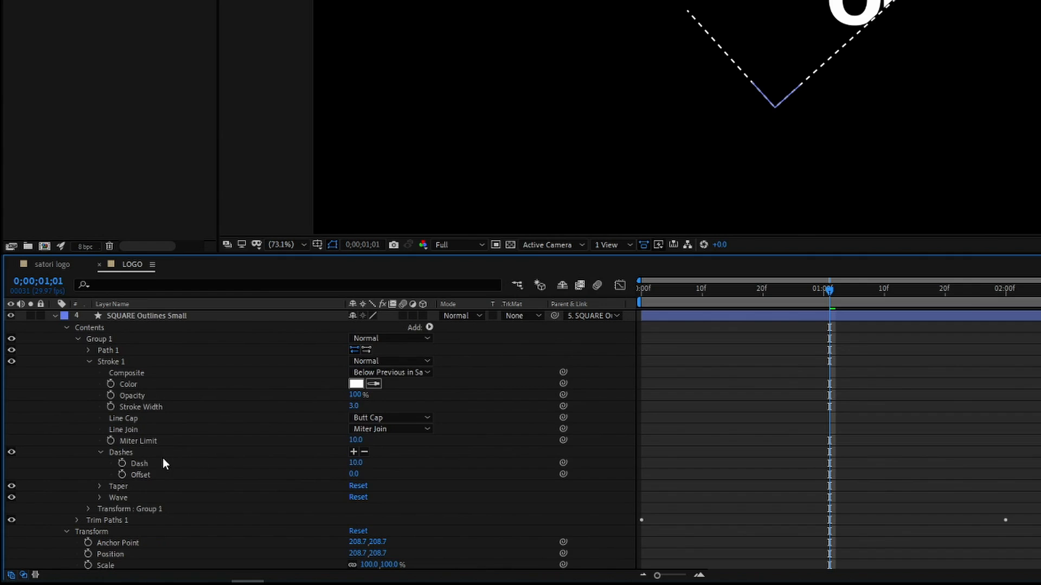
mouse_move(445, 459)
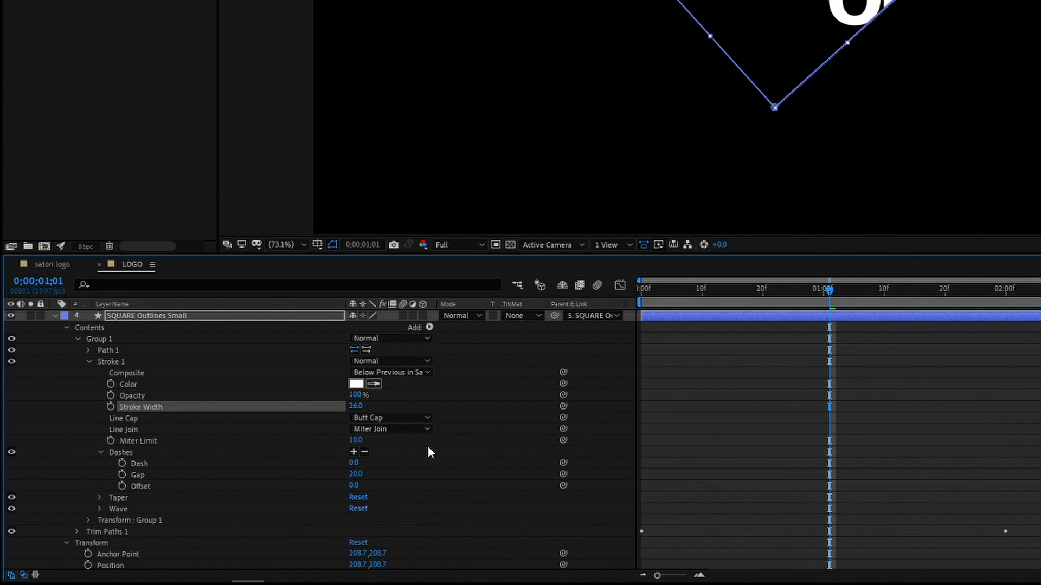
click(390, 418)
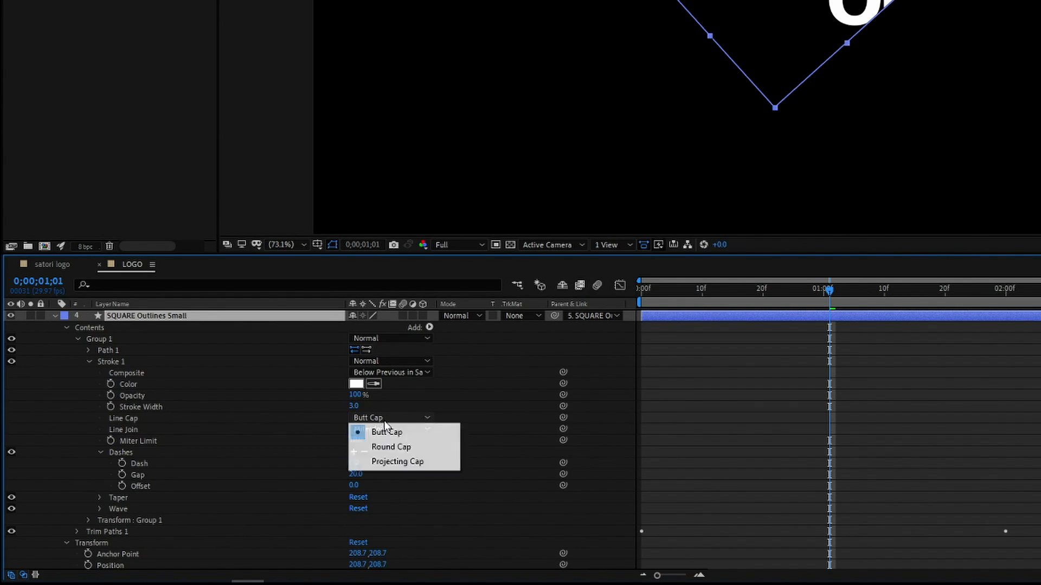
click(392, 447)
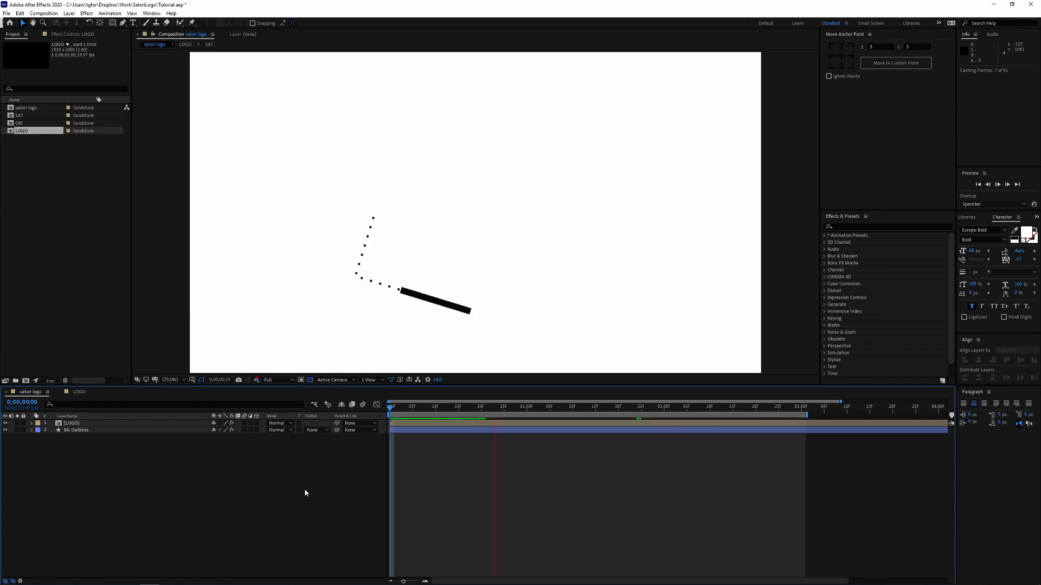
Play a preview of the satori logo composition showing the dotted trail chasing the stroke.
key(space)
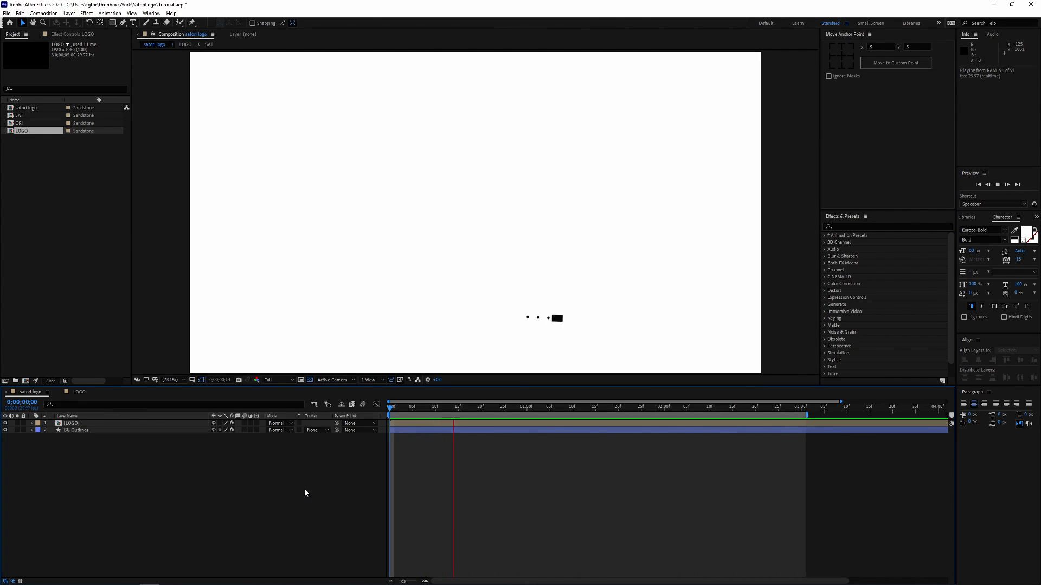